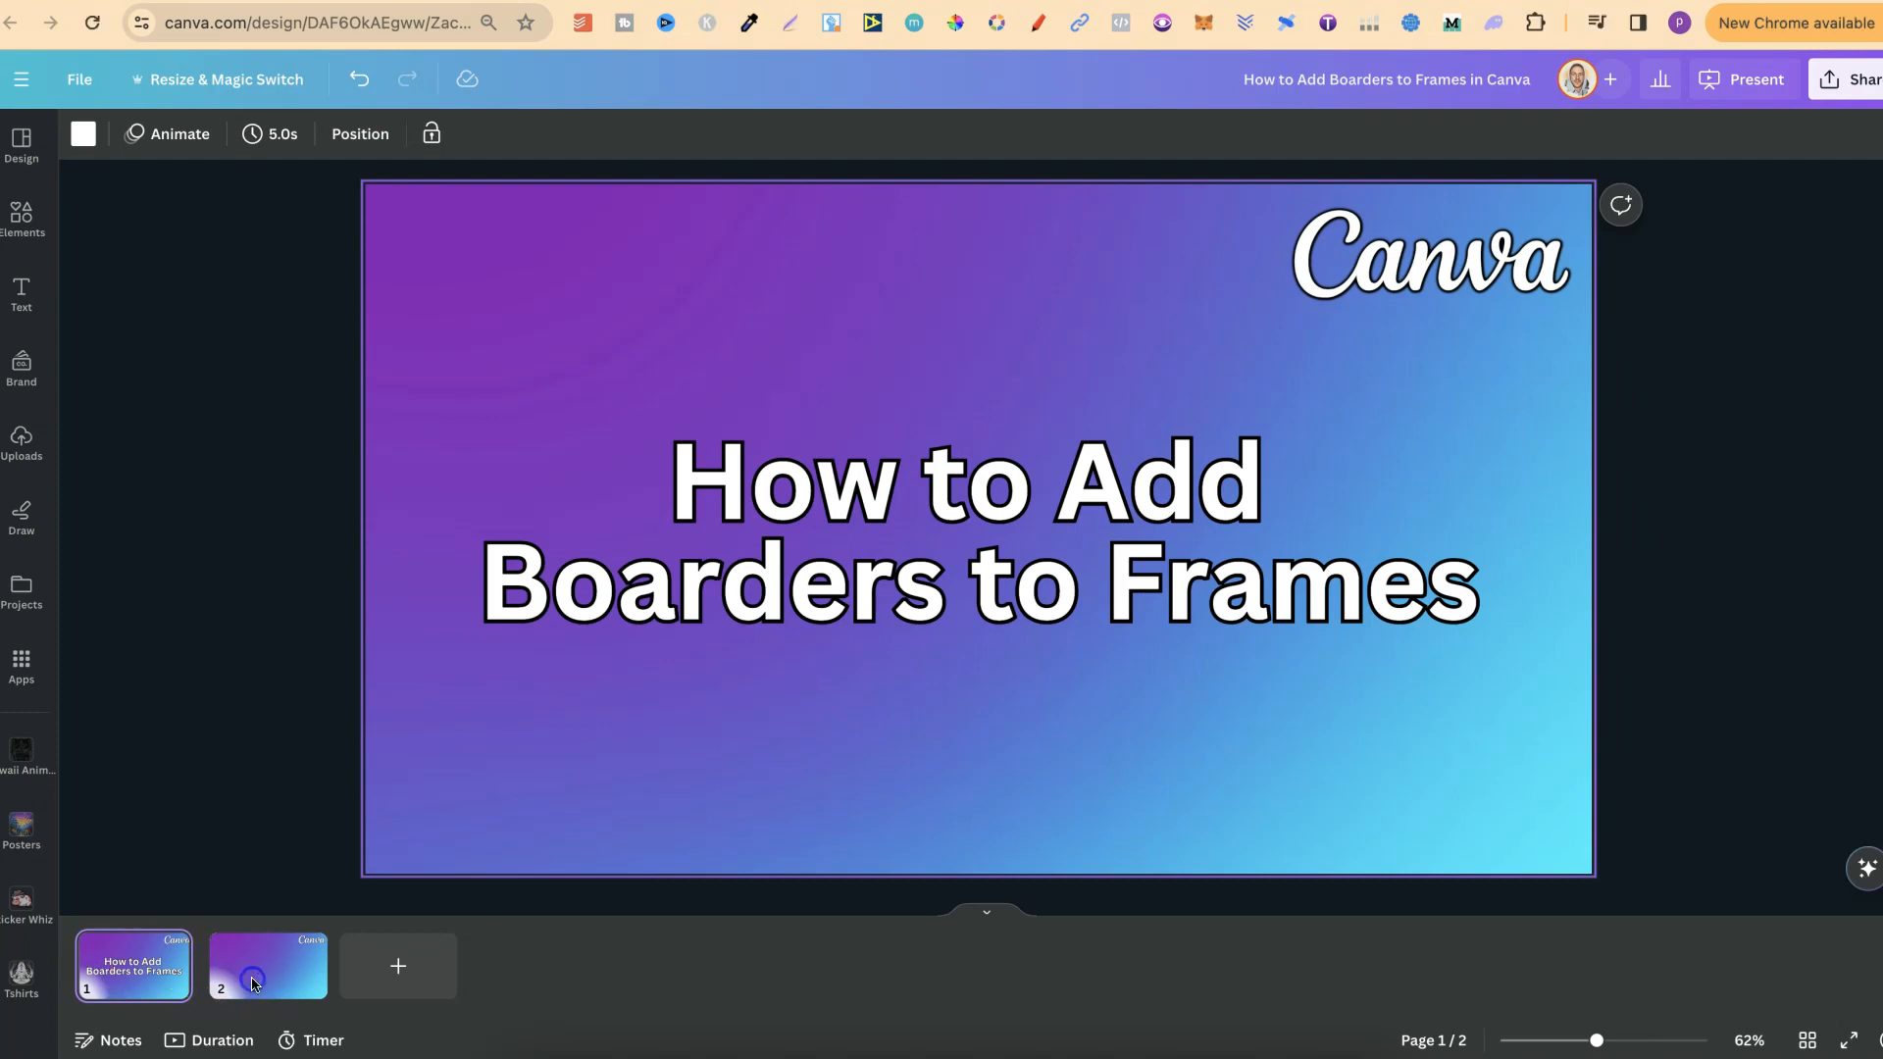
Switch to the blank second slide of the presentation.
click(267, 965)
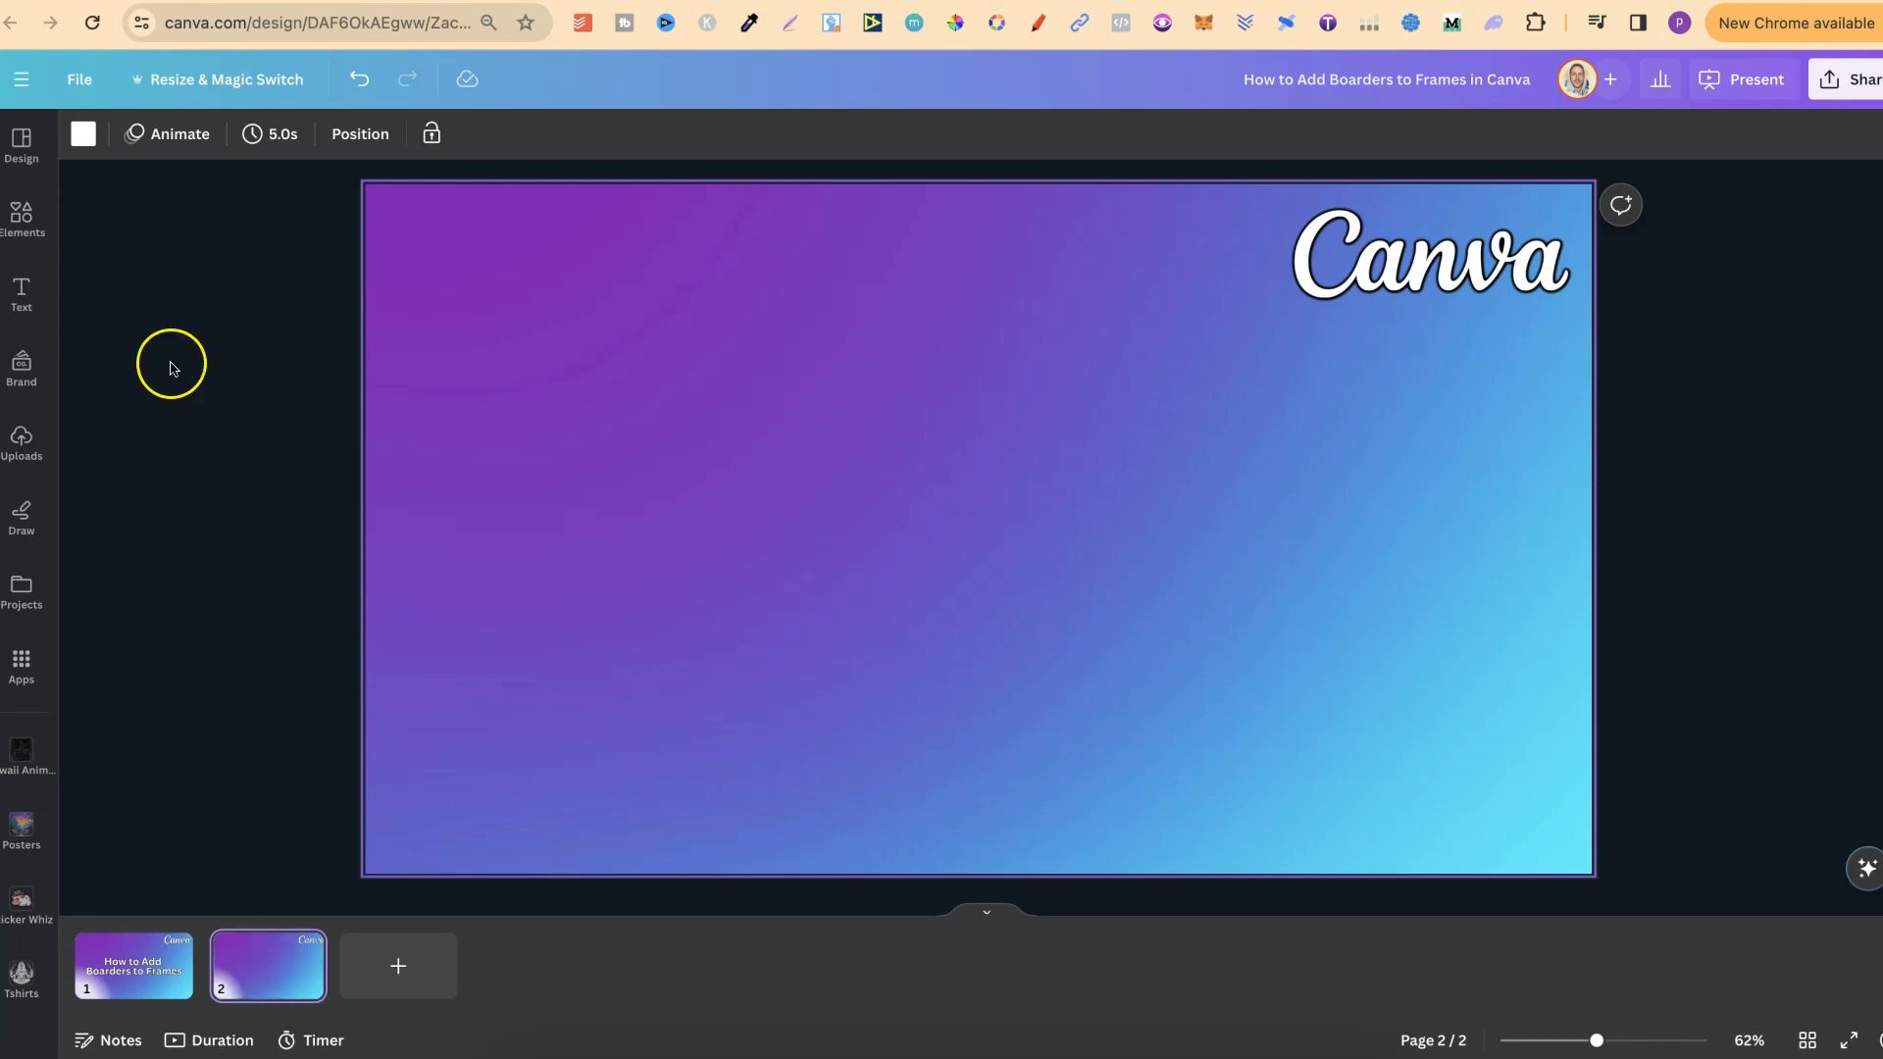
From Elements, expand the Frames collection and browse down to the letter and number frames.
click(19, 216)
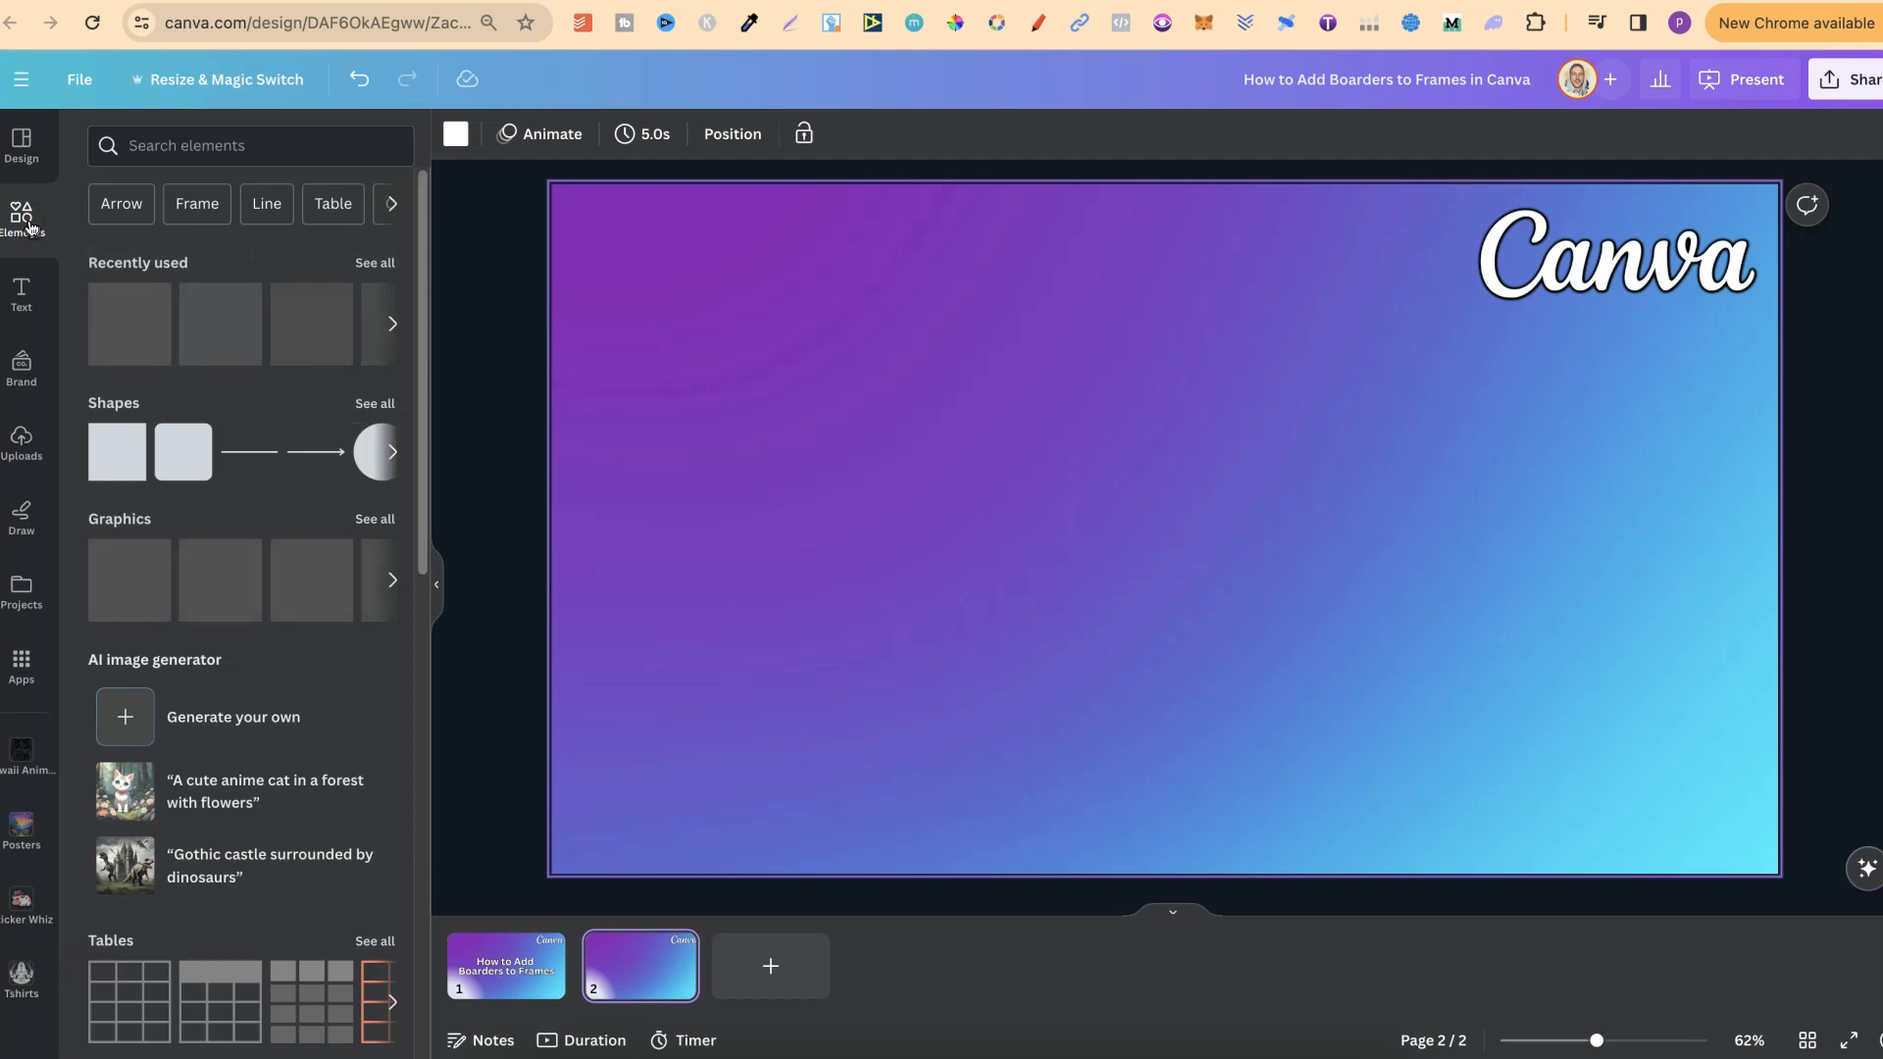
scroll(down, 3)
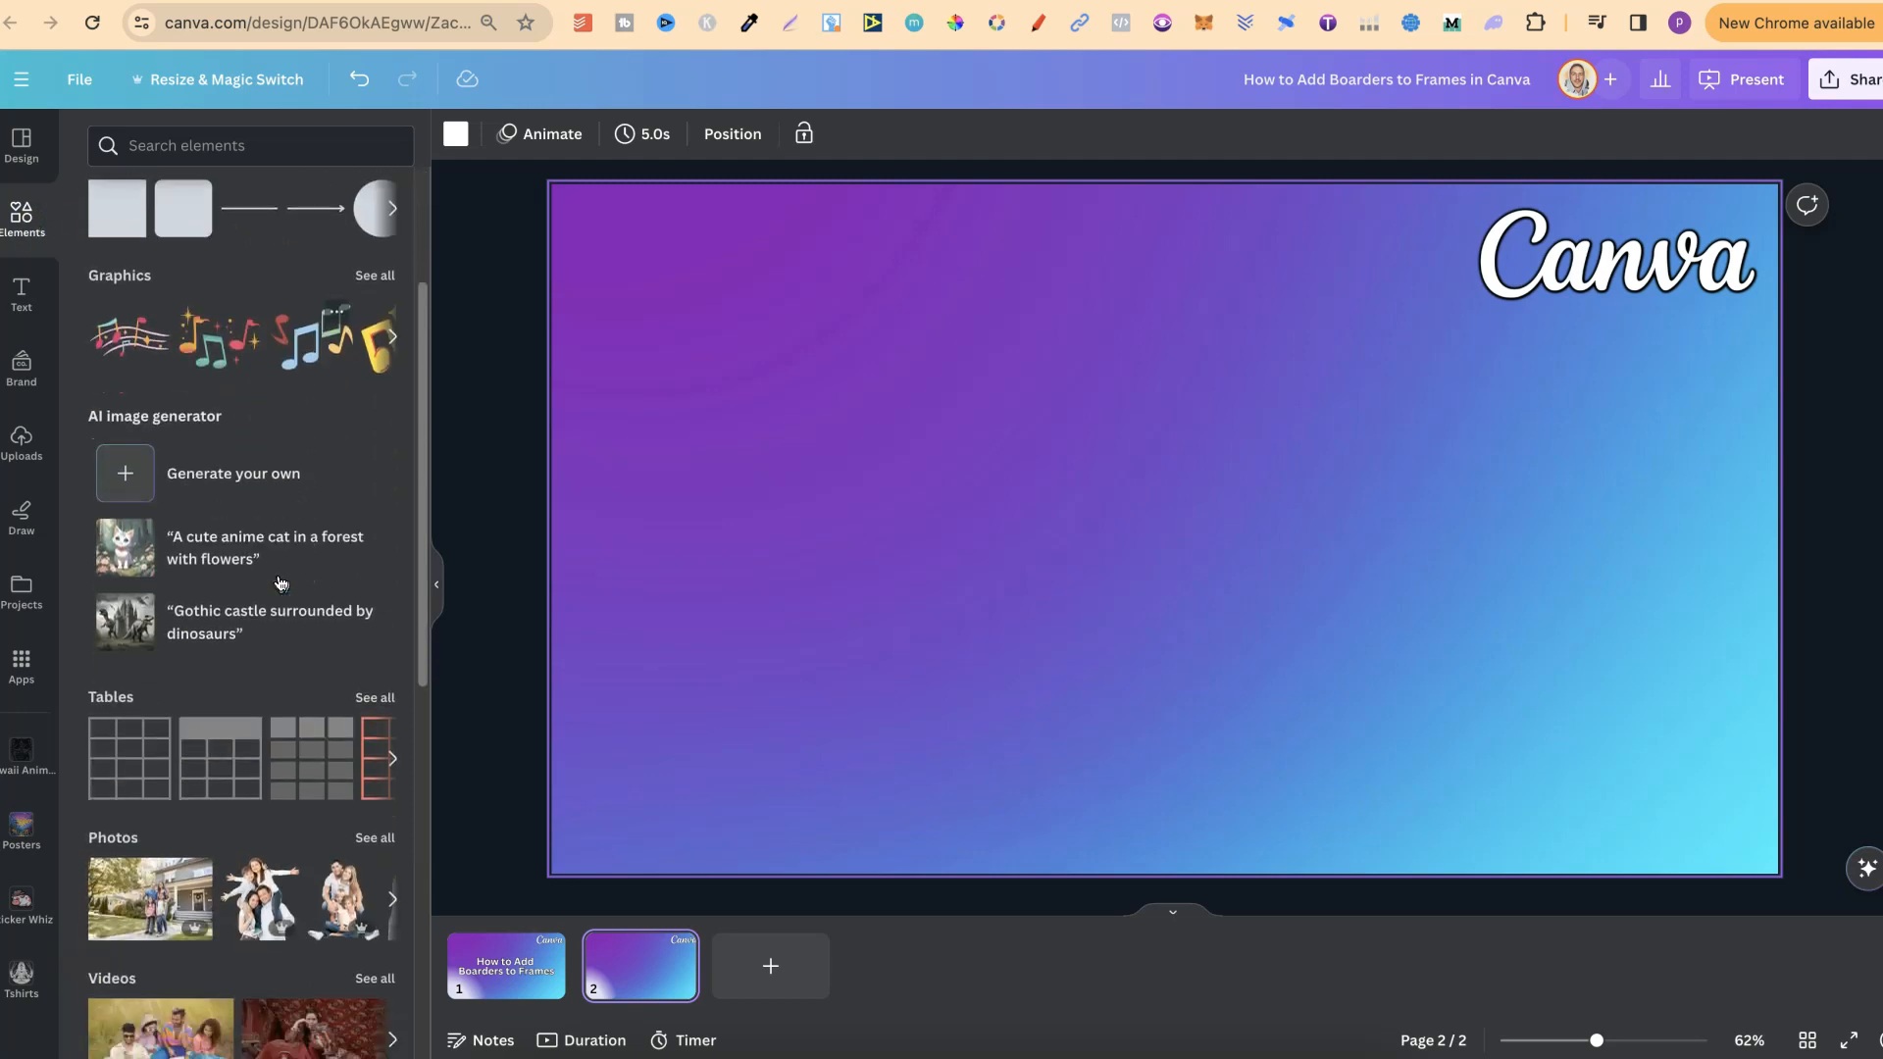
scroll(down, 3)
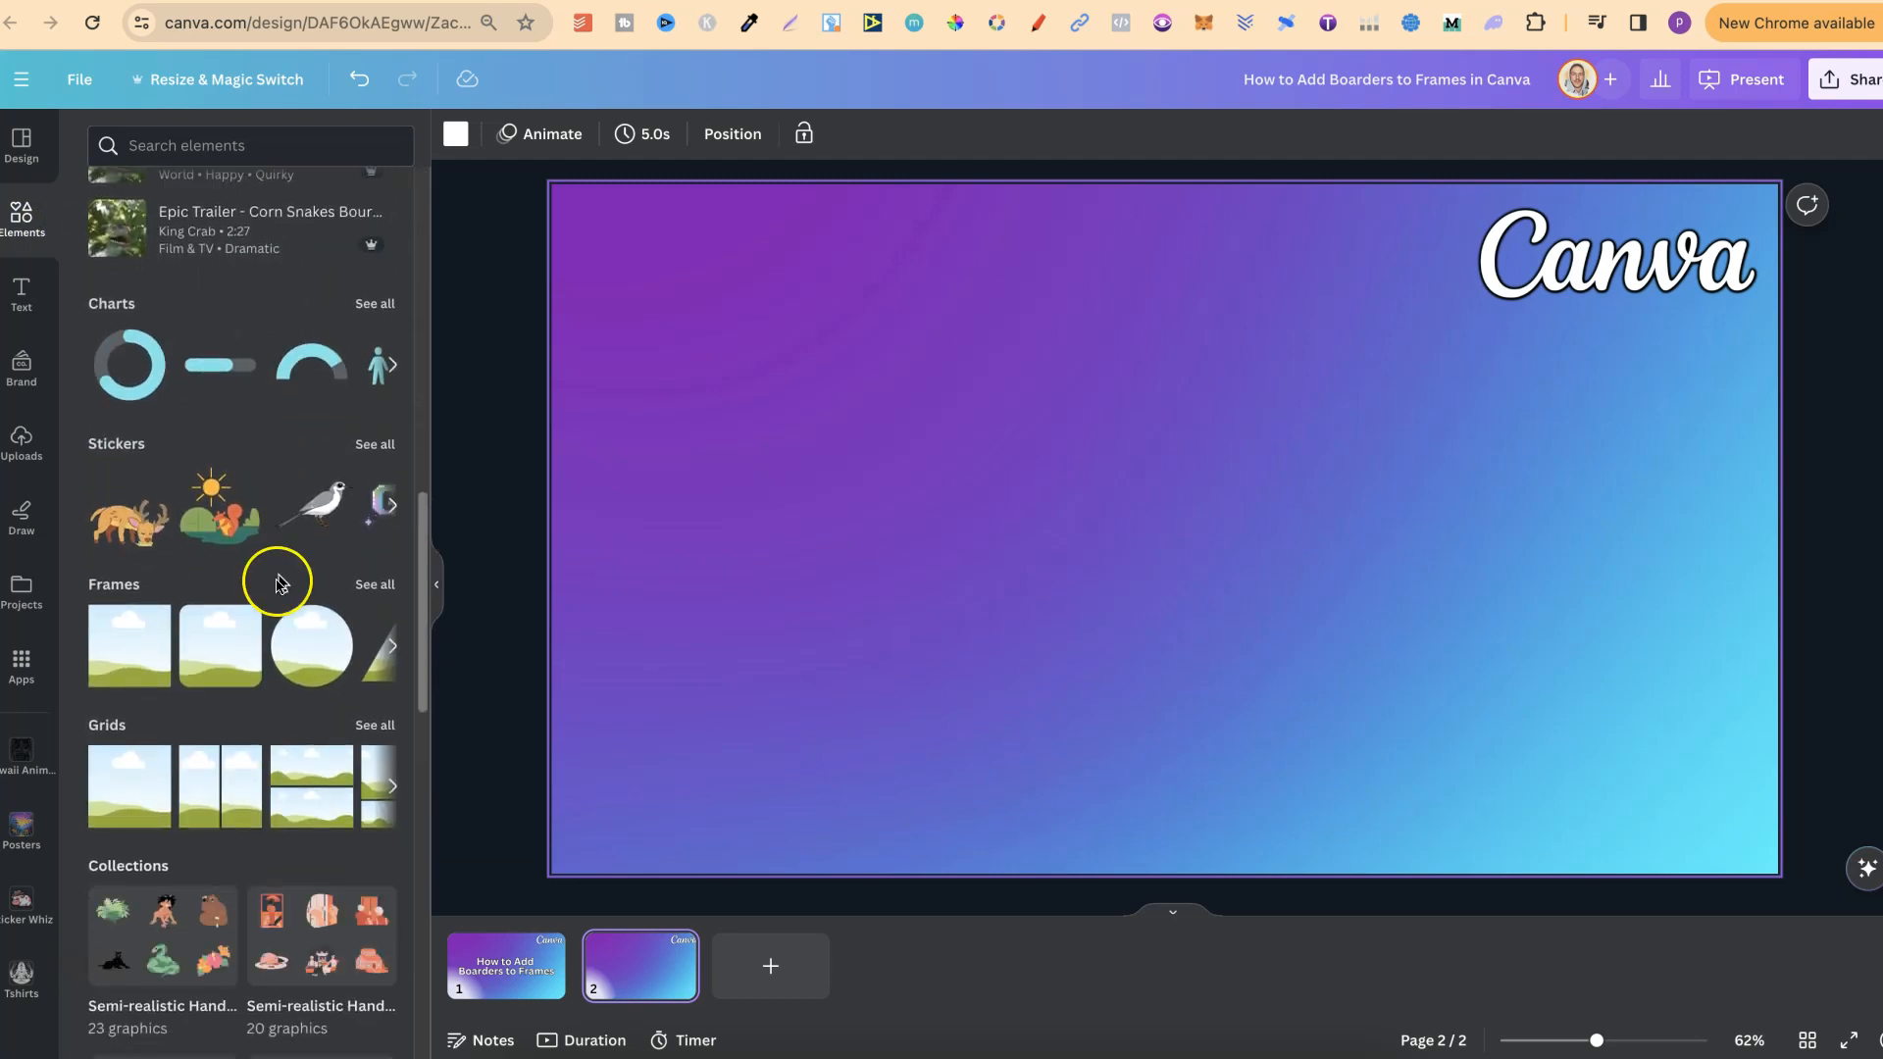
click(372, 584)
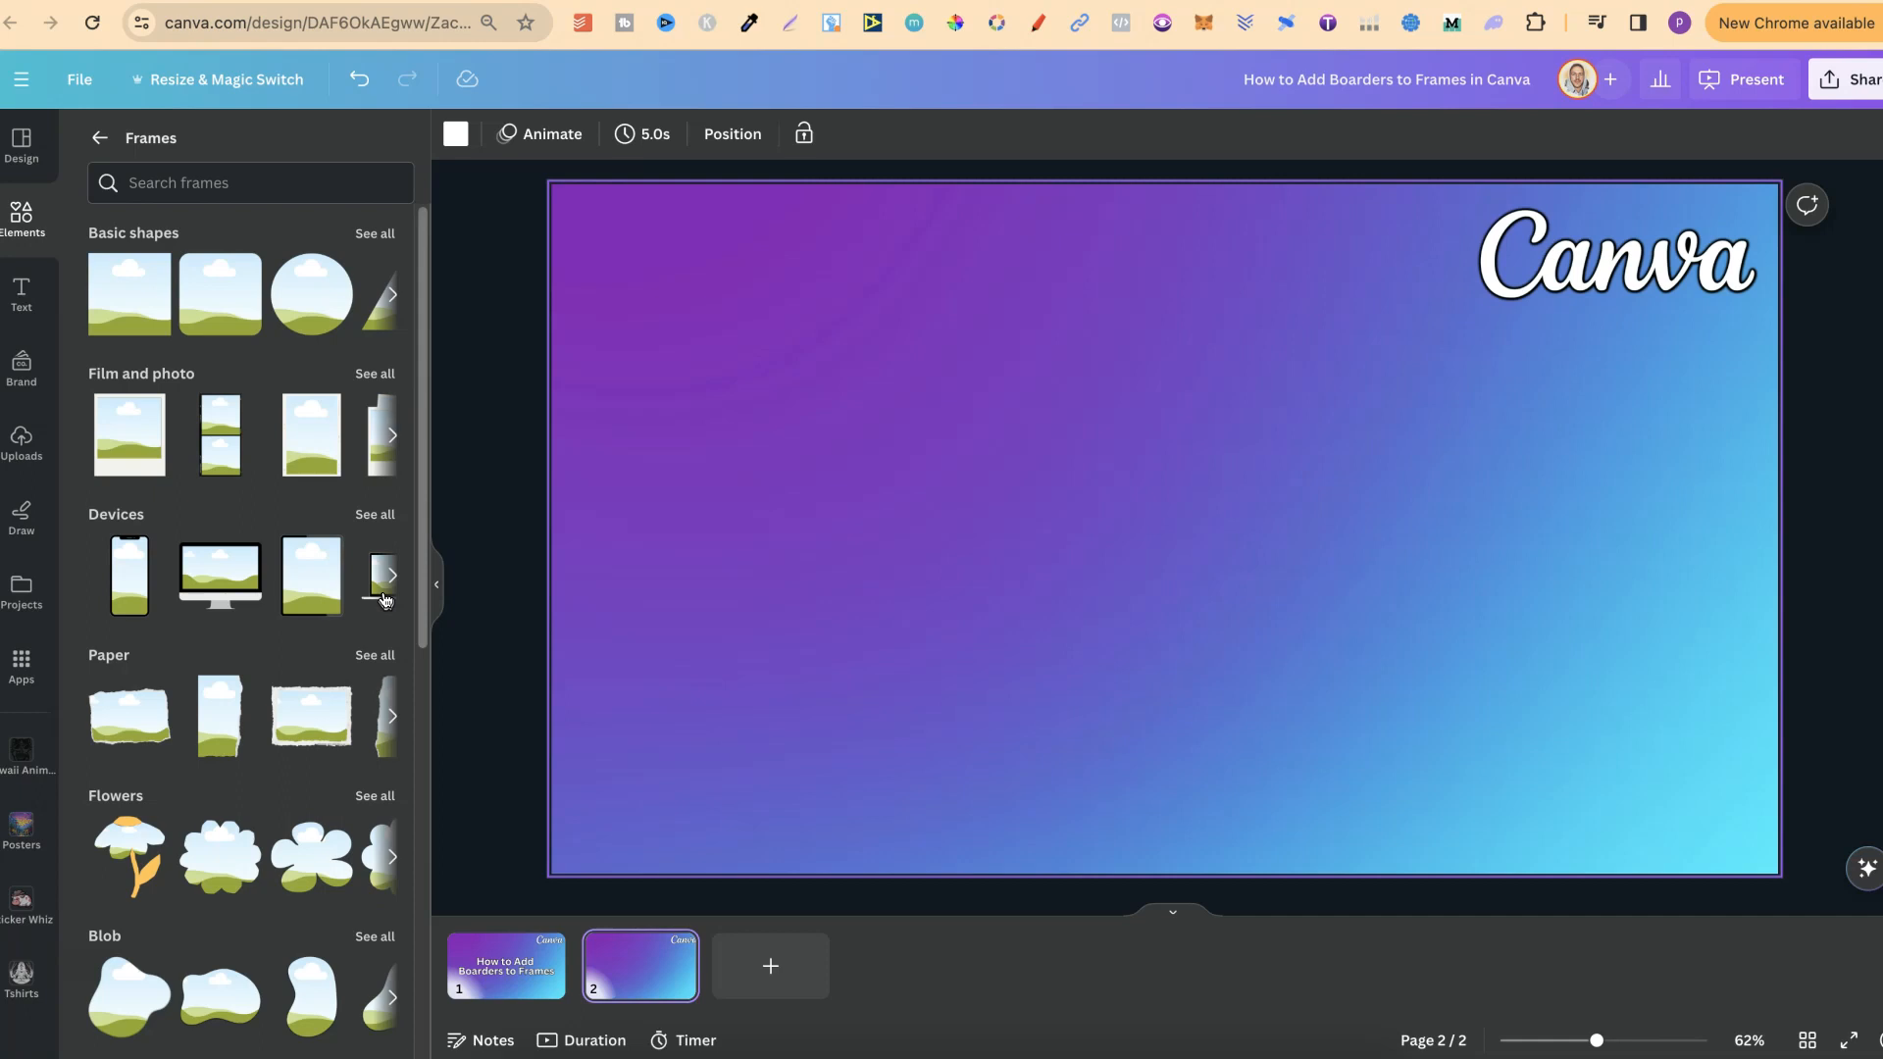
scroll(down, 3)
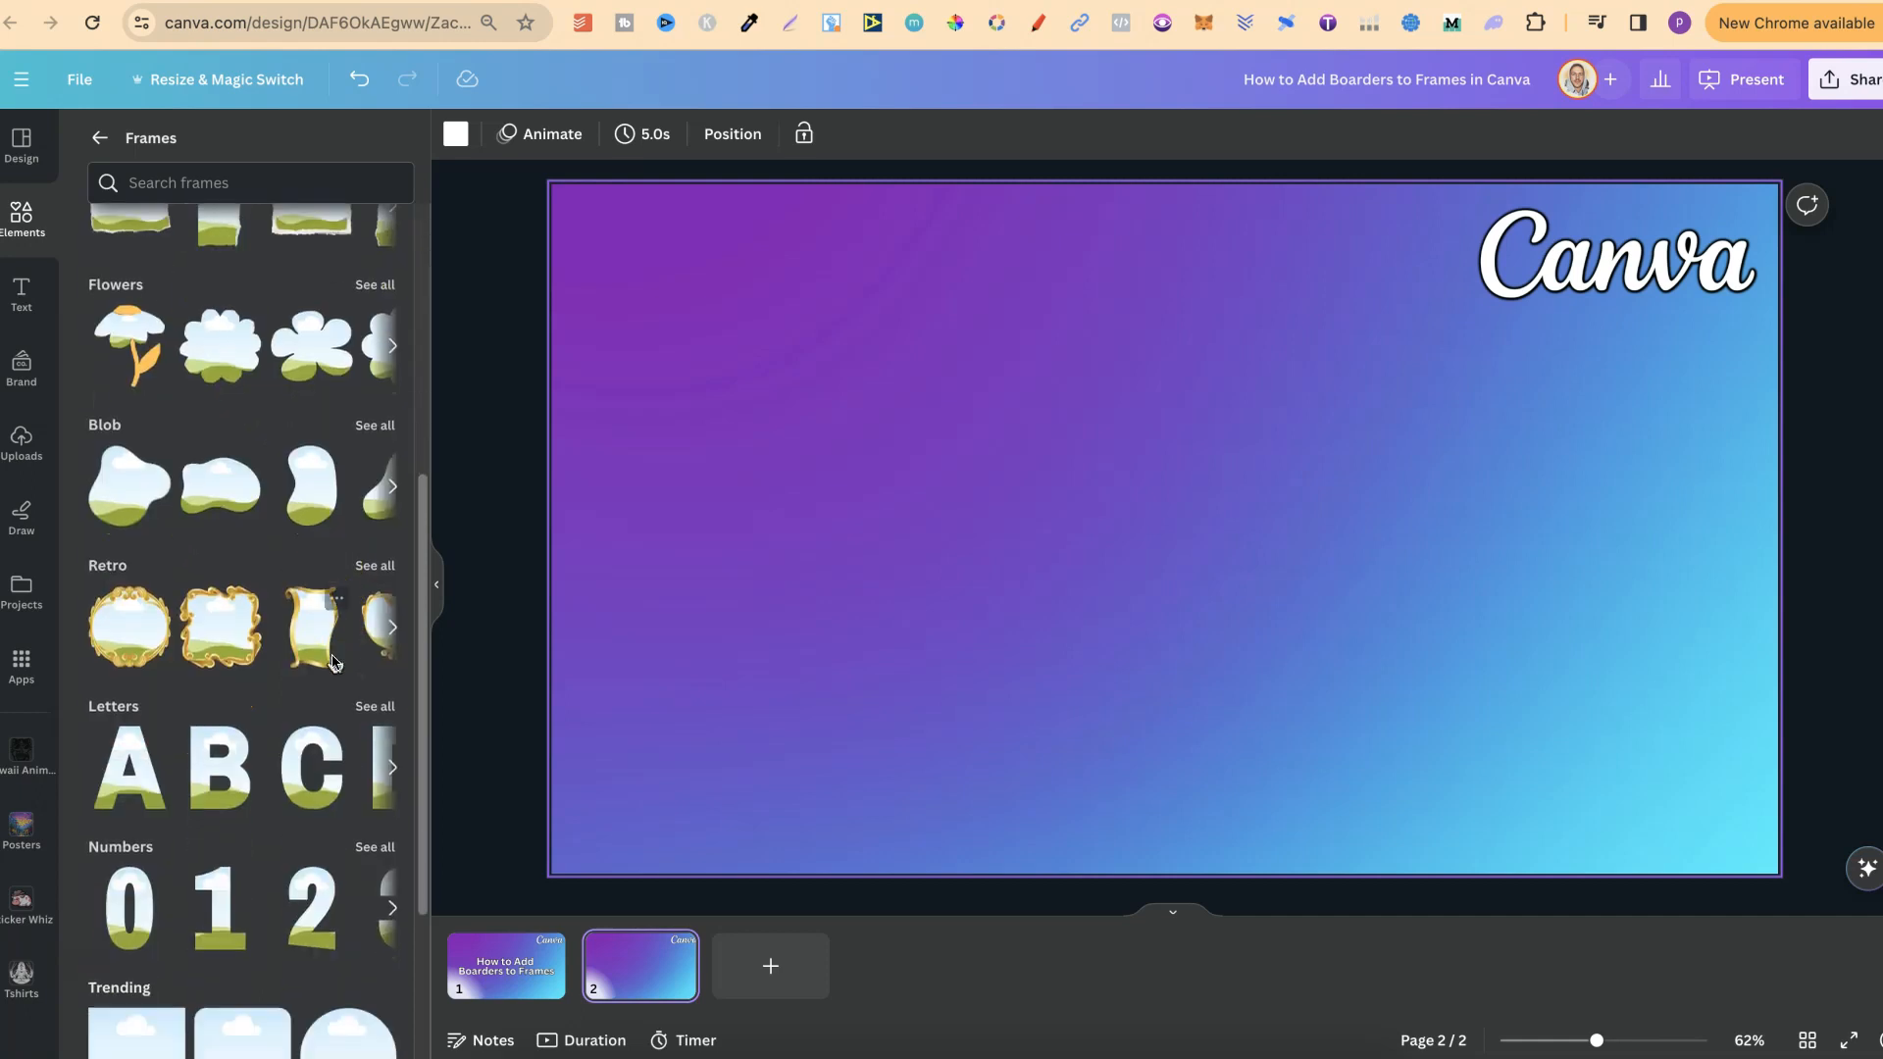
scroll(down, 3)
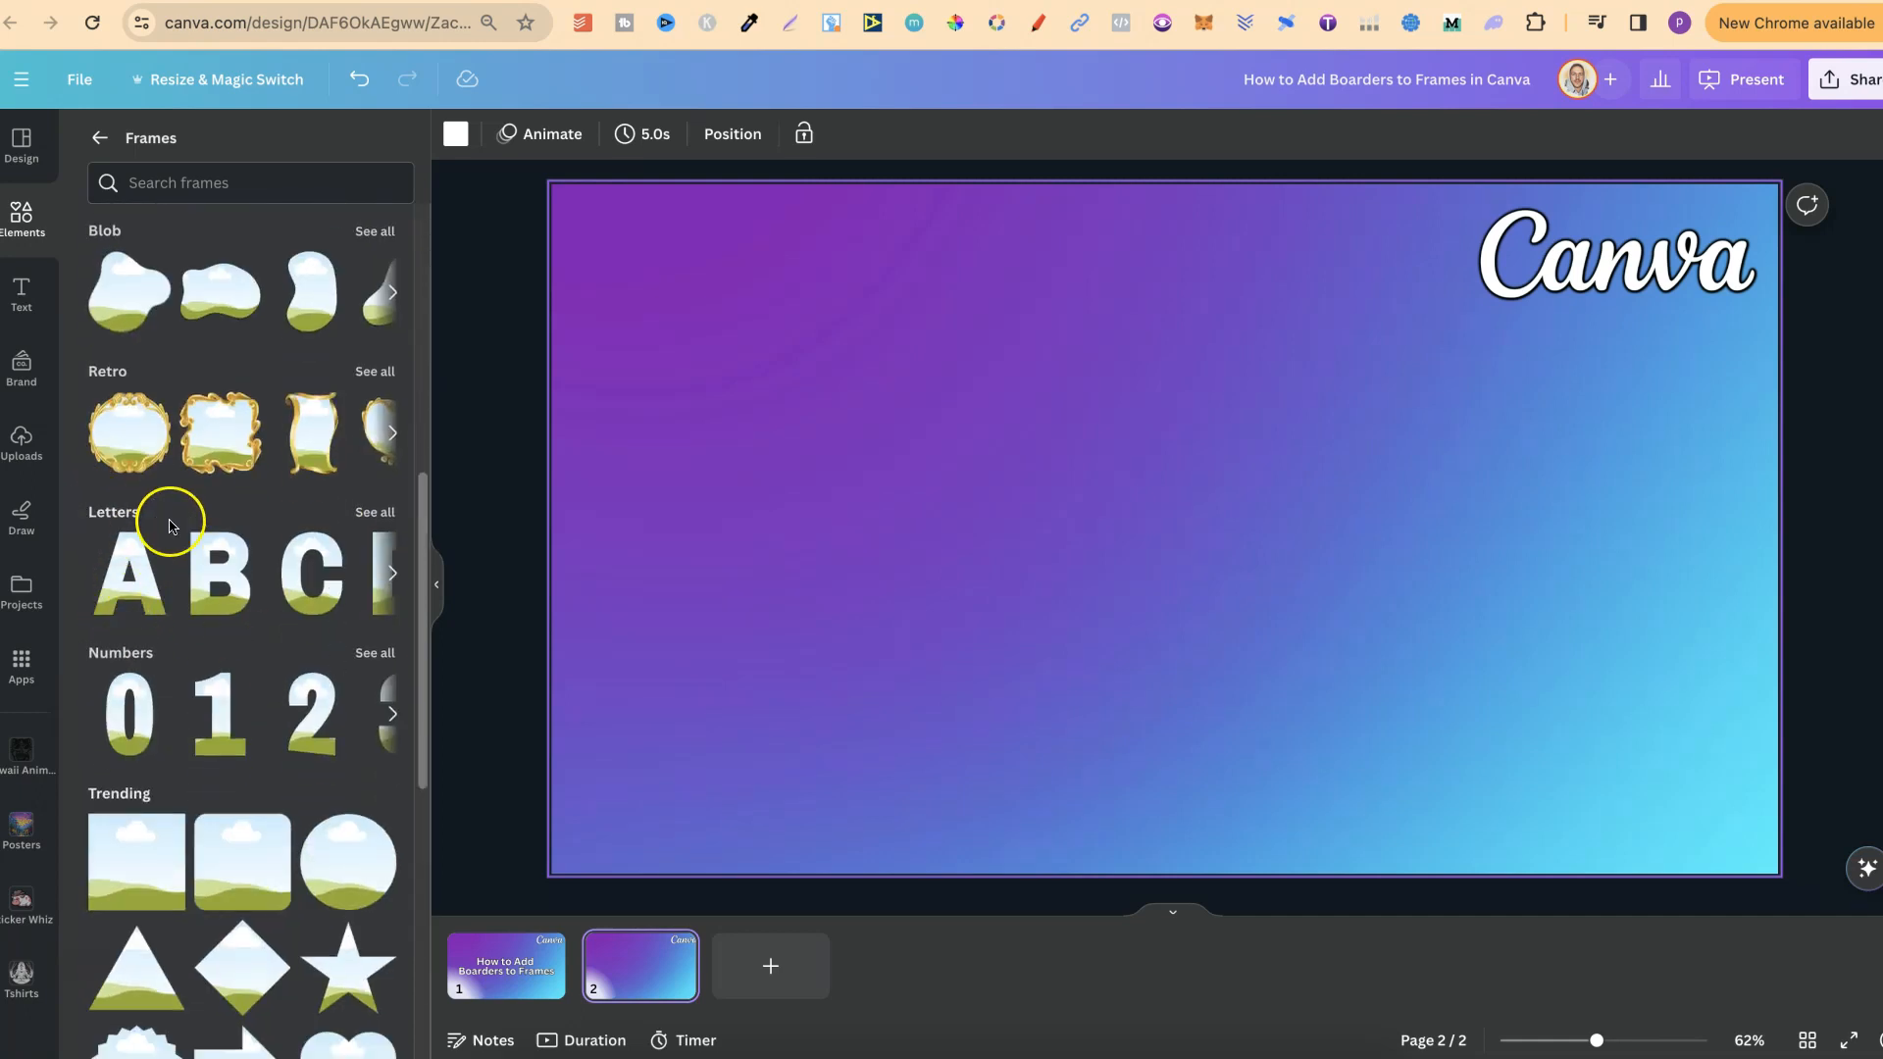
mouse_move(219, 716)
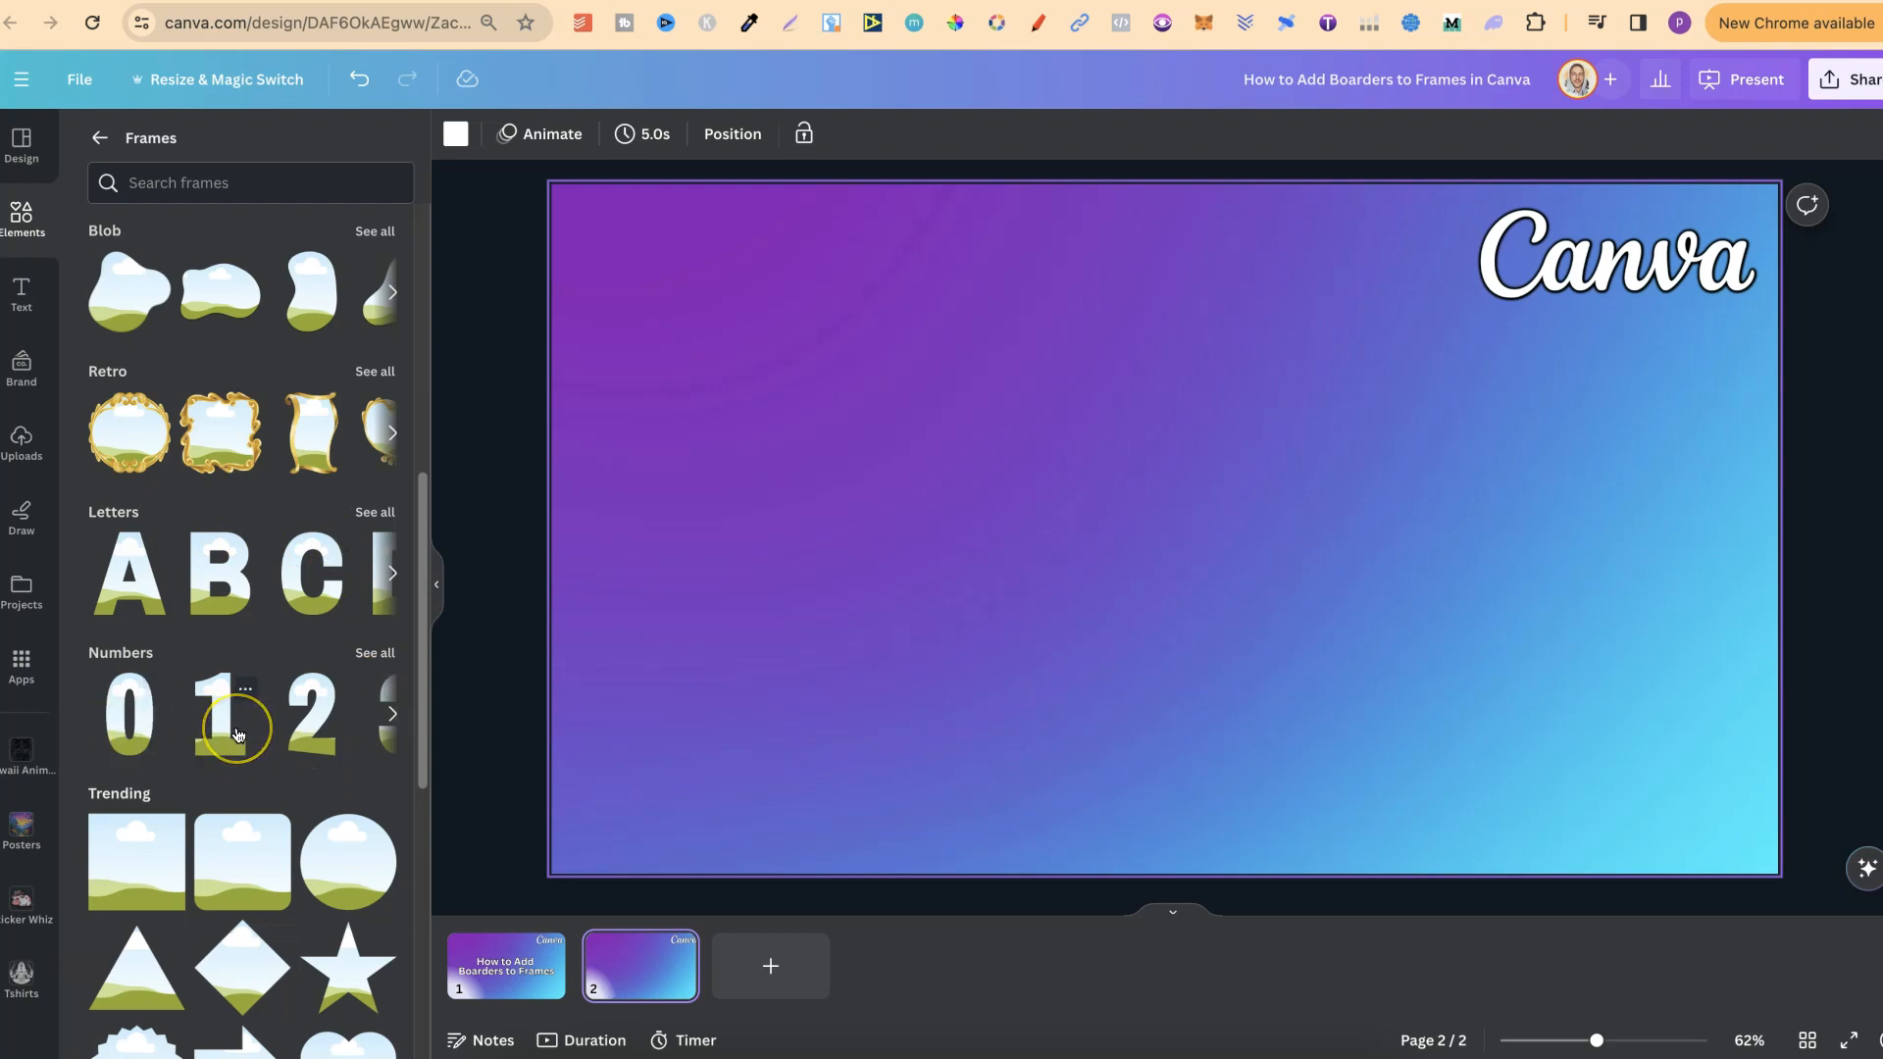
mouse_move(234, 720)
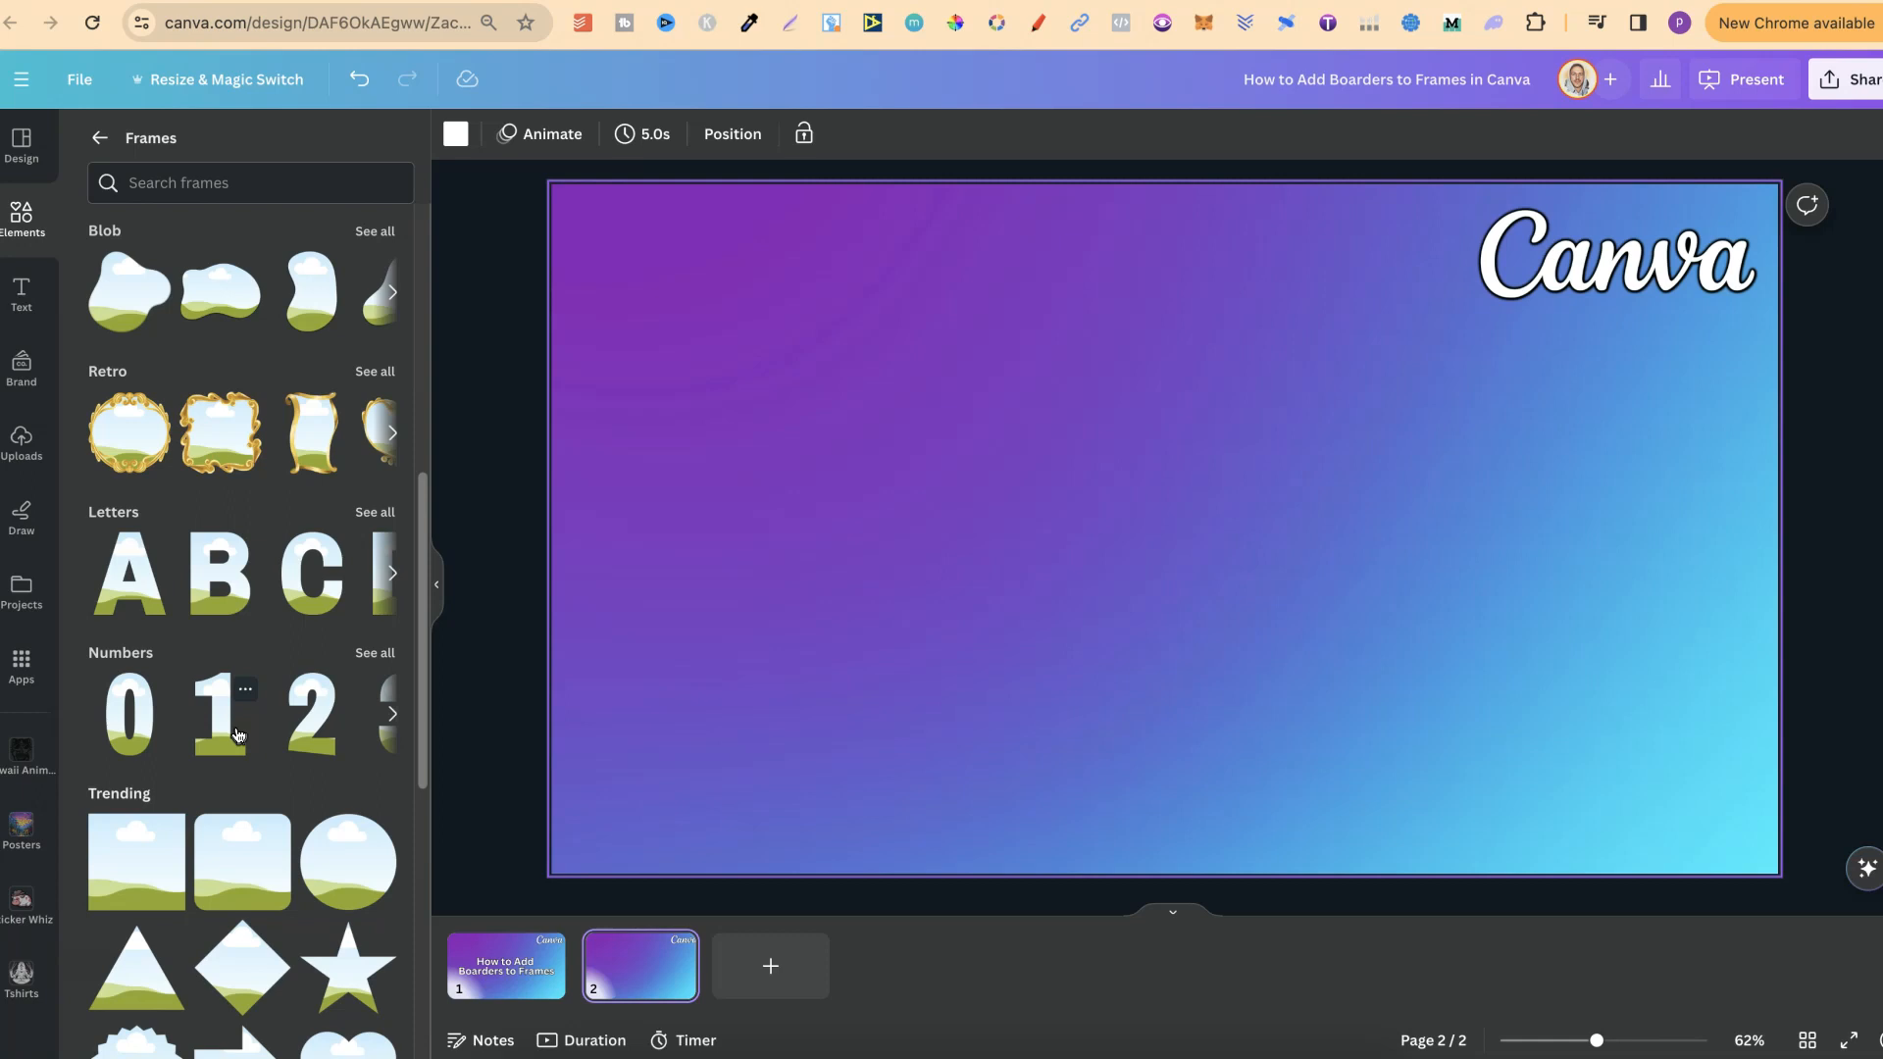
mouse_move(220, 580)
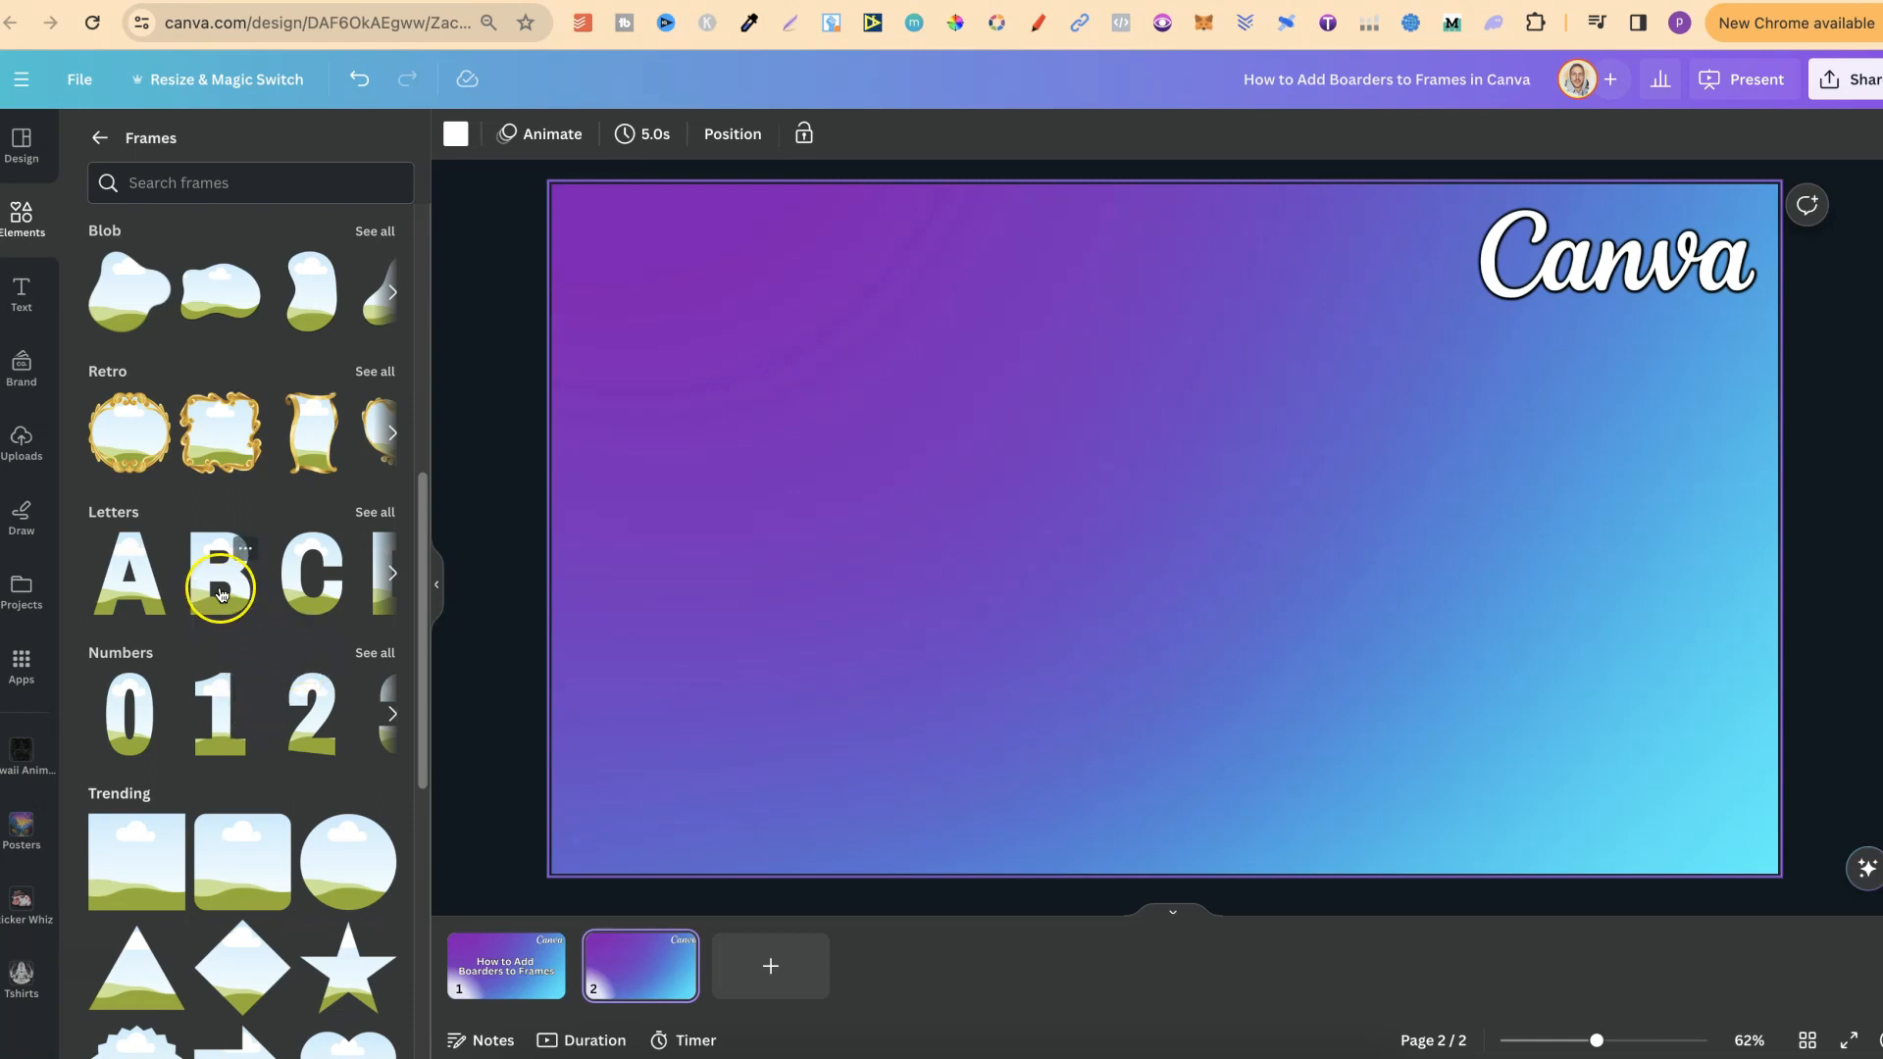
Add the letter B frame, then a star frame from the Basic shapes set.
click(220, 575)
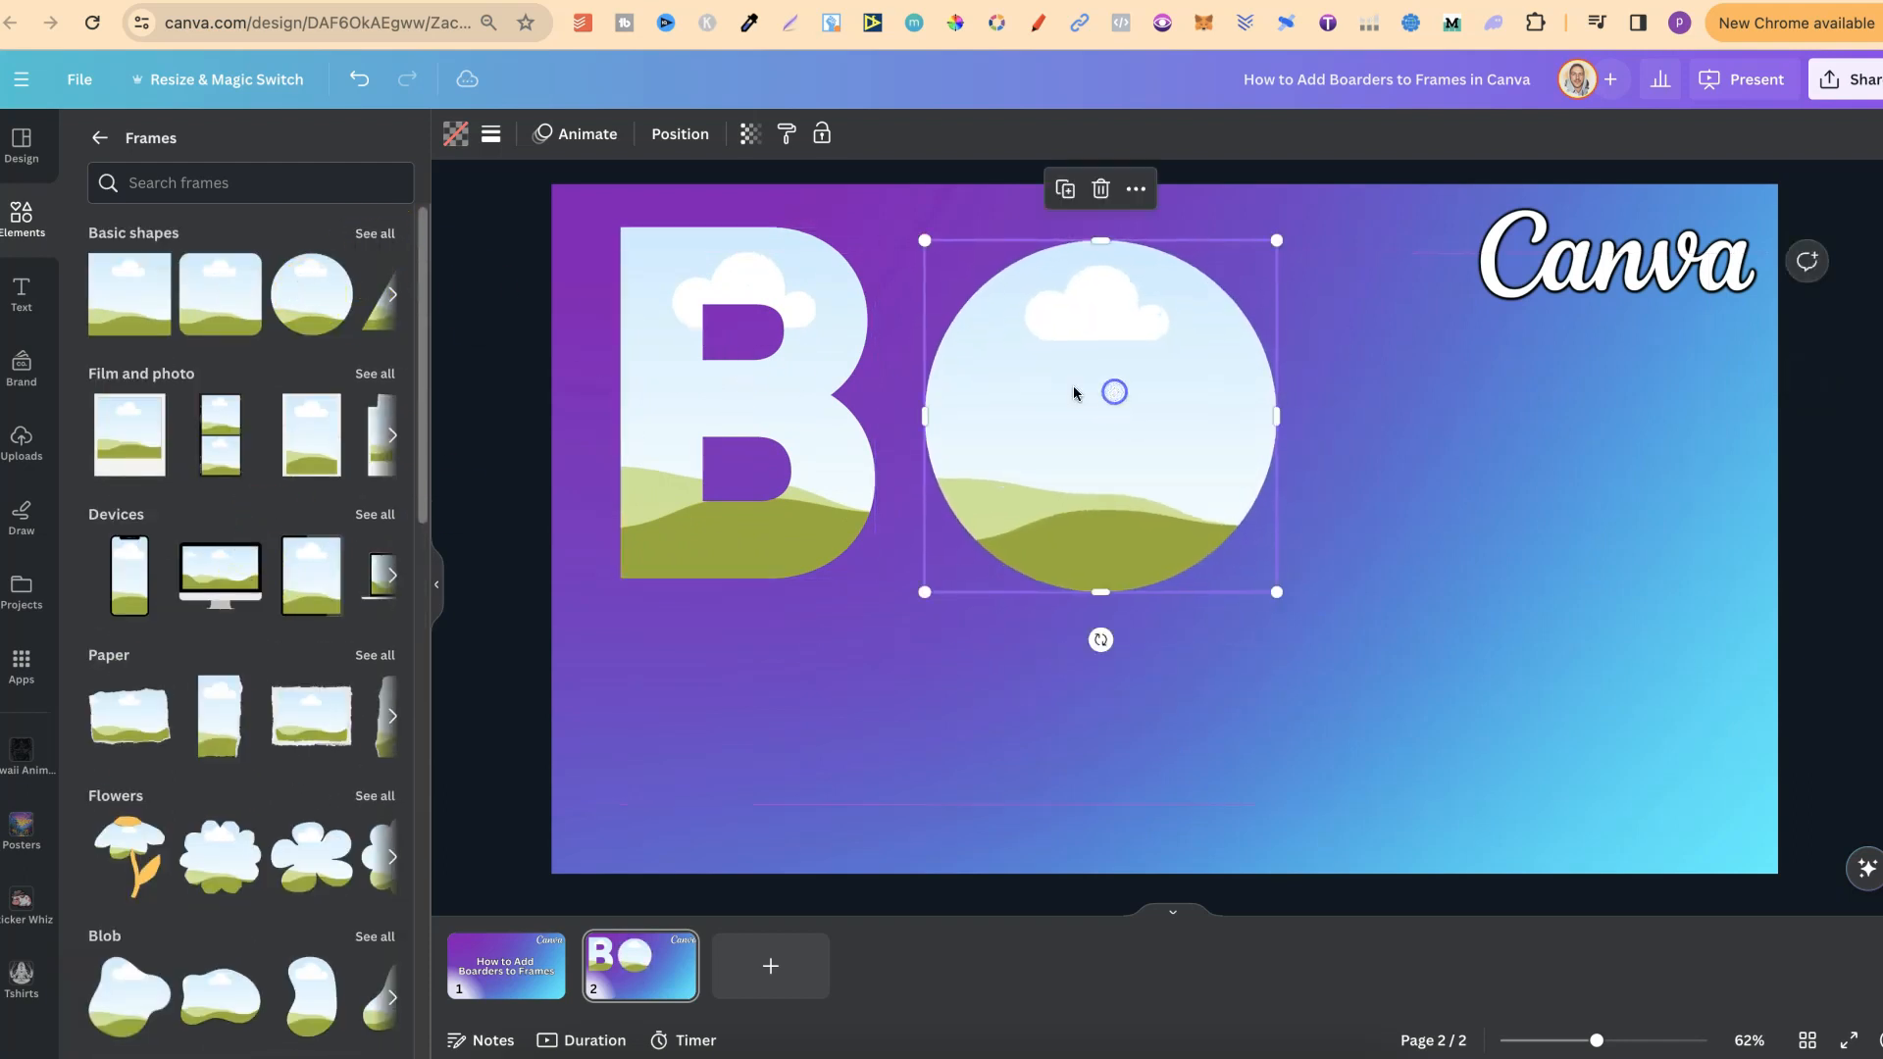
click(373, 233)
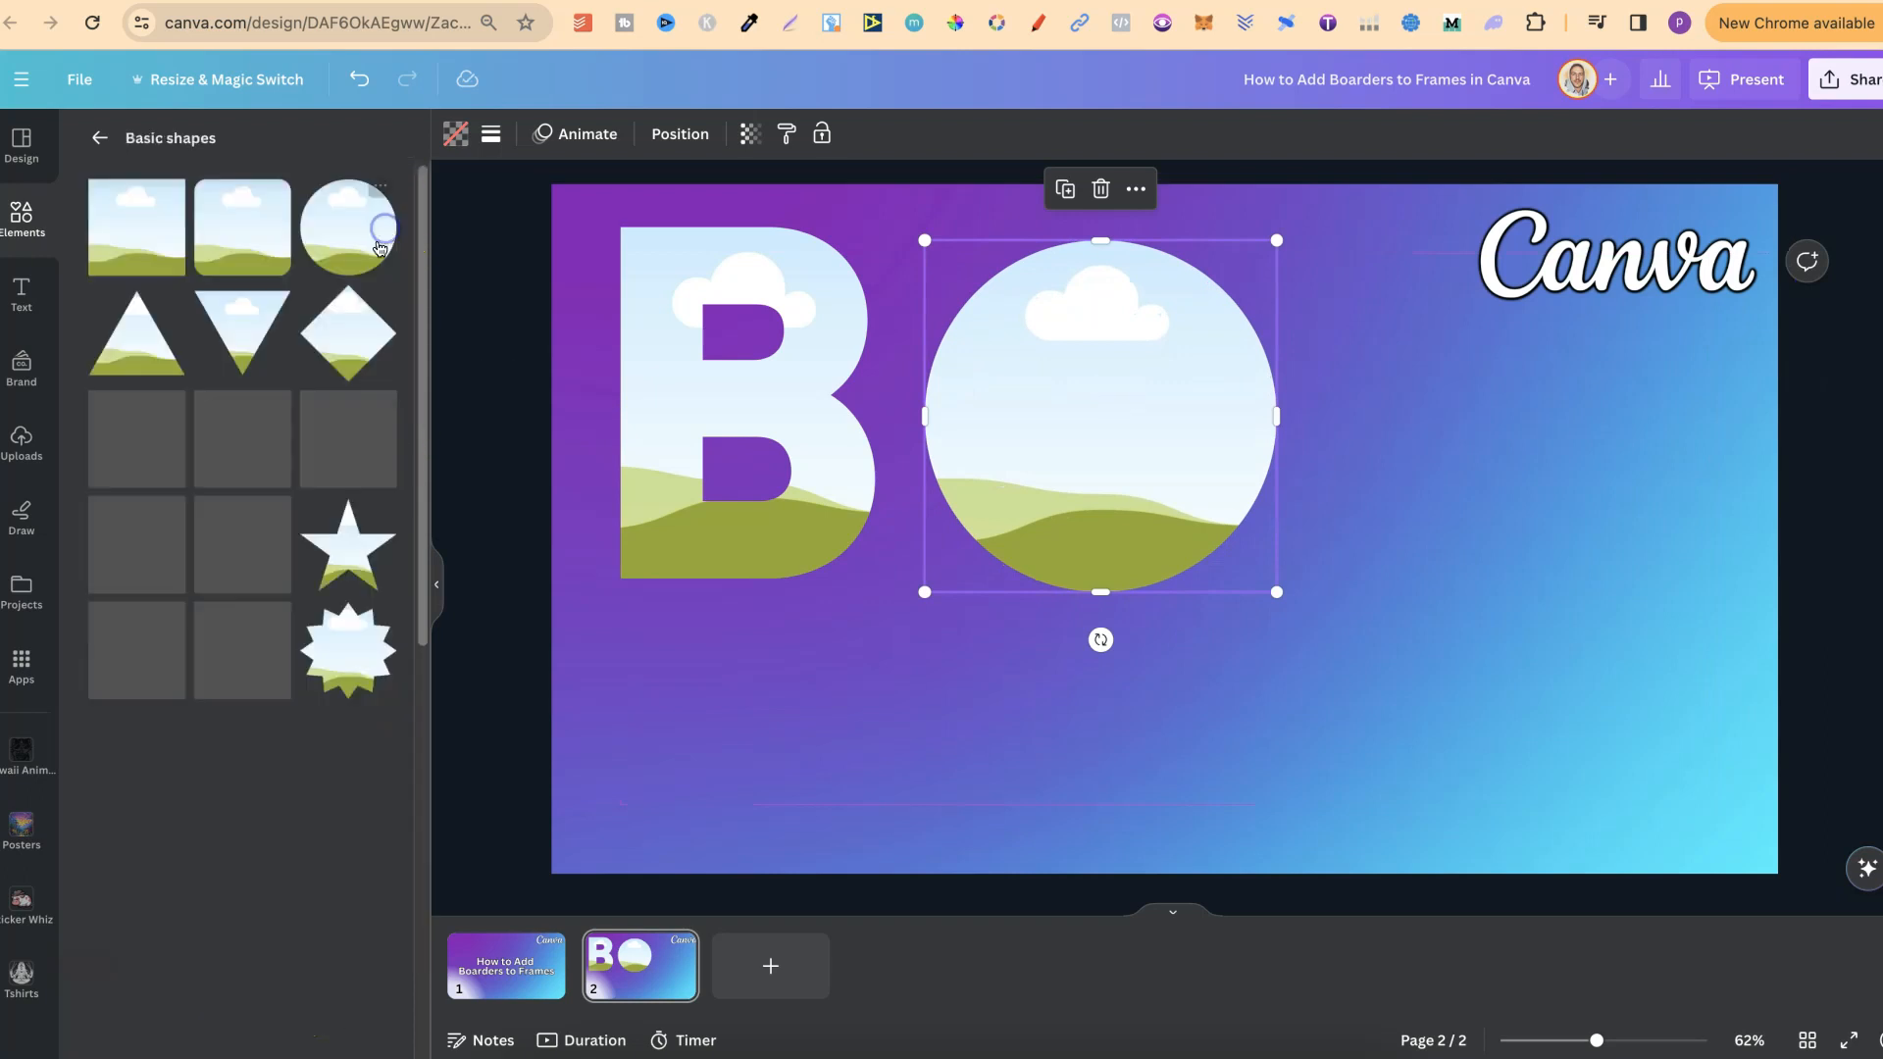
scroll(down, 3)
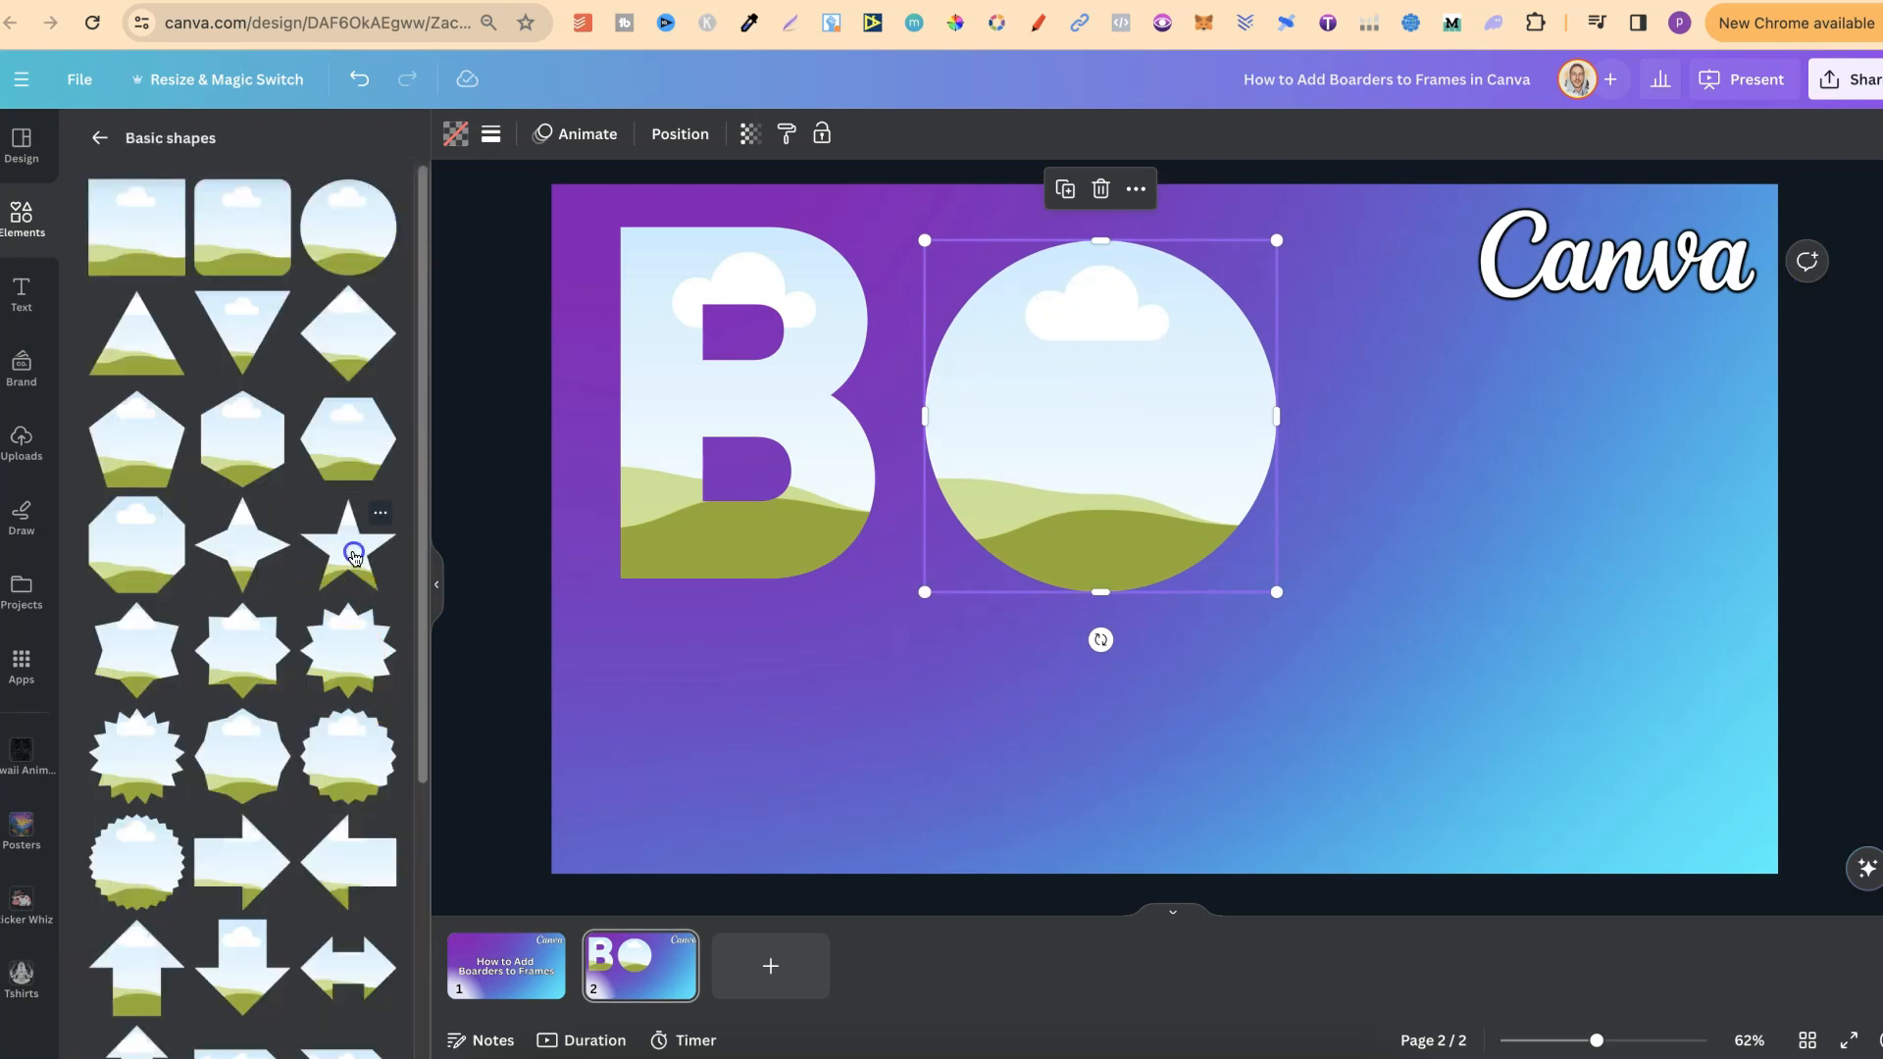
click(349, 544)
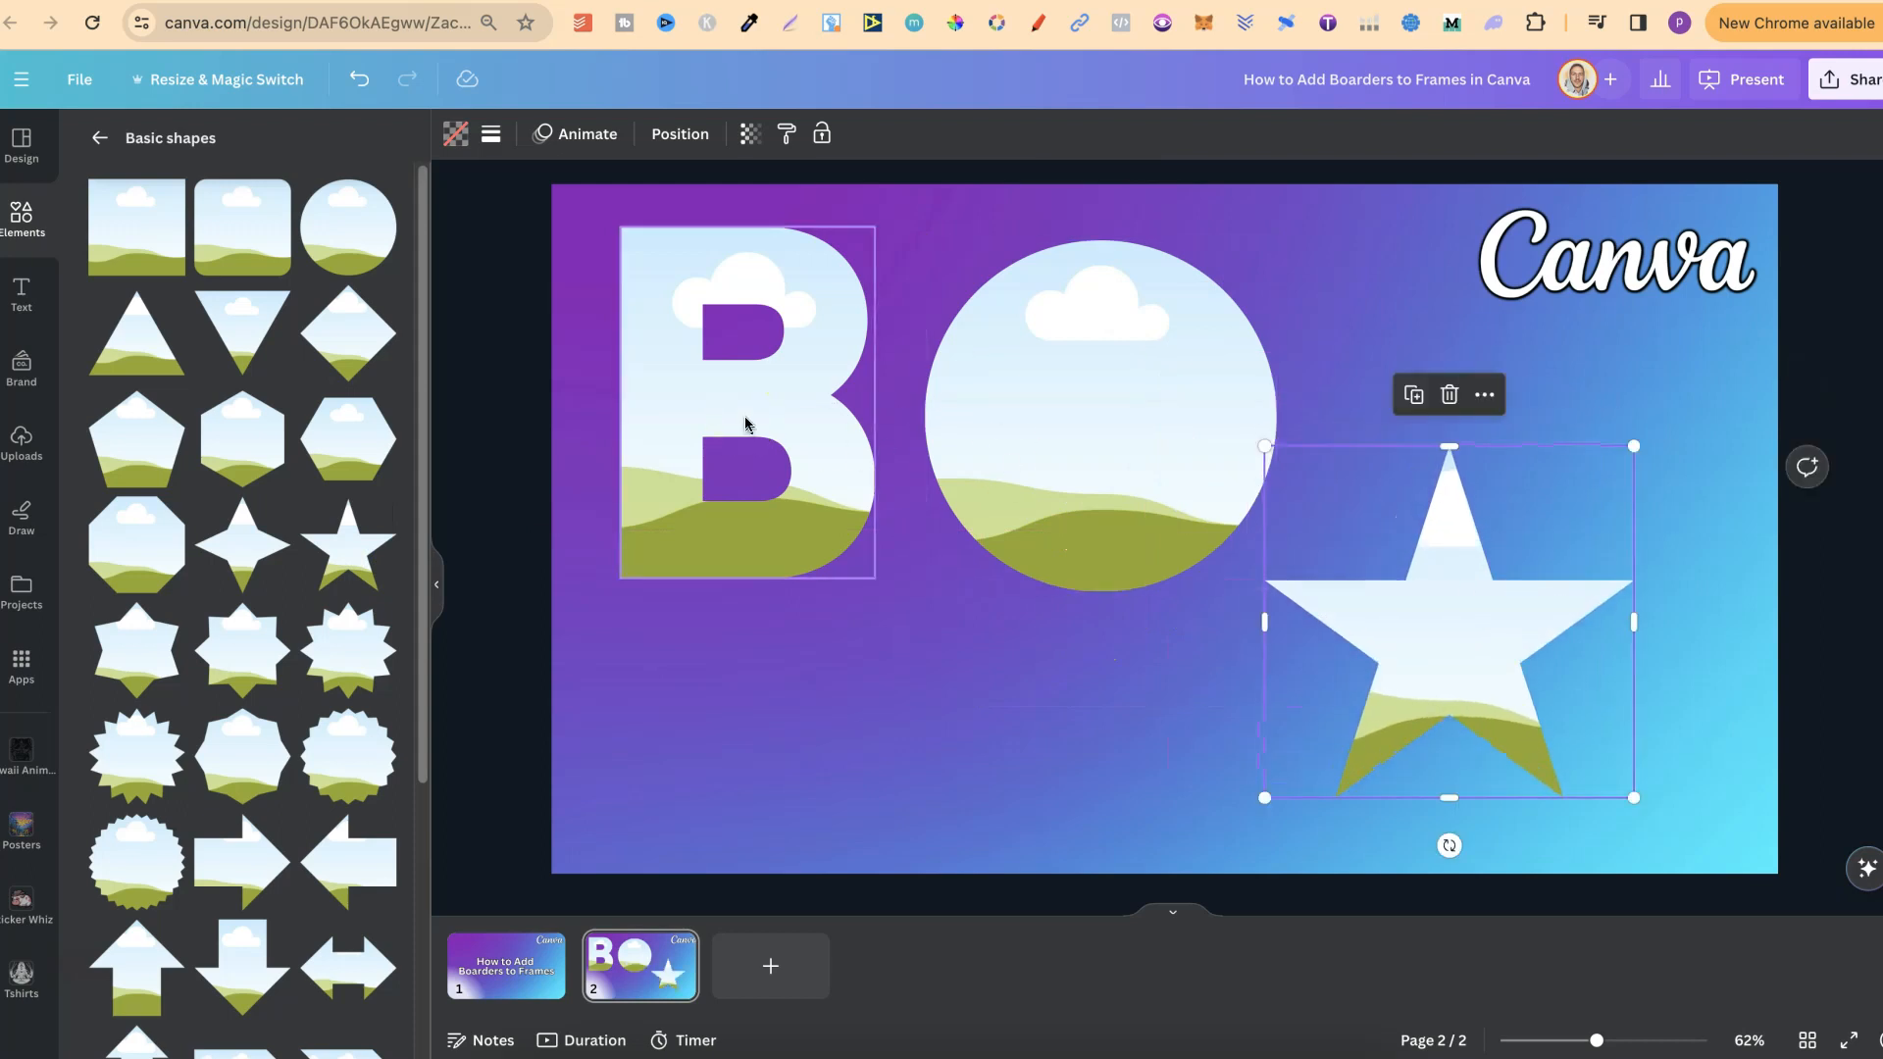
Select the letter B frame and give it a solid black border.
click(745, 408)
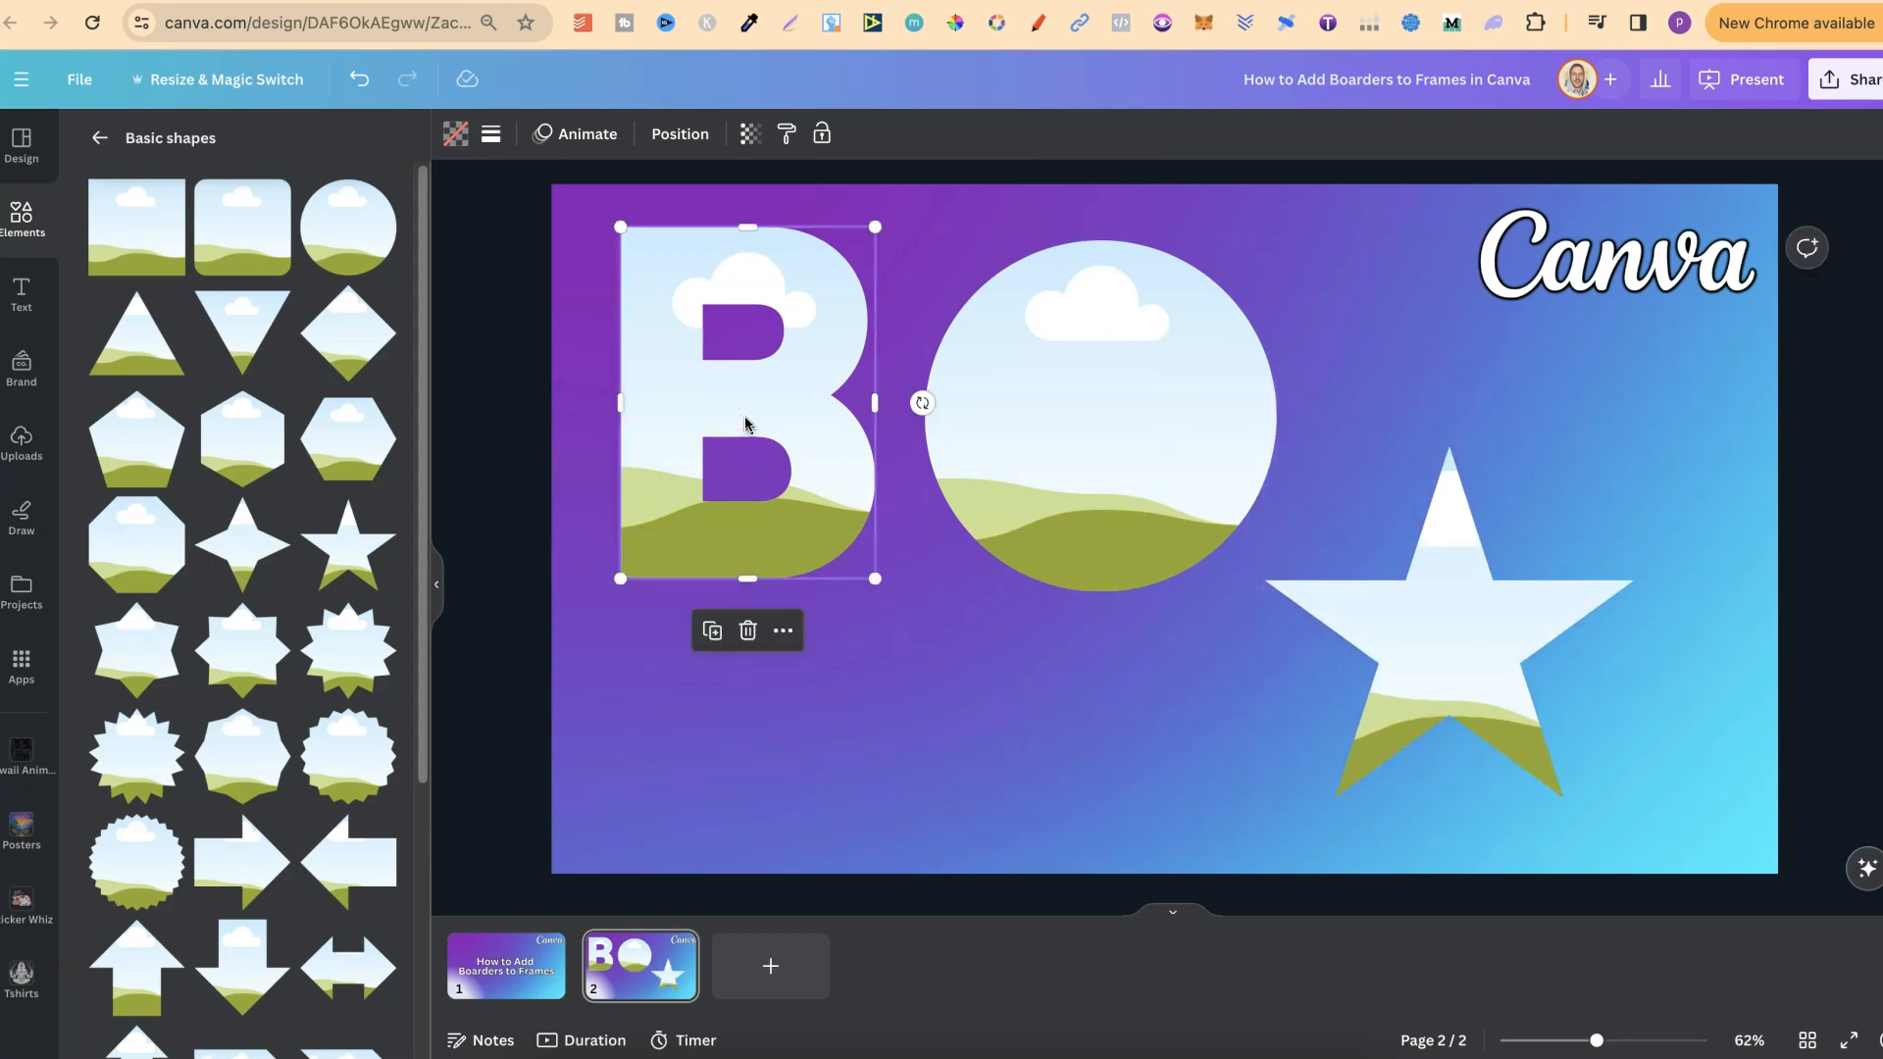
mouse_move(491, 165)
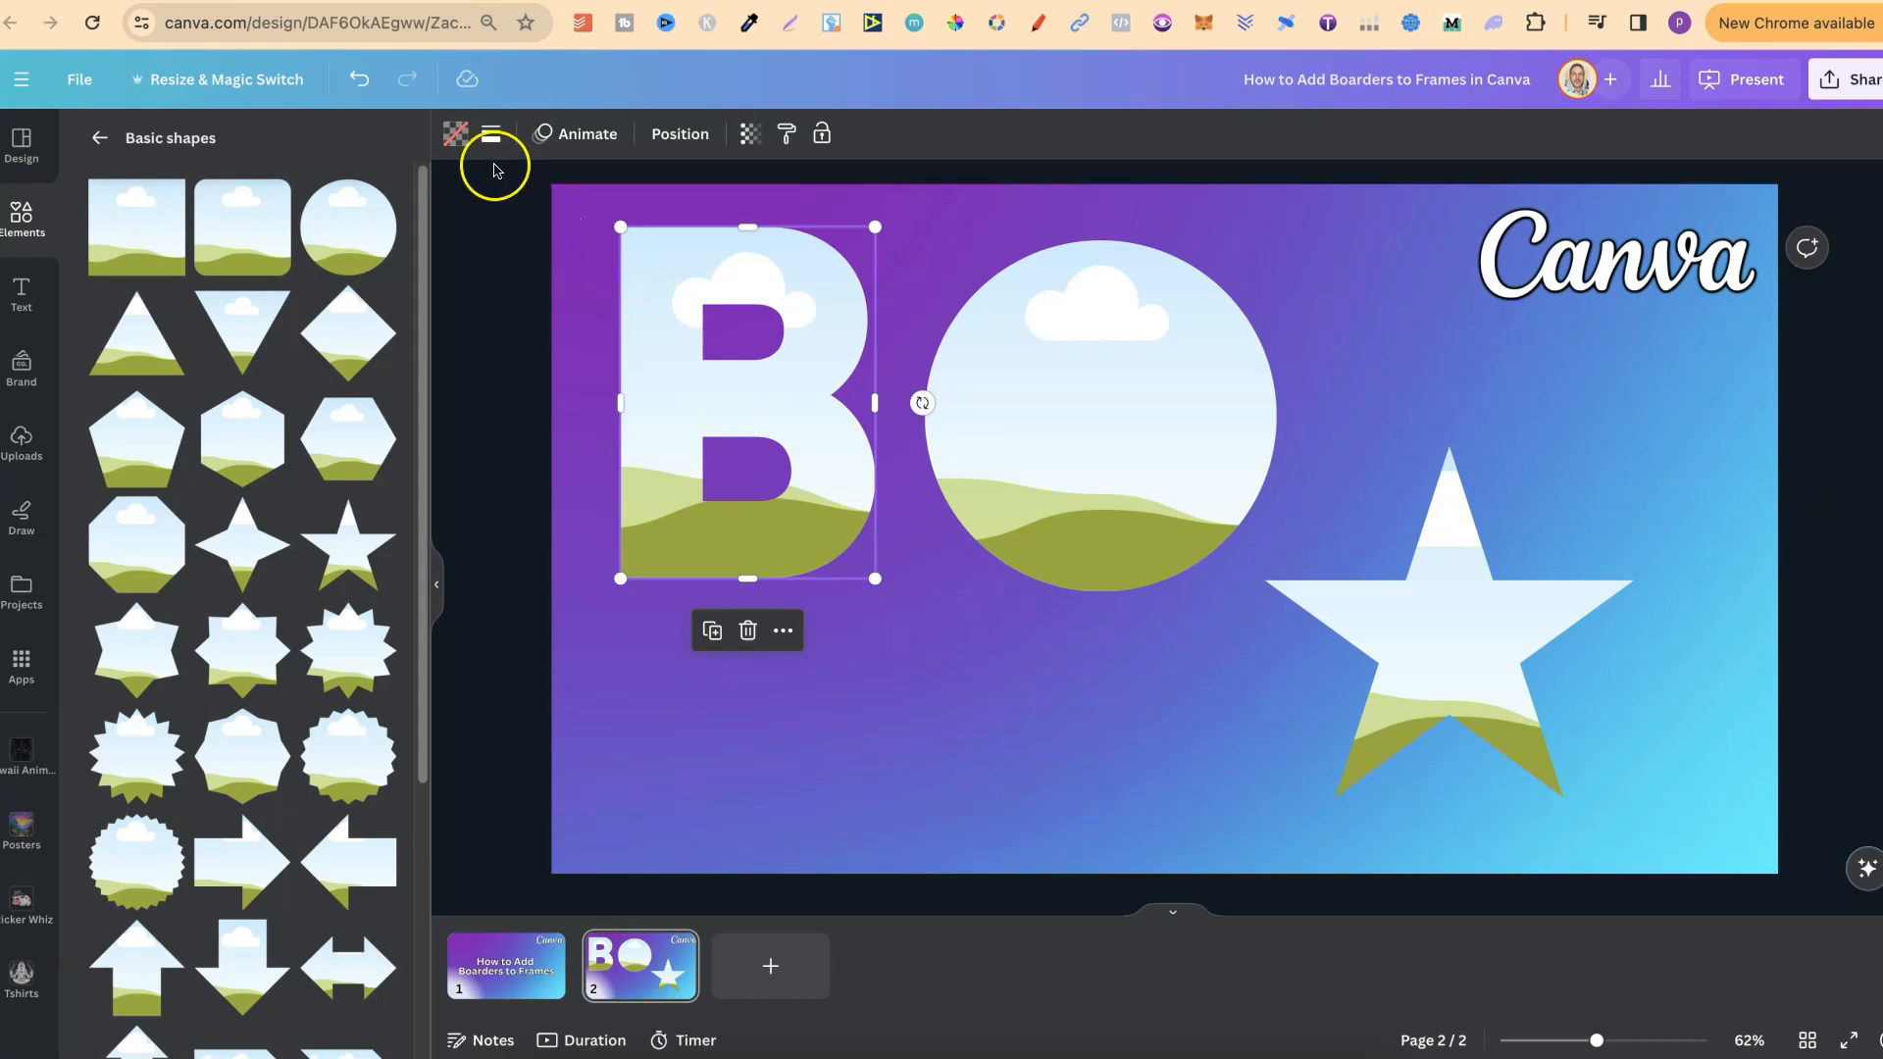
mouse_move(491, 133)
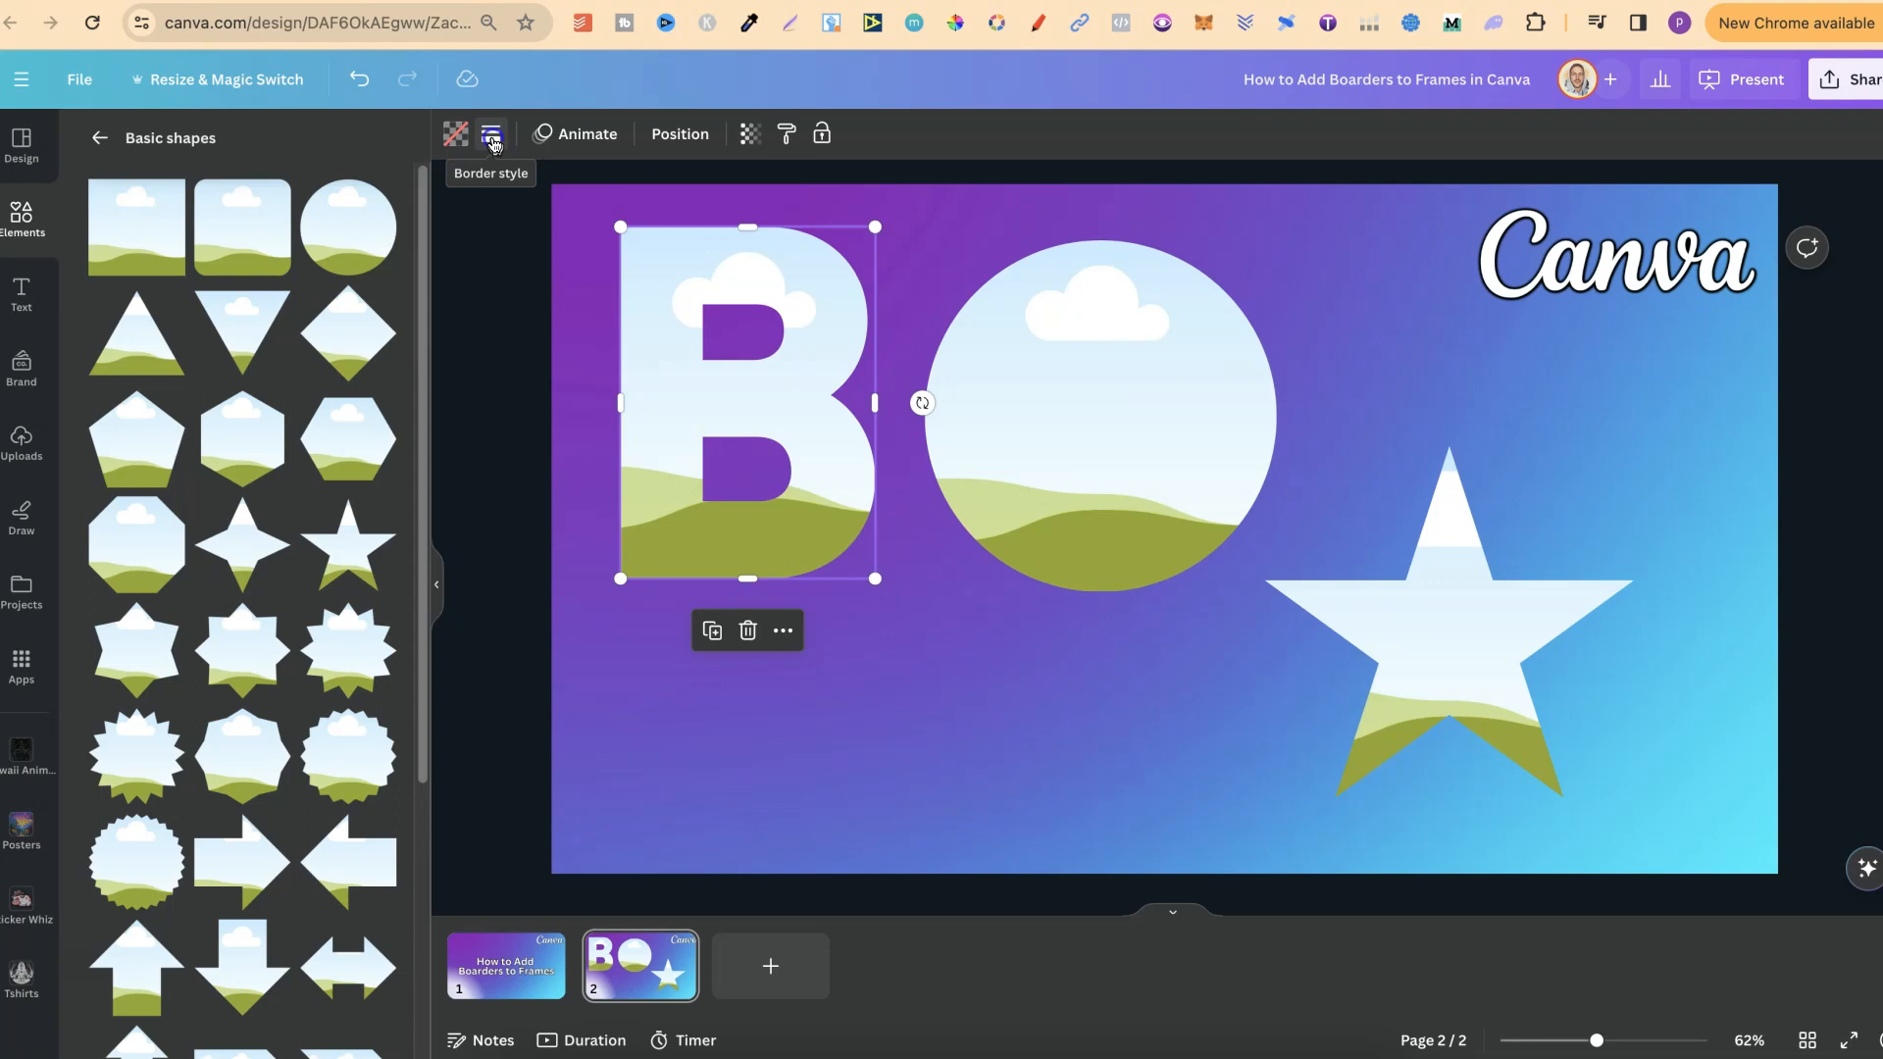
click(488, 134)
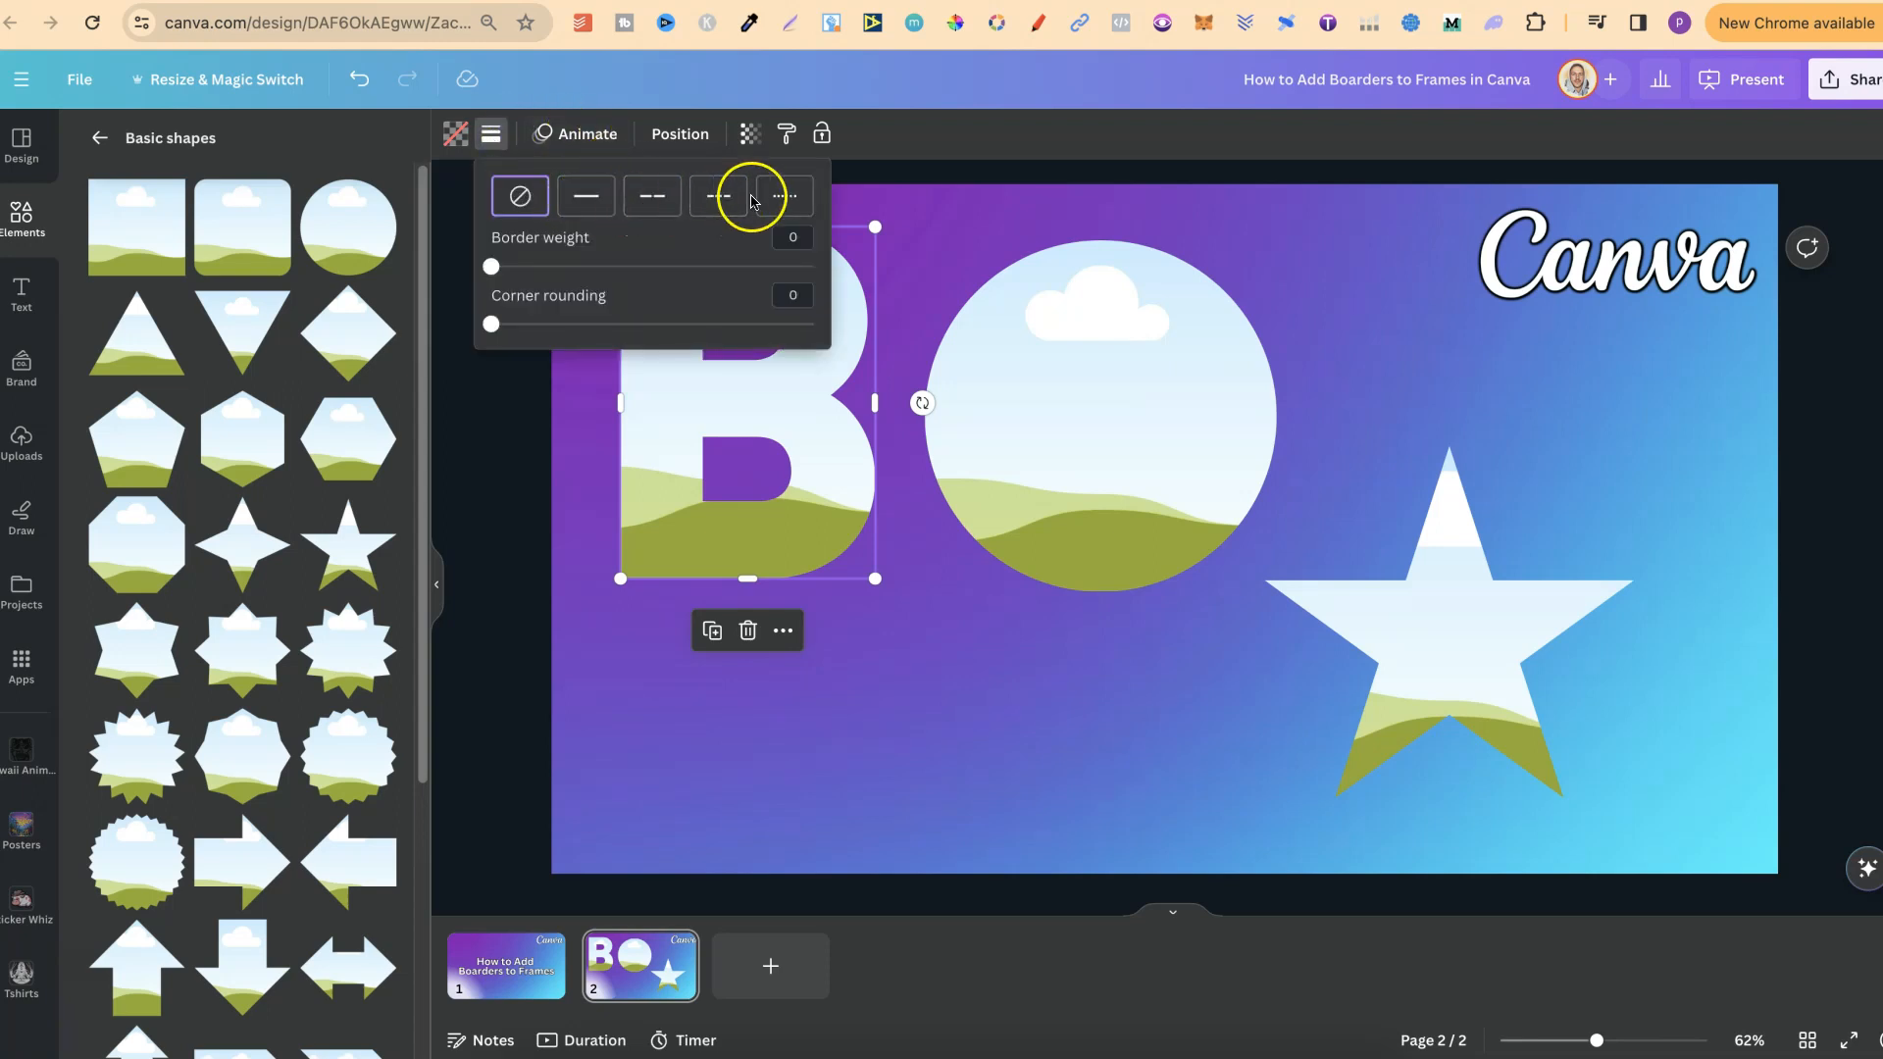
click(585, 196)
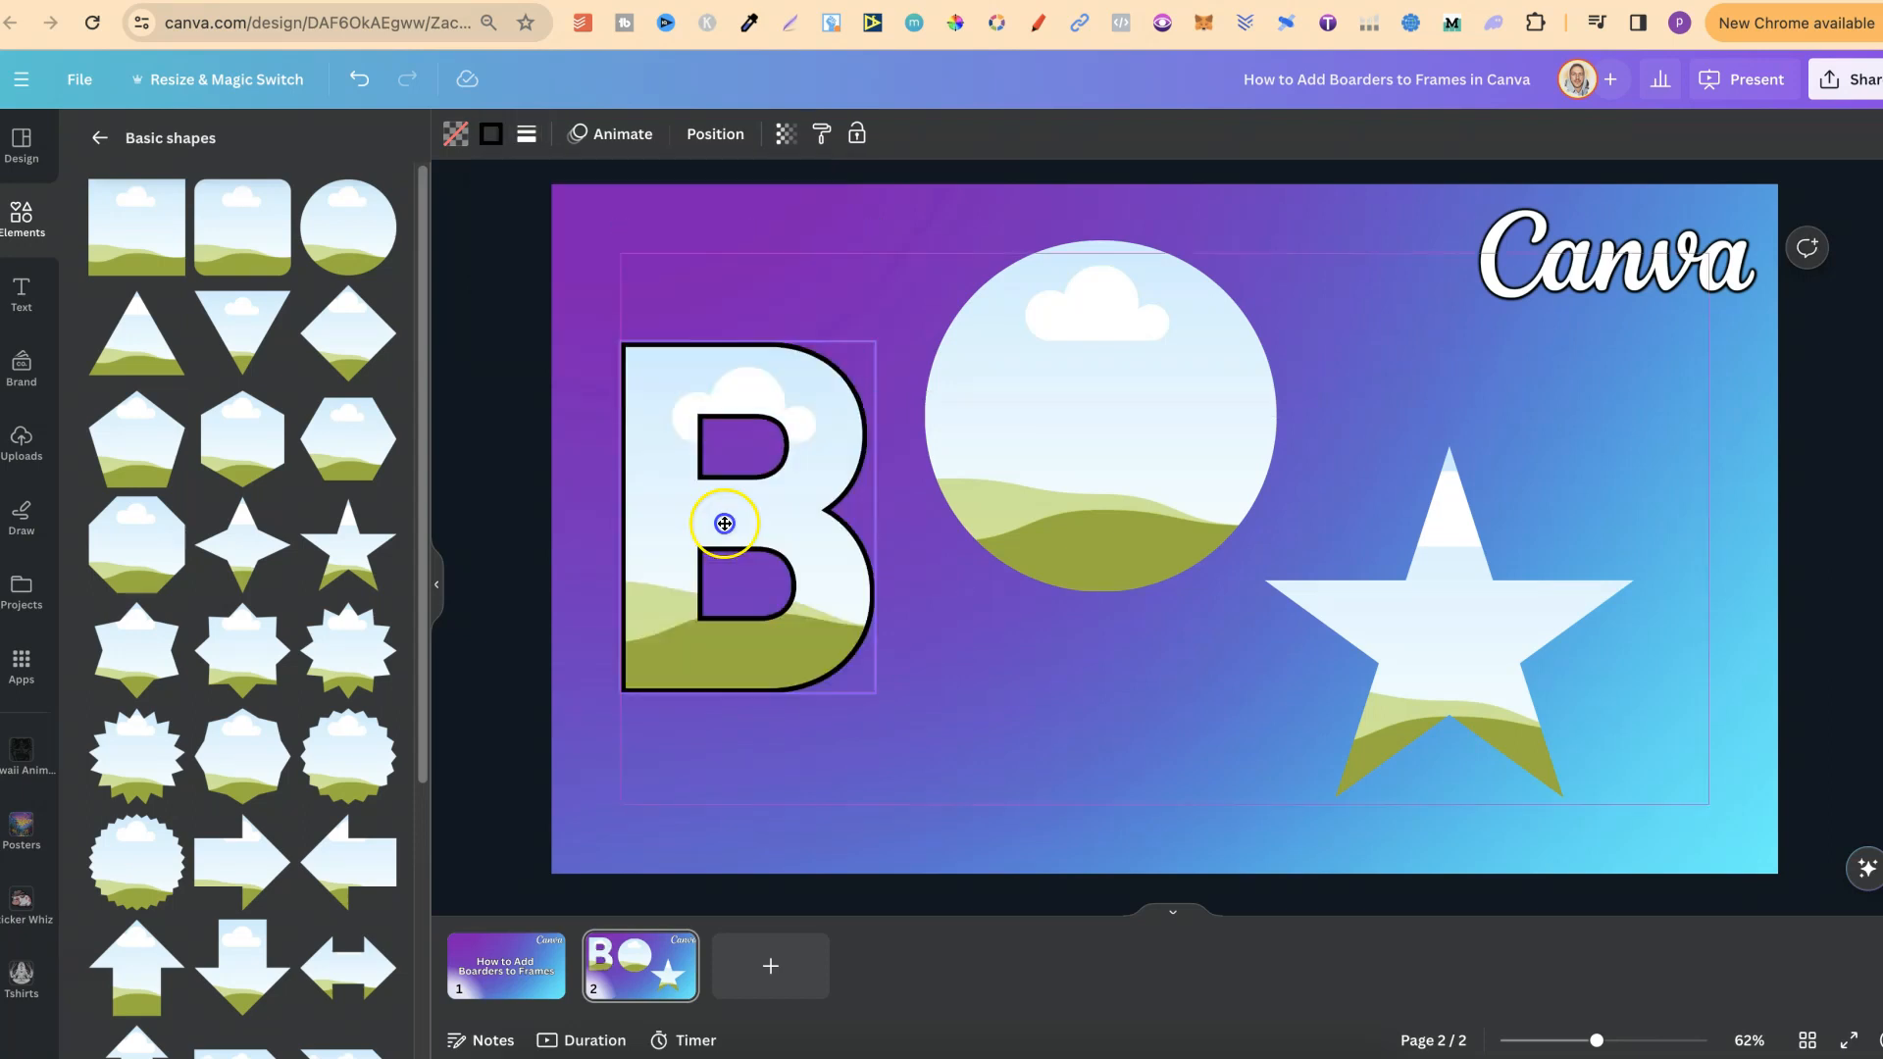
Set the B border weight to about 15 and corner rounding to about 57.
click(525, 134)
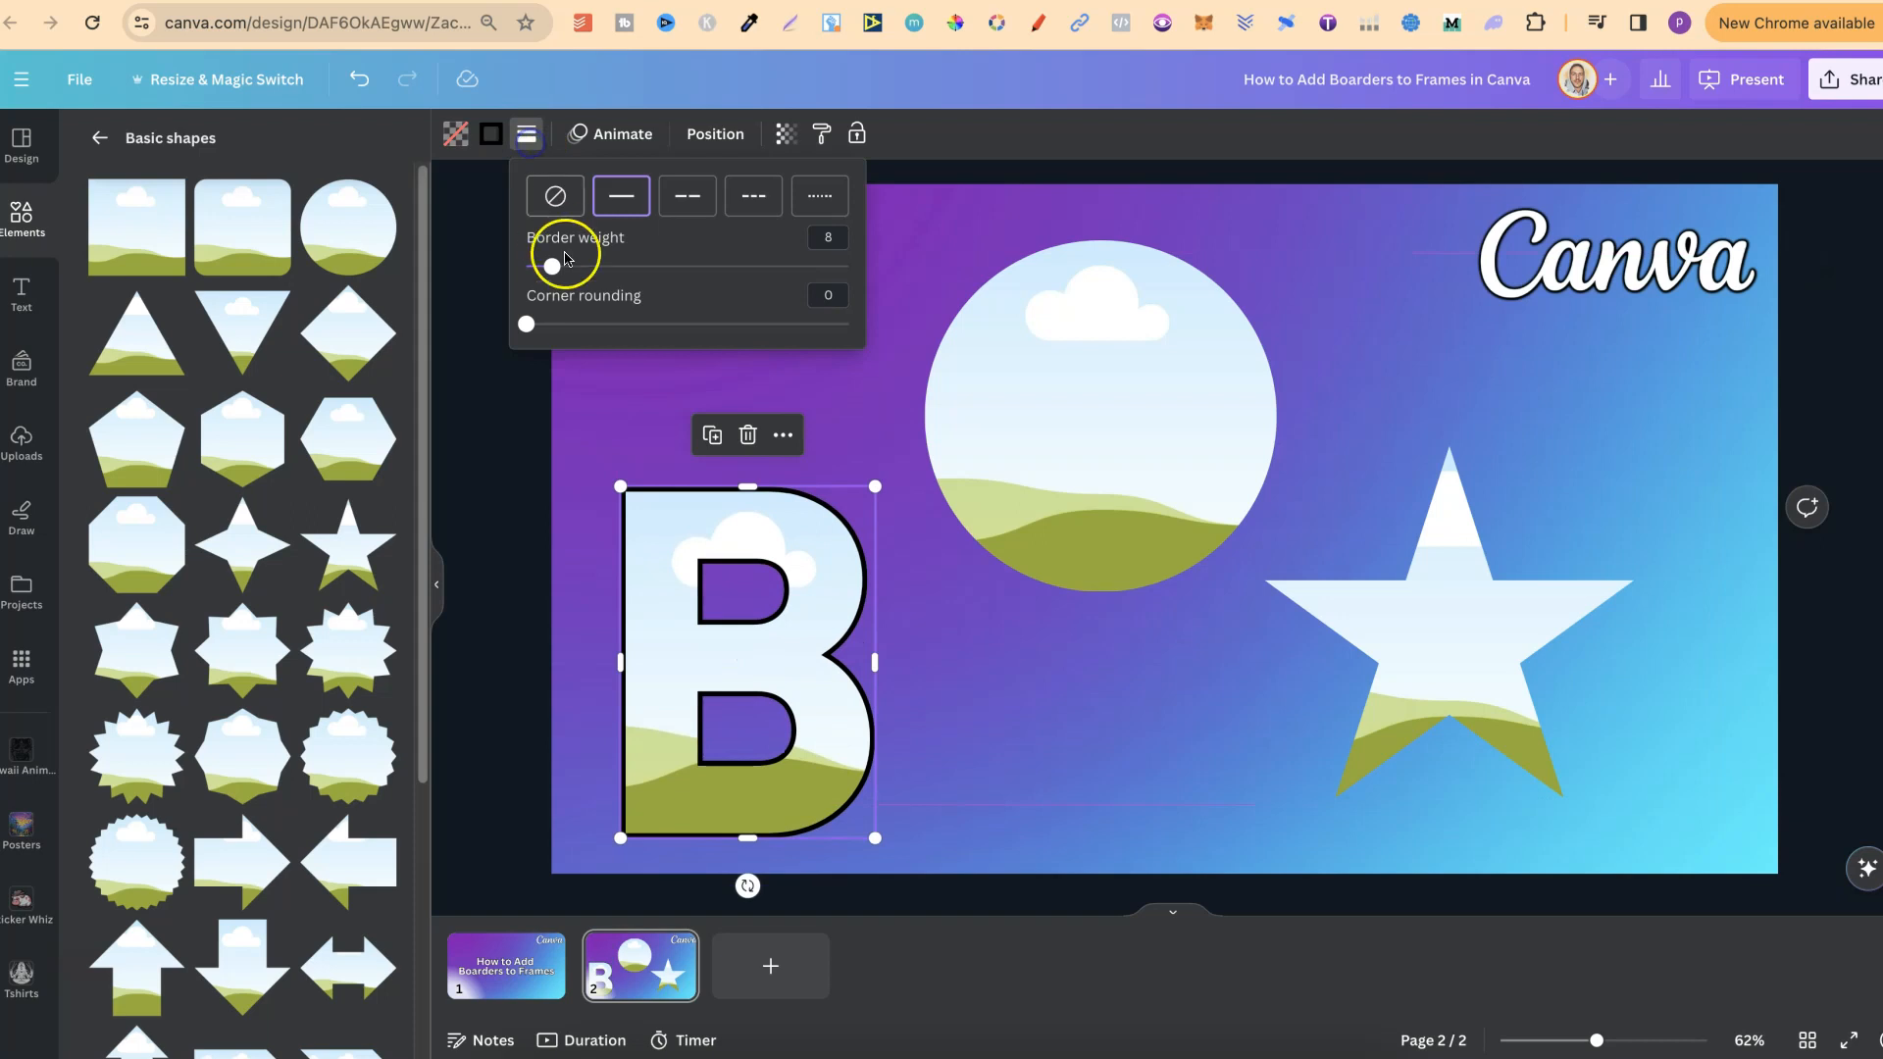
drag(552, 265, 571, 265)
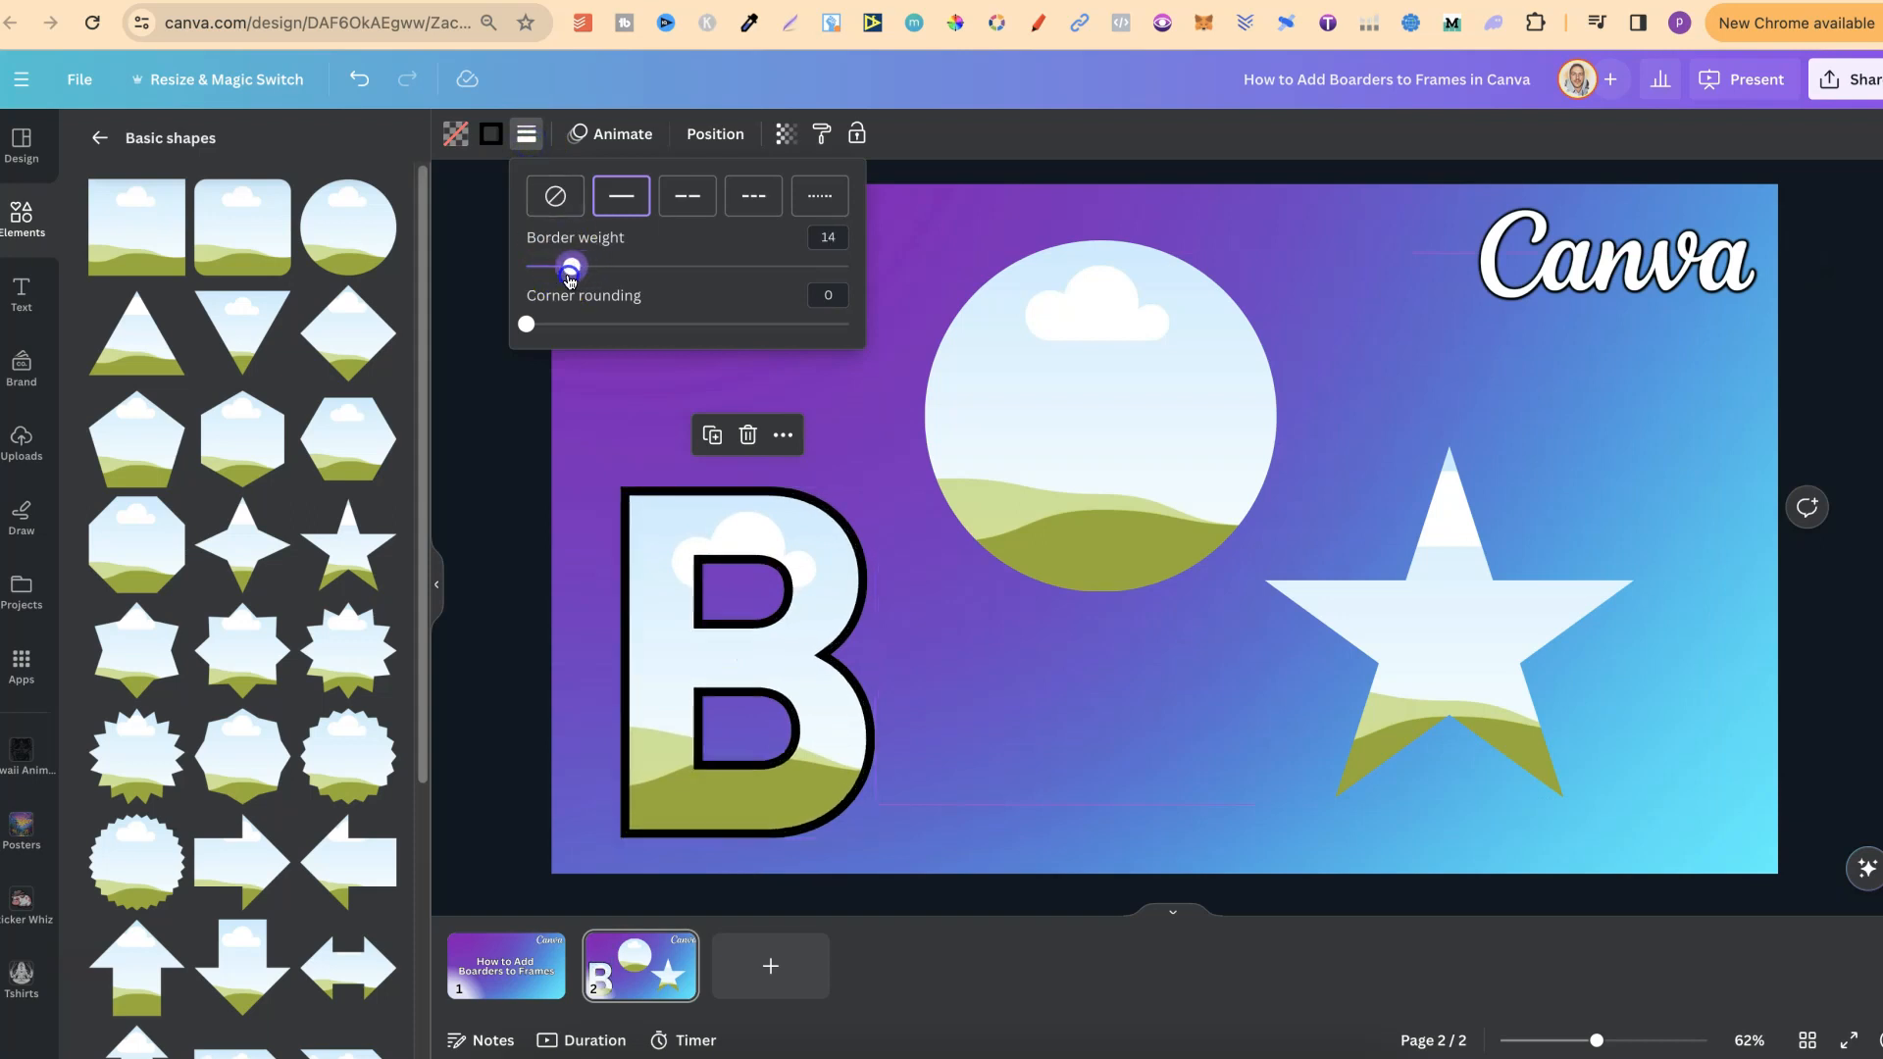
drag(569, 264, 577, 265)
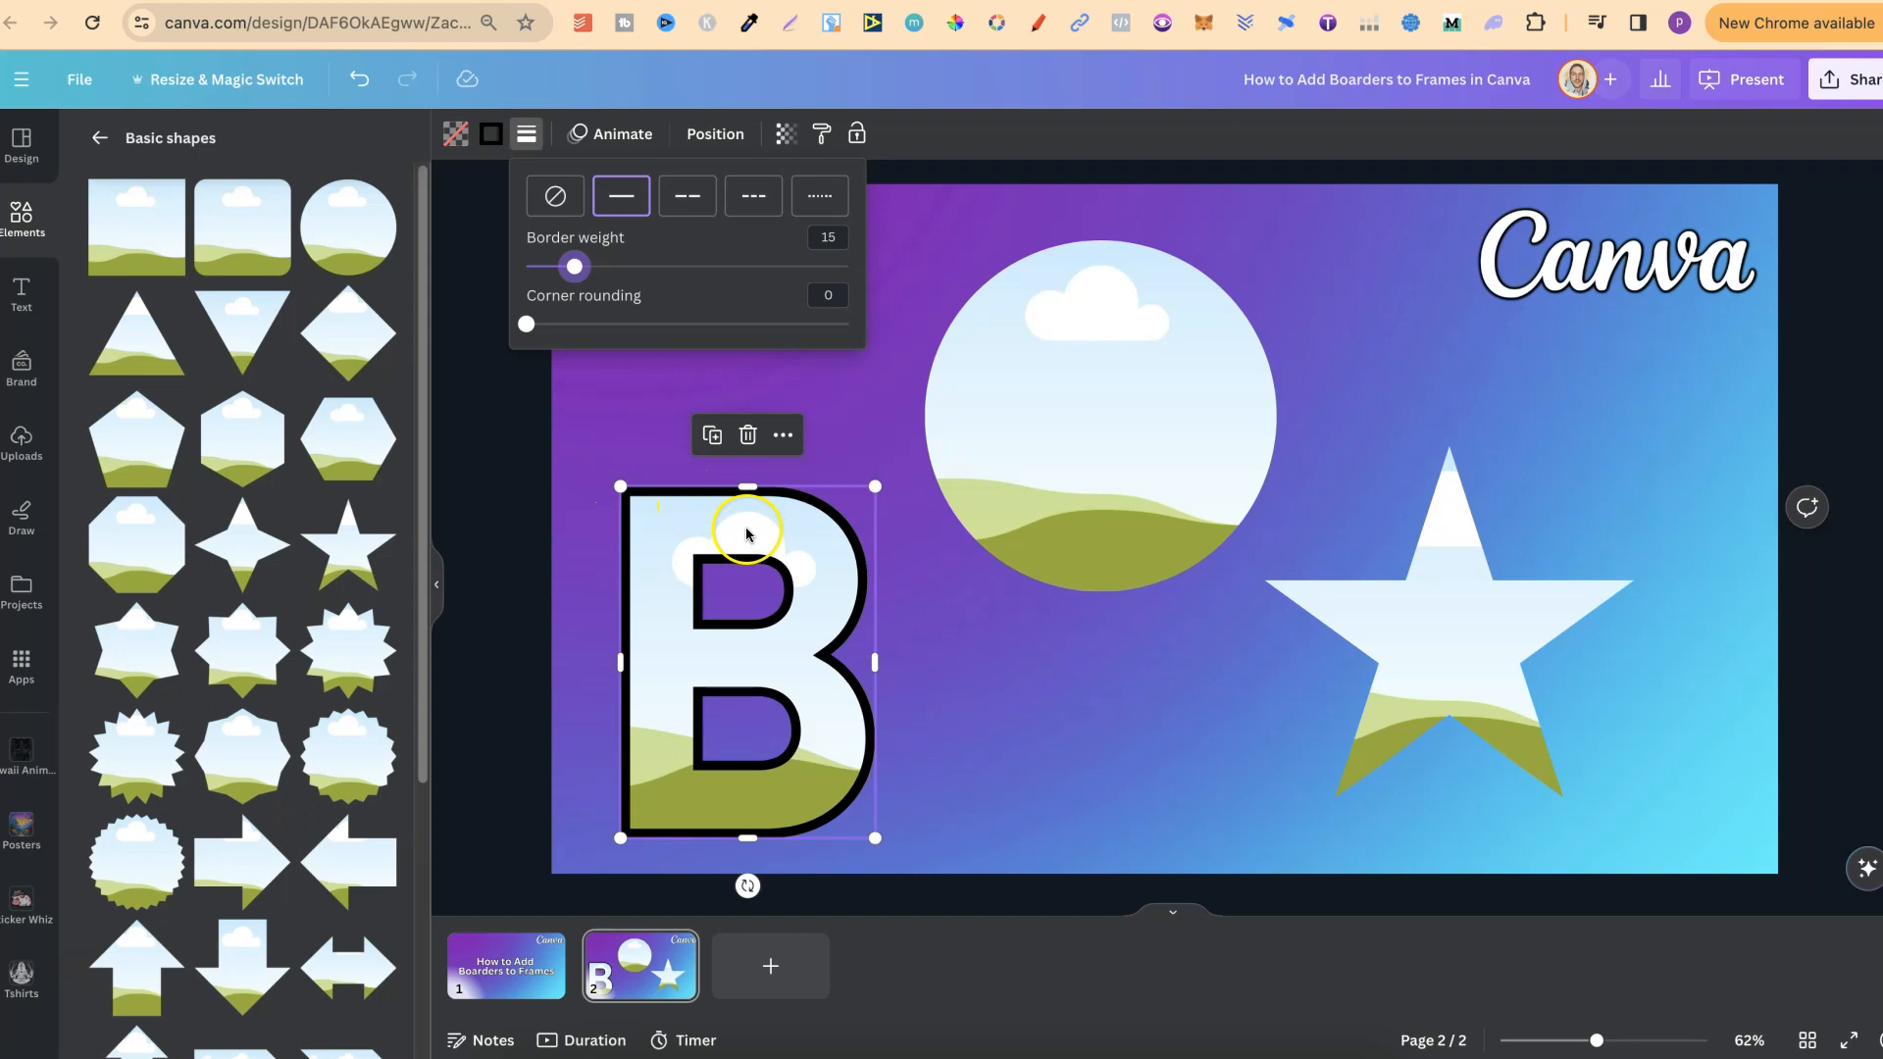
mouse_move(532, 324)
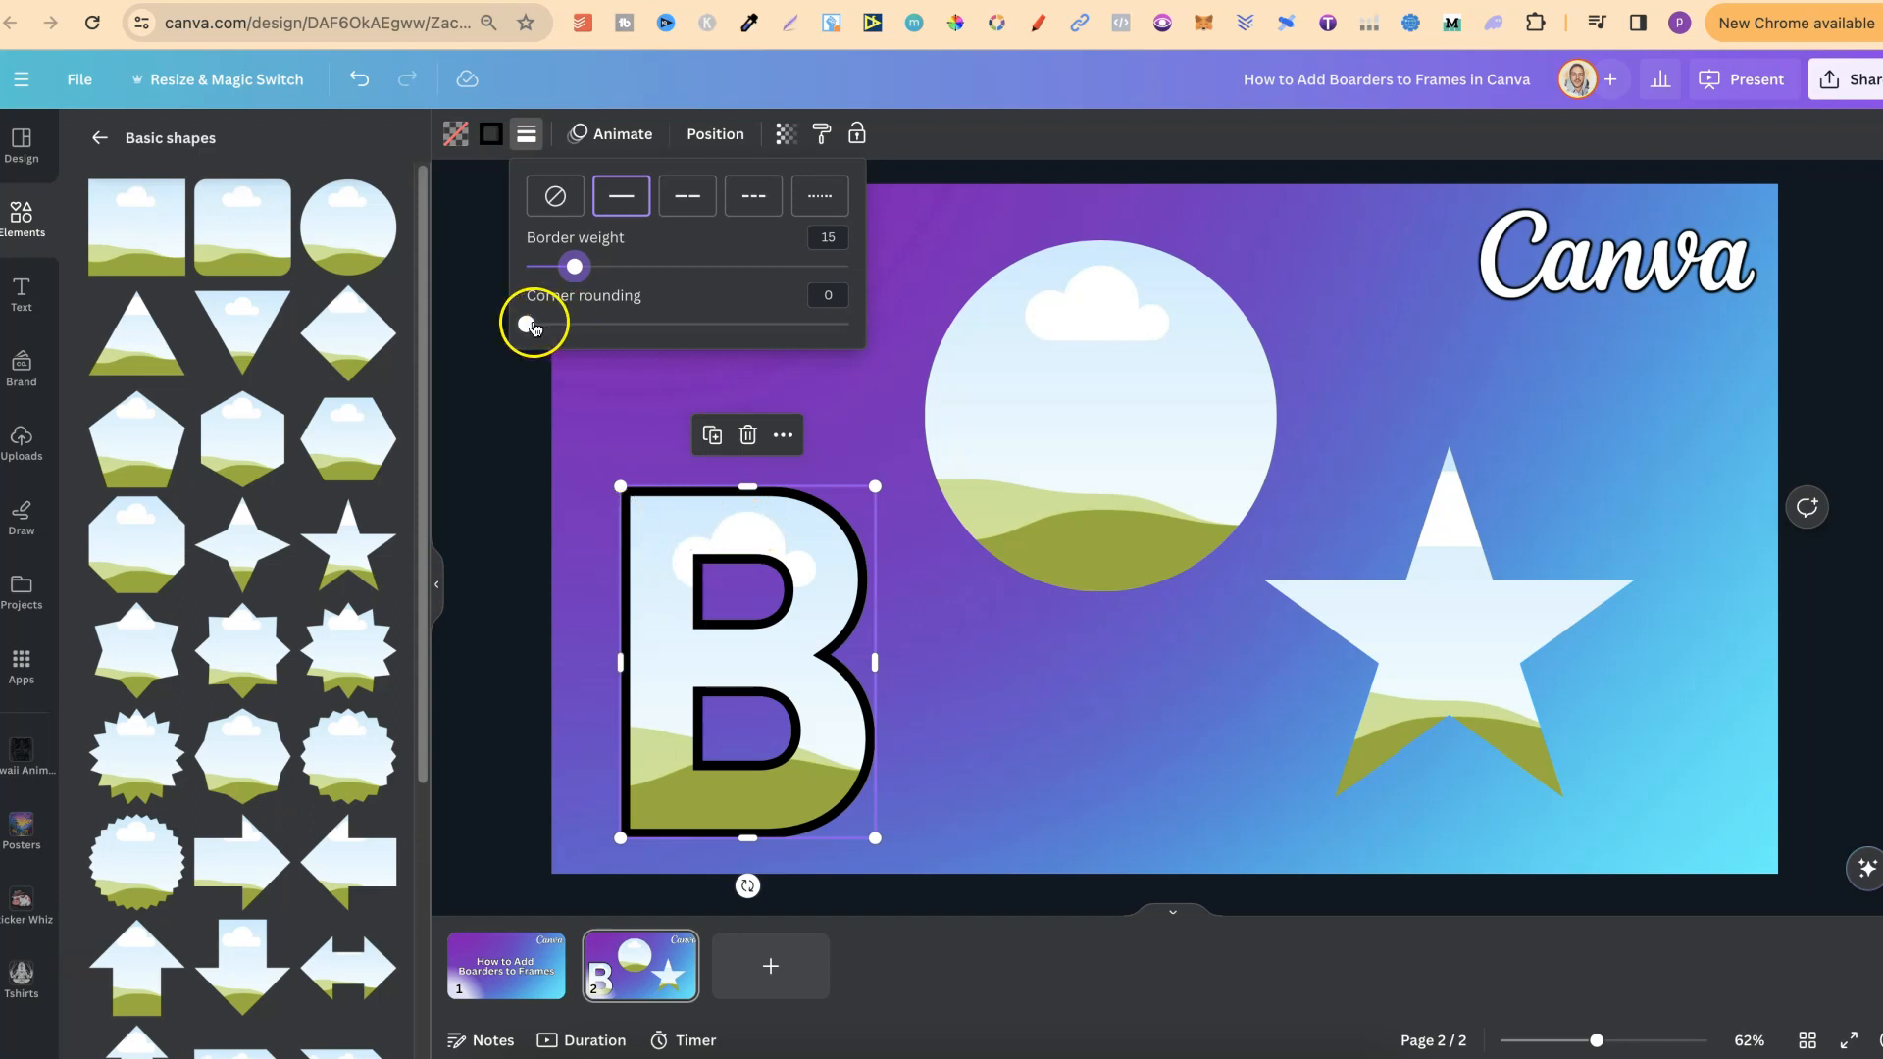
drag(530, 324, 706, 324)
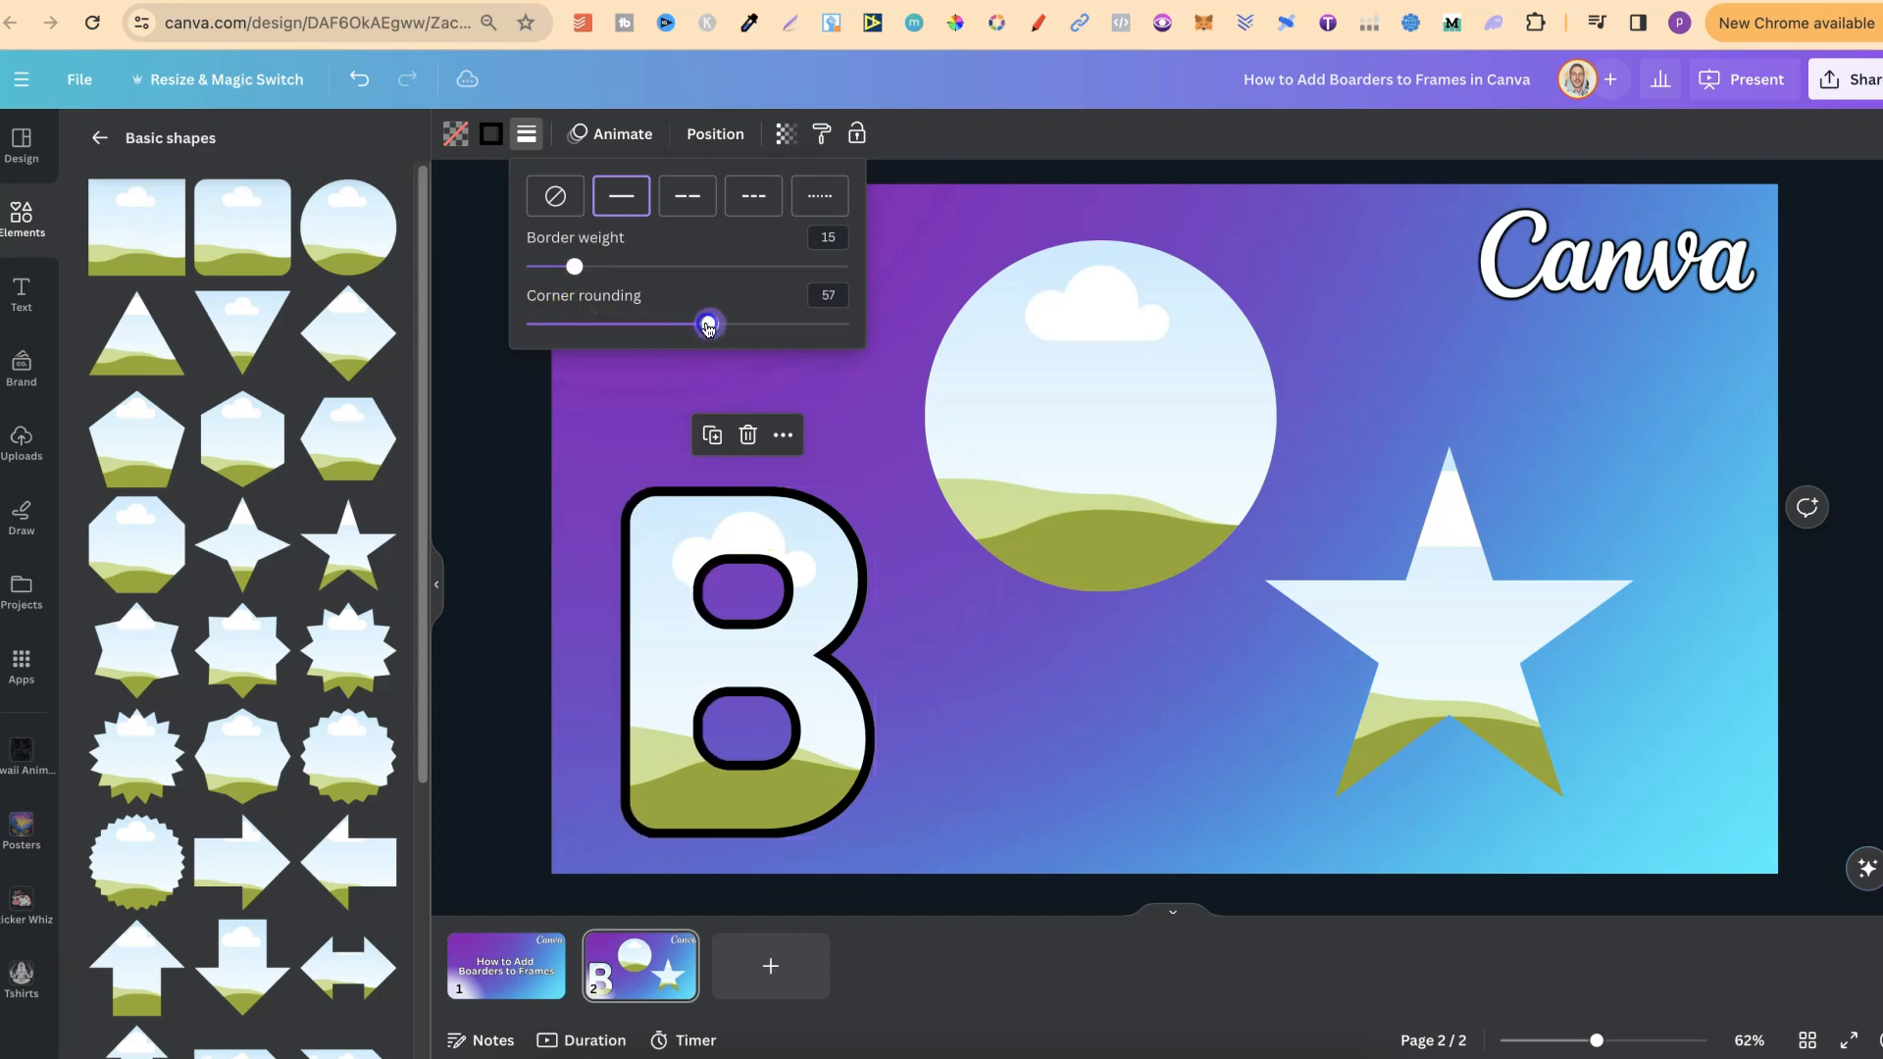
click(745, 661)
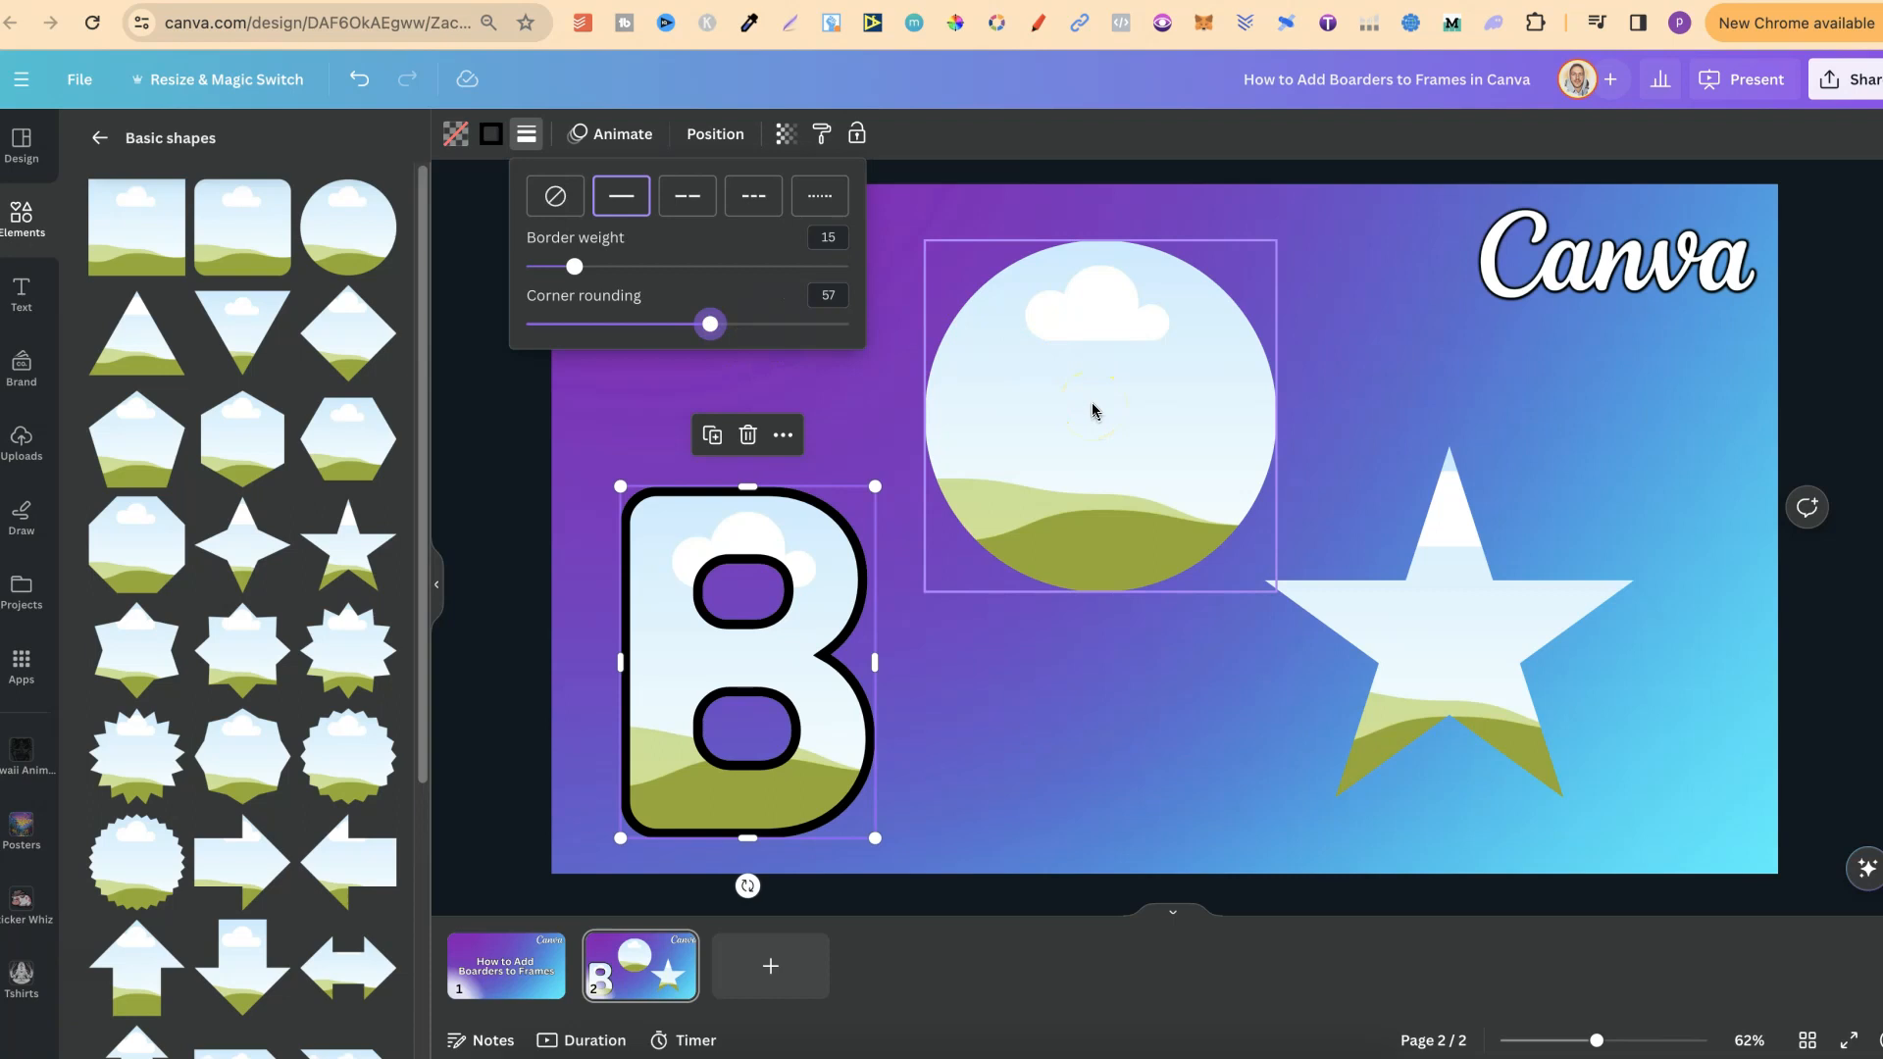
Recolour the letter B's border to orange.
click(491, 134)
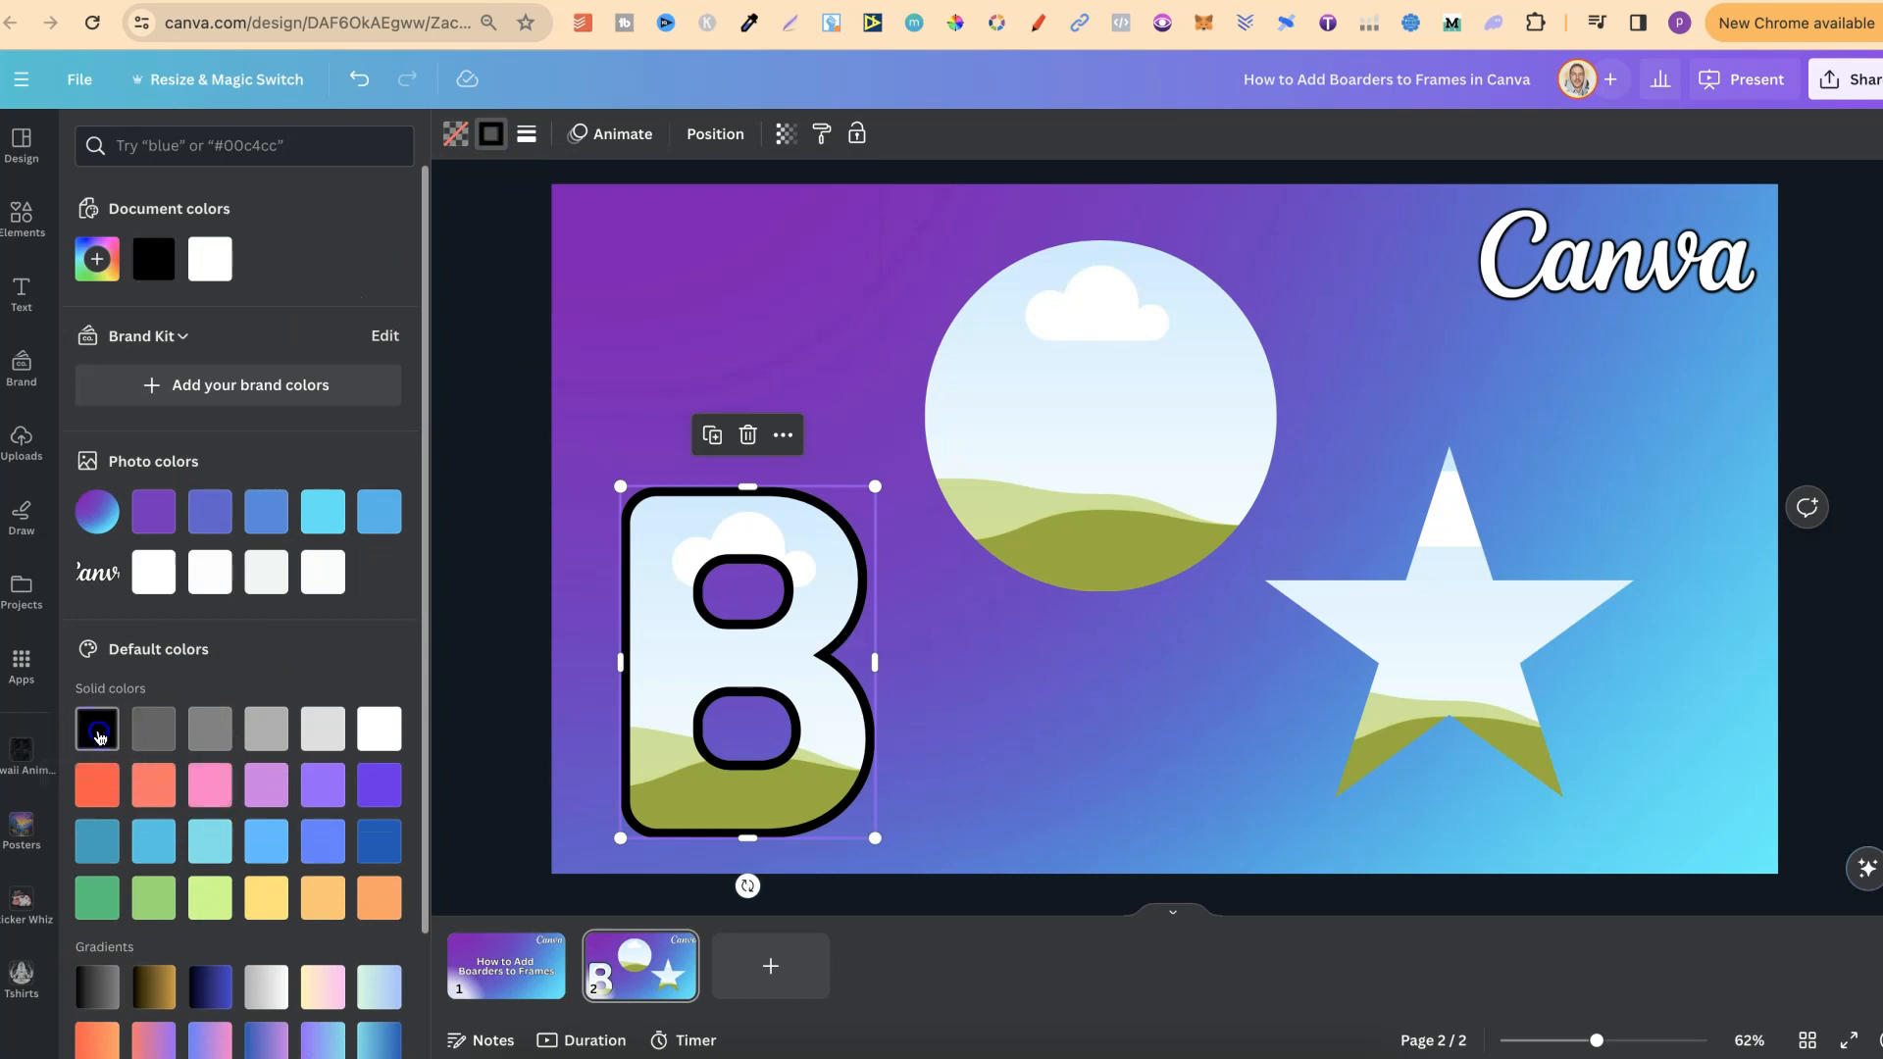
click(96, 784)
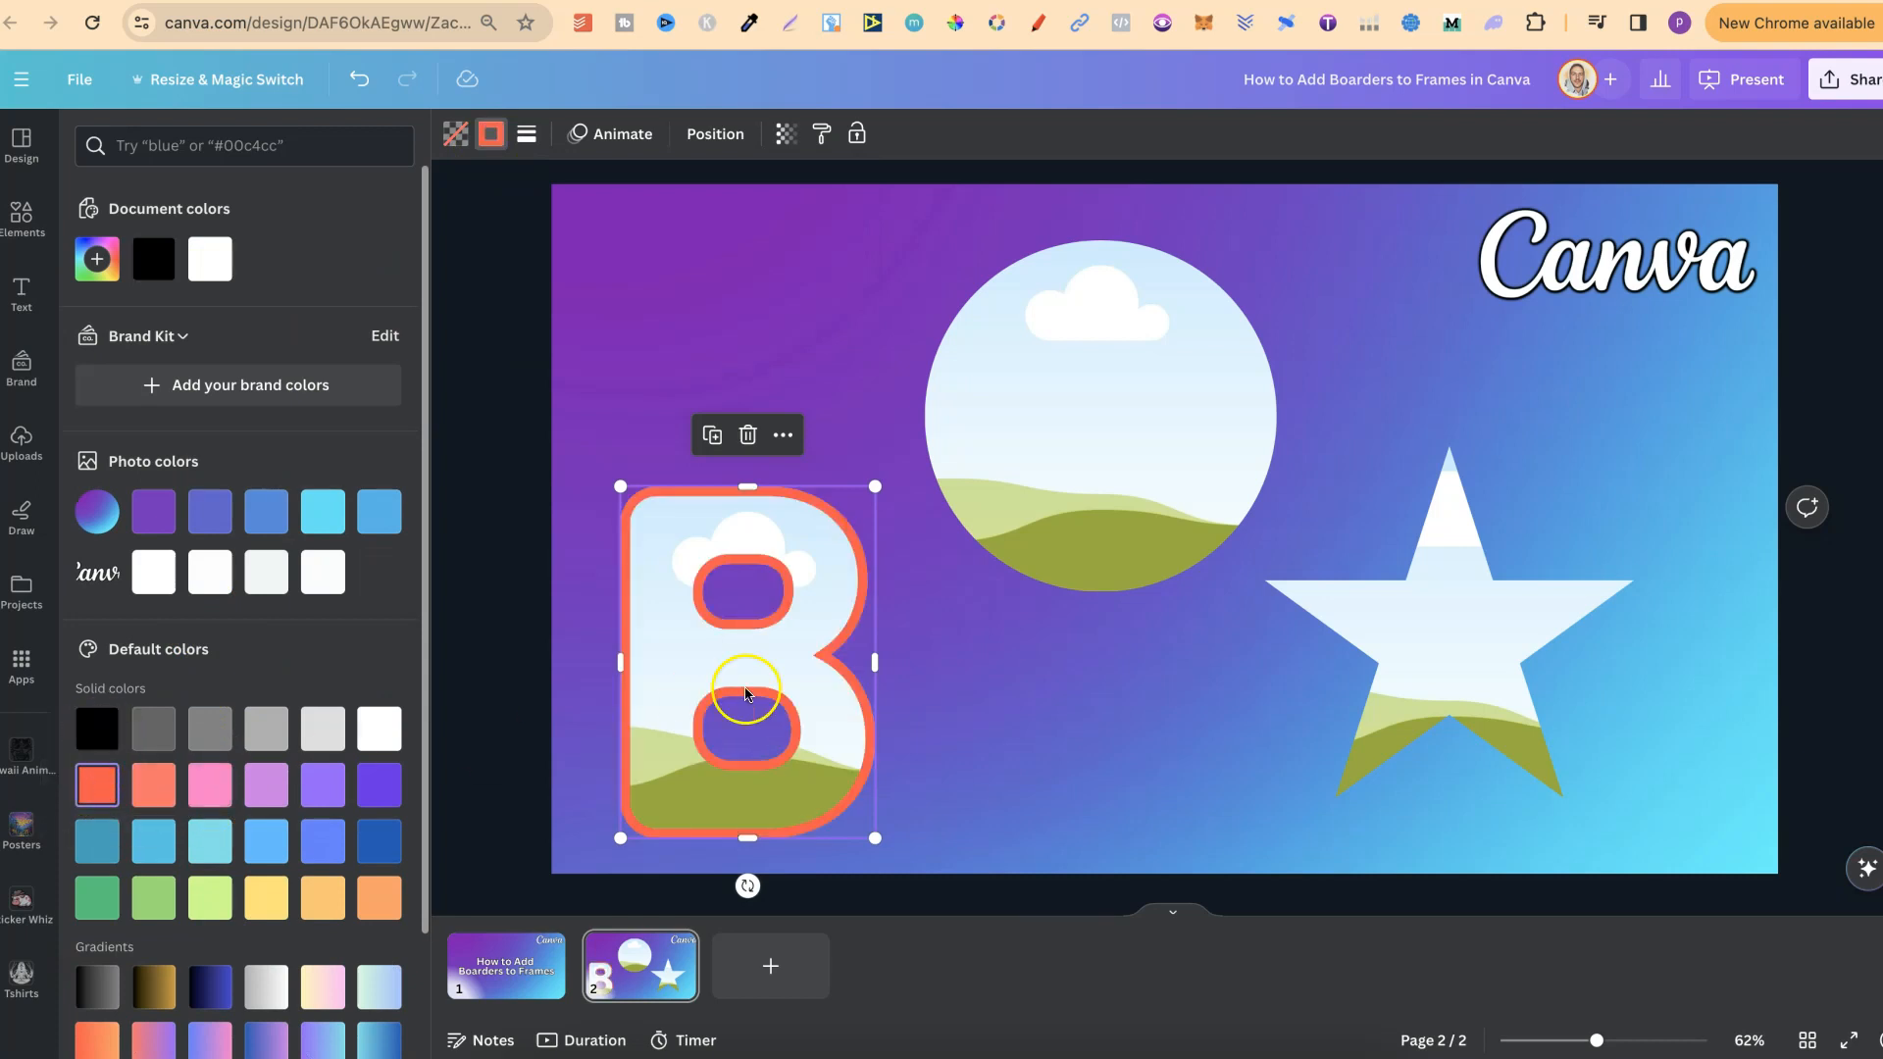
Give the circle frame a solid black border of weight about 14.
click(1093, 420)
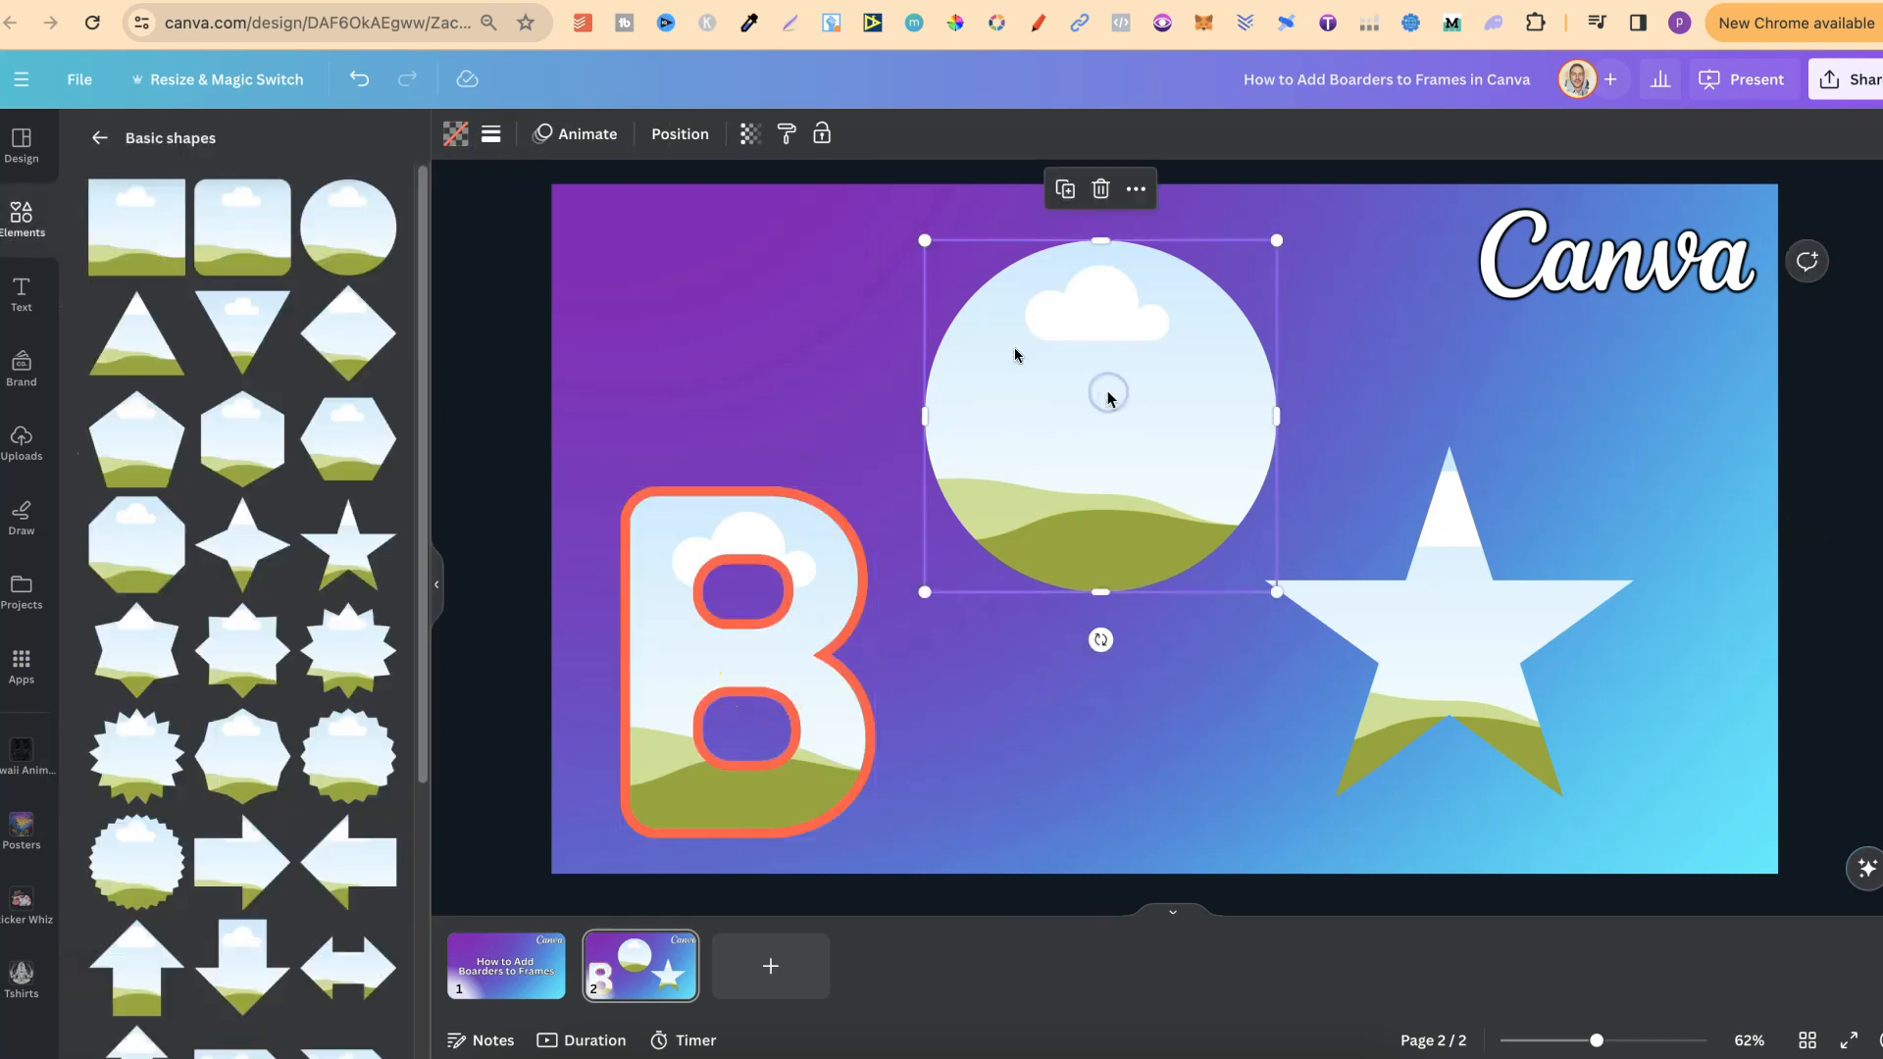
click(526, 134)
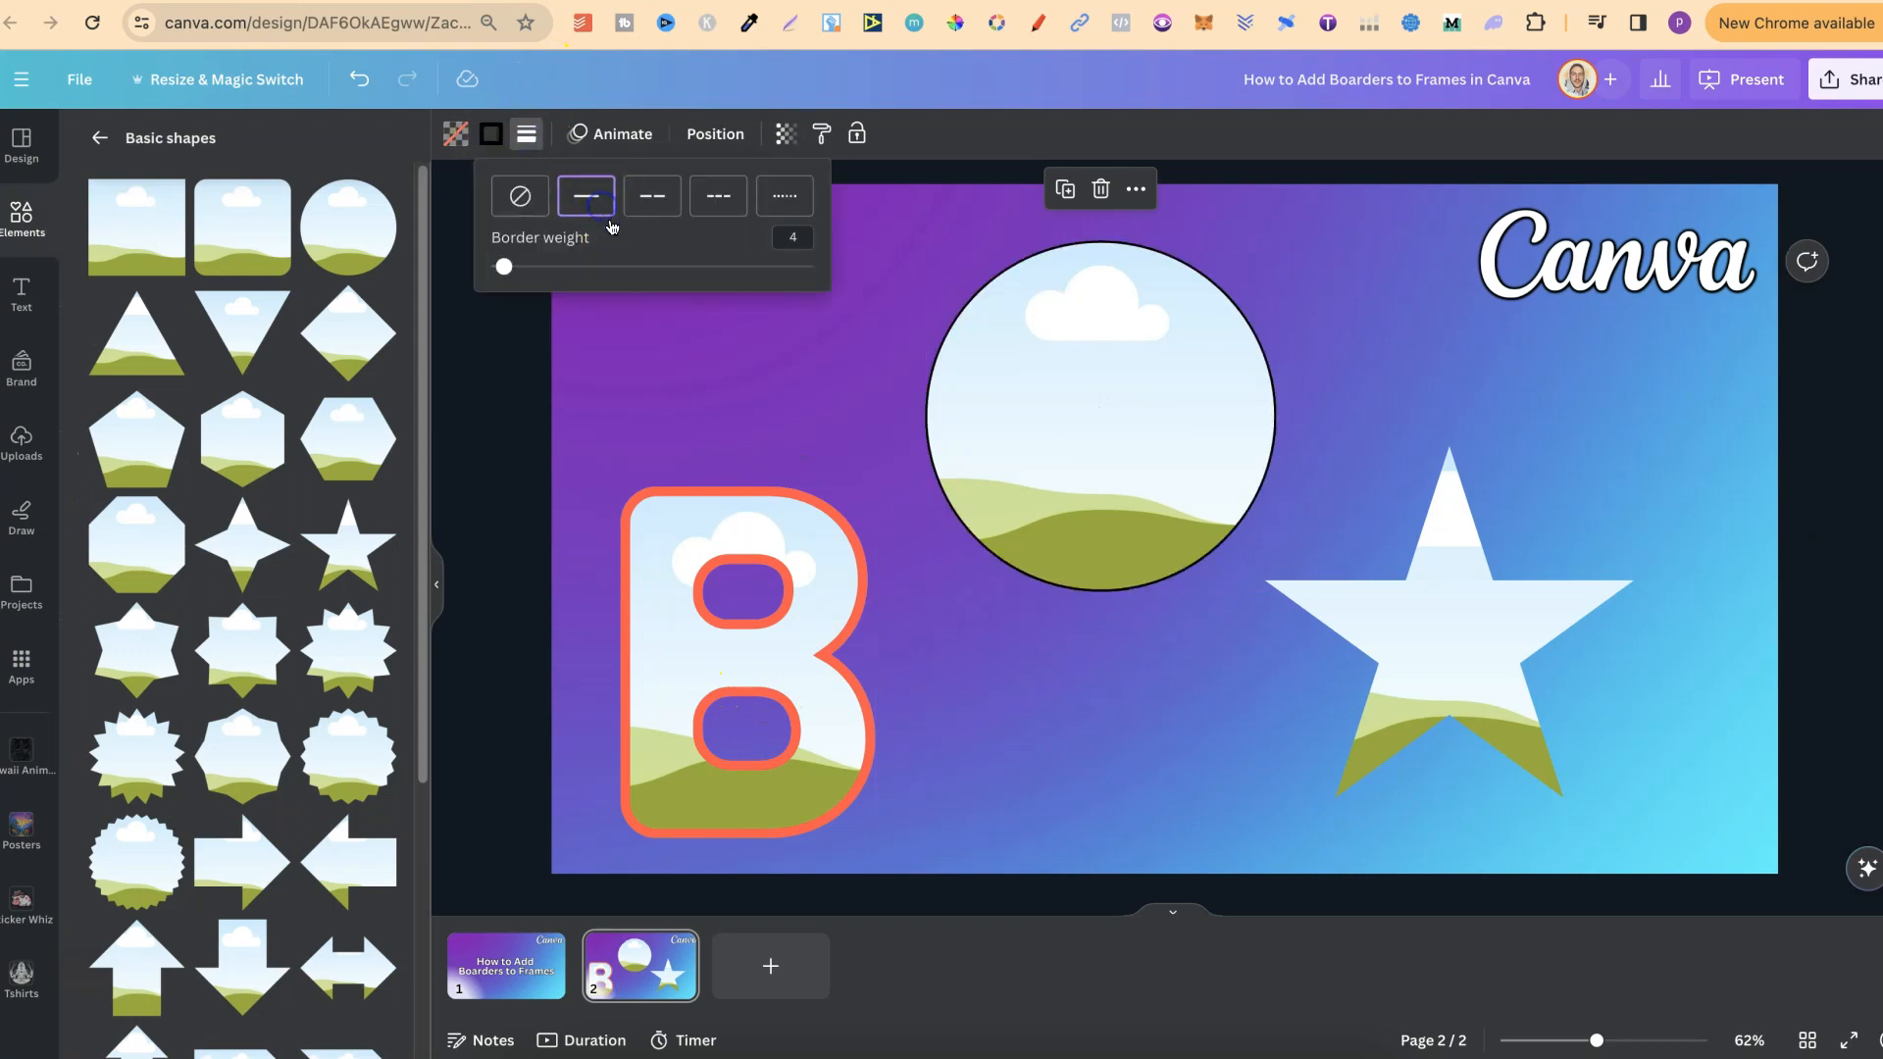
drag(504, 267, 537, 267)
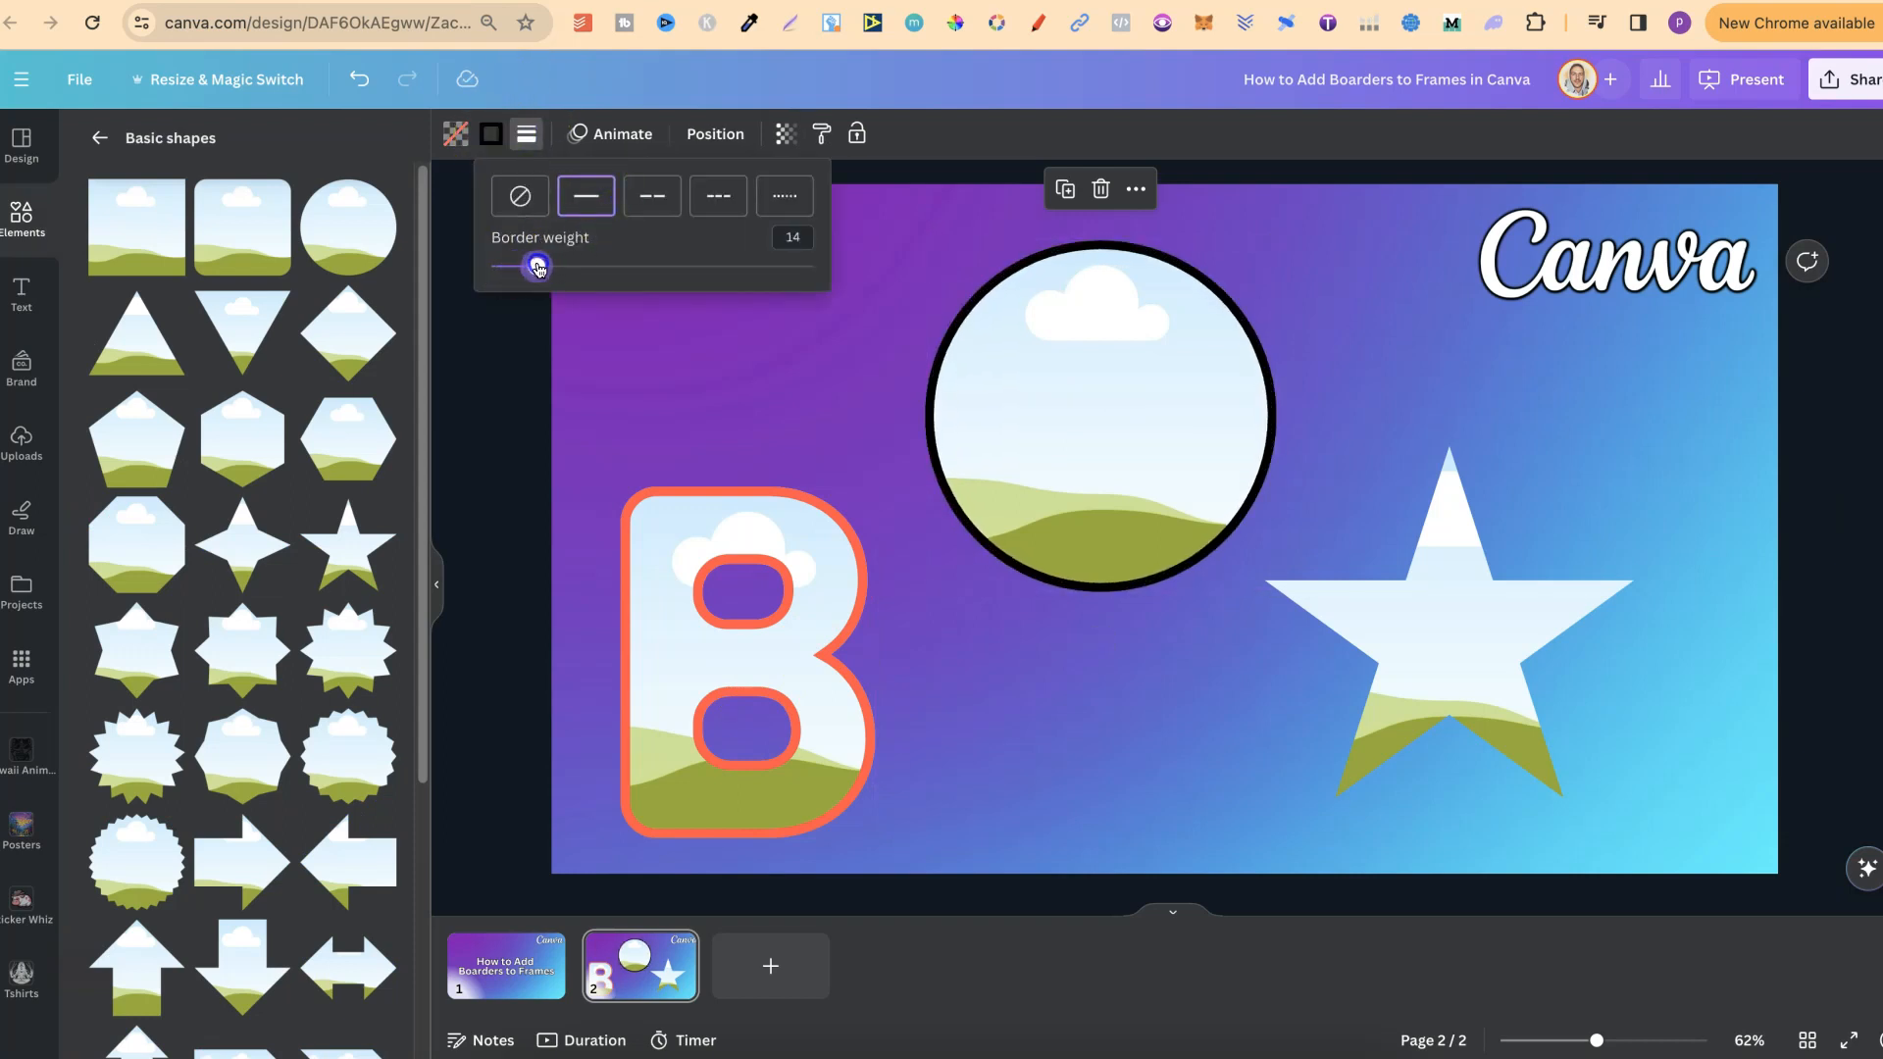
click(1092, 420)
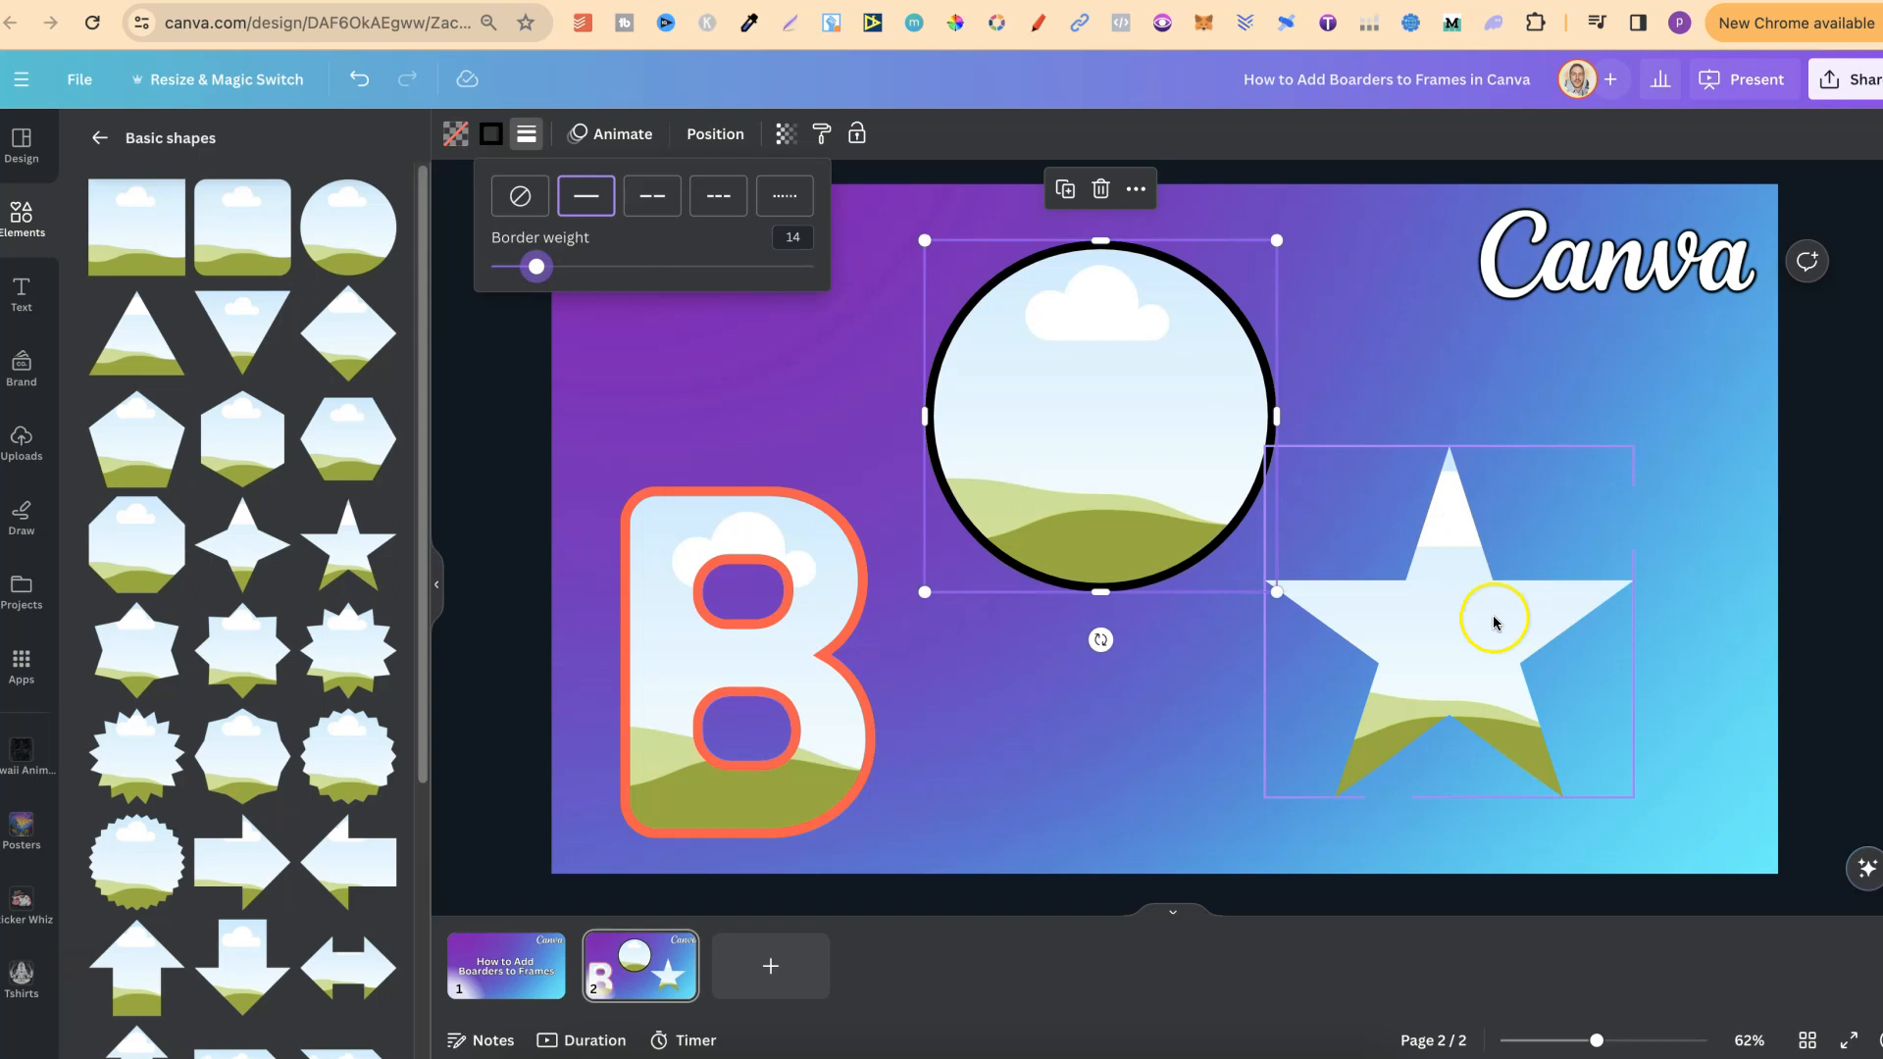
Give the star a solid black border, weight 13 and corner rounding about 48, then select the circle.
click(1495, 622)
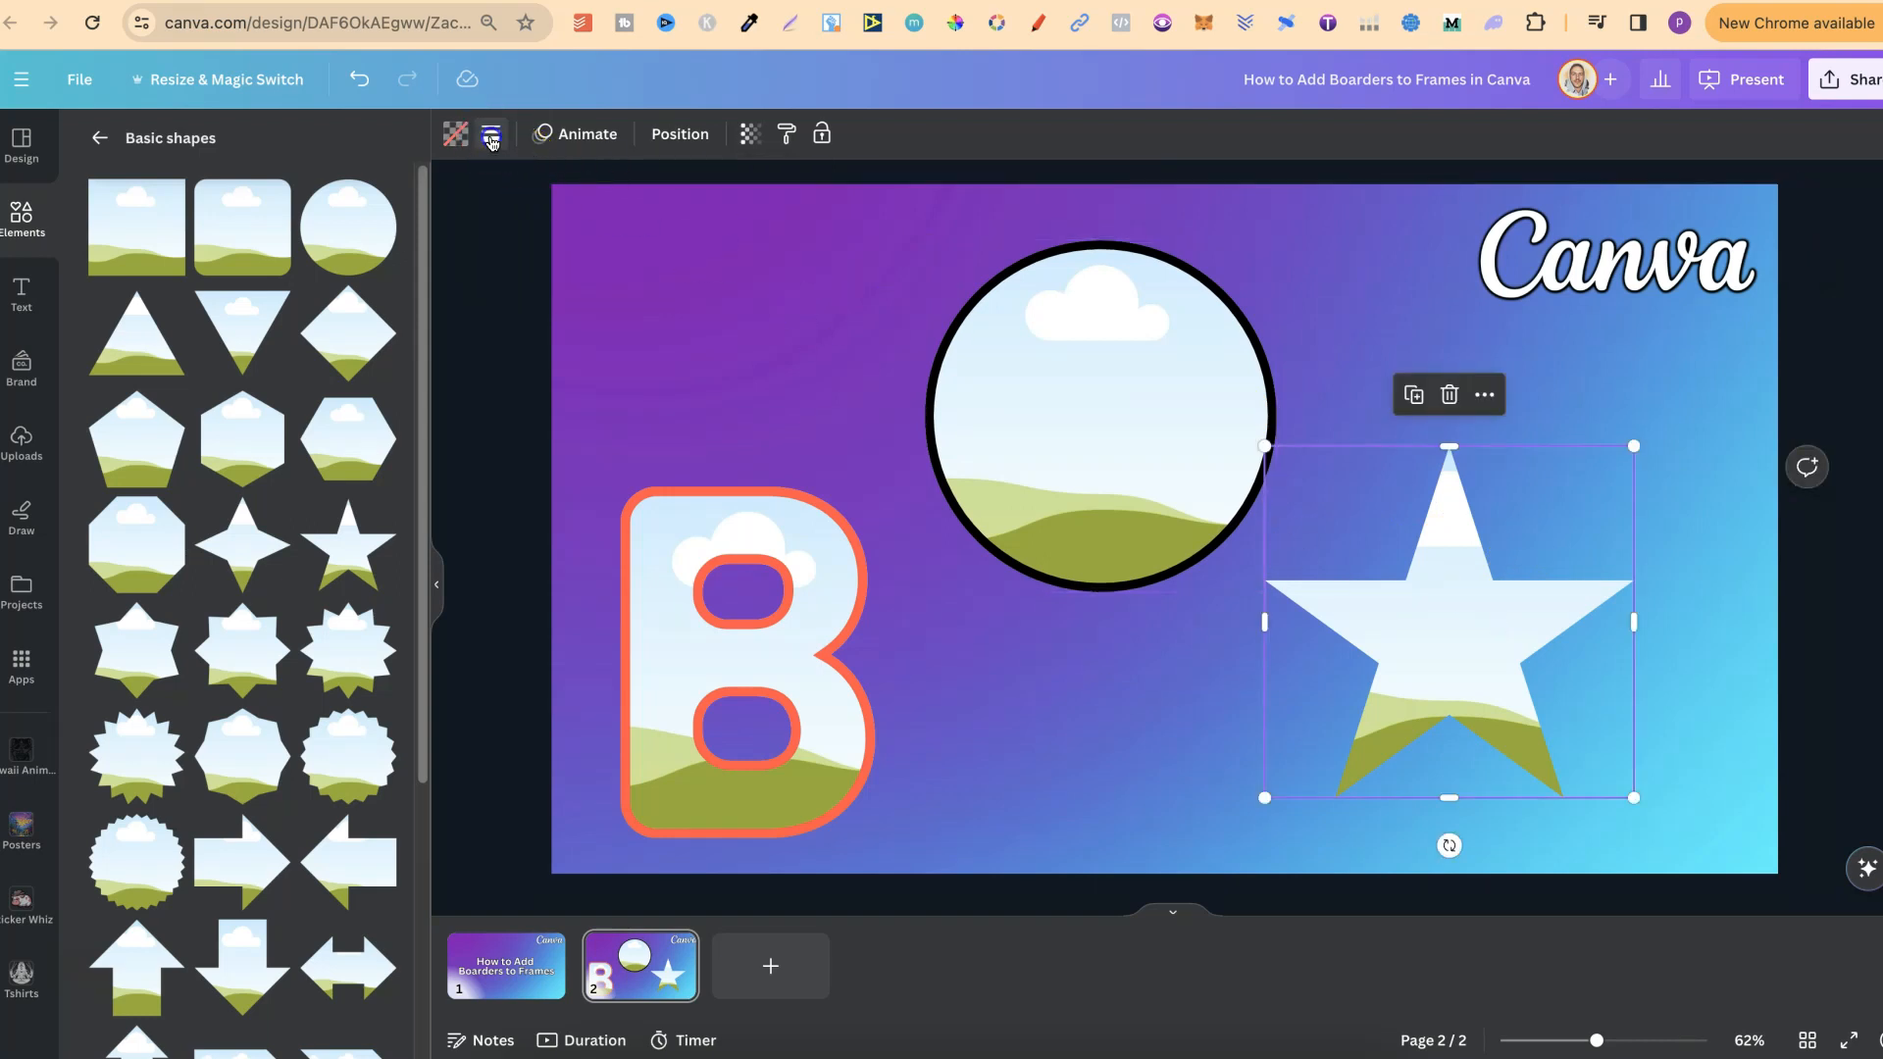
click(524, 134)
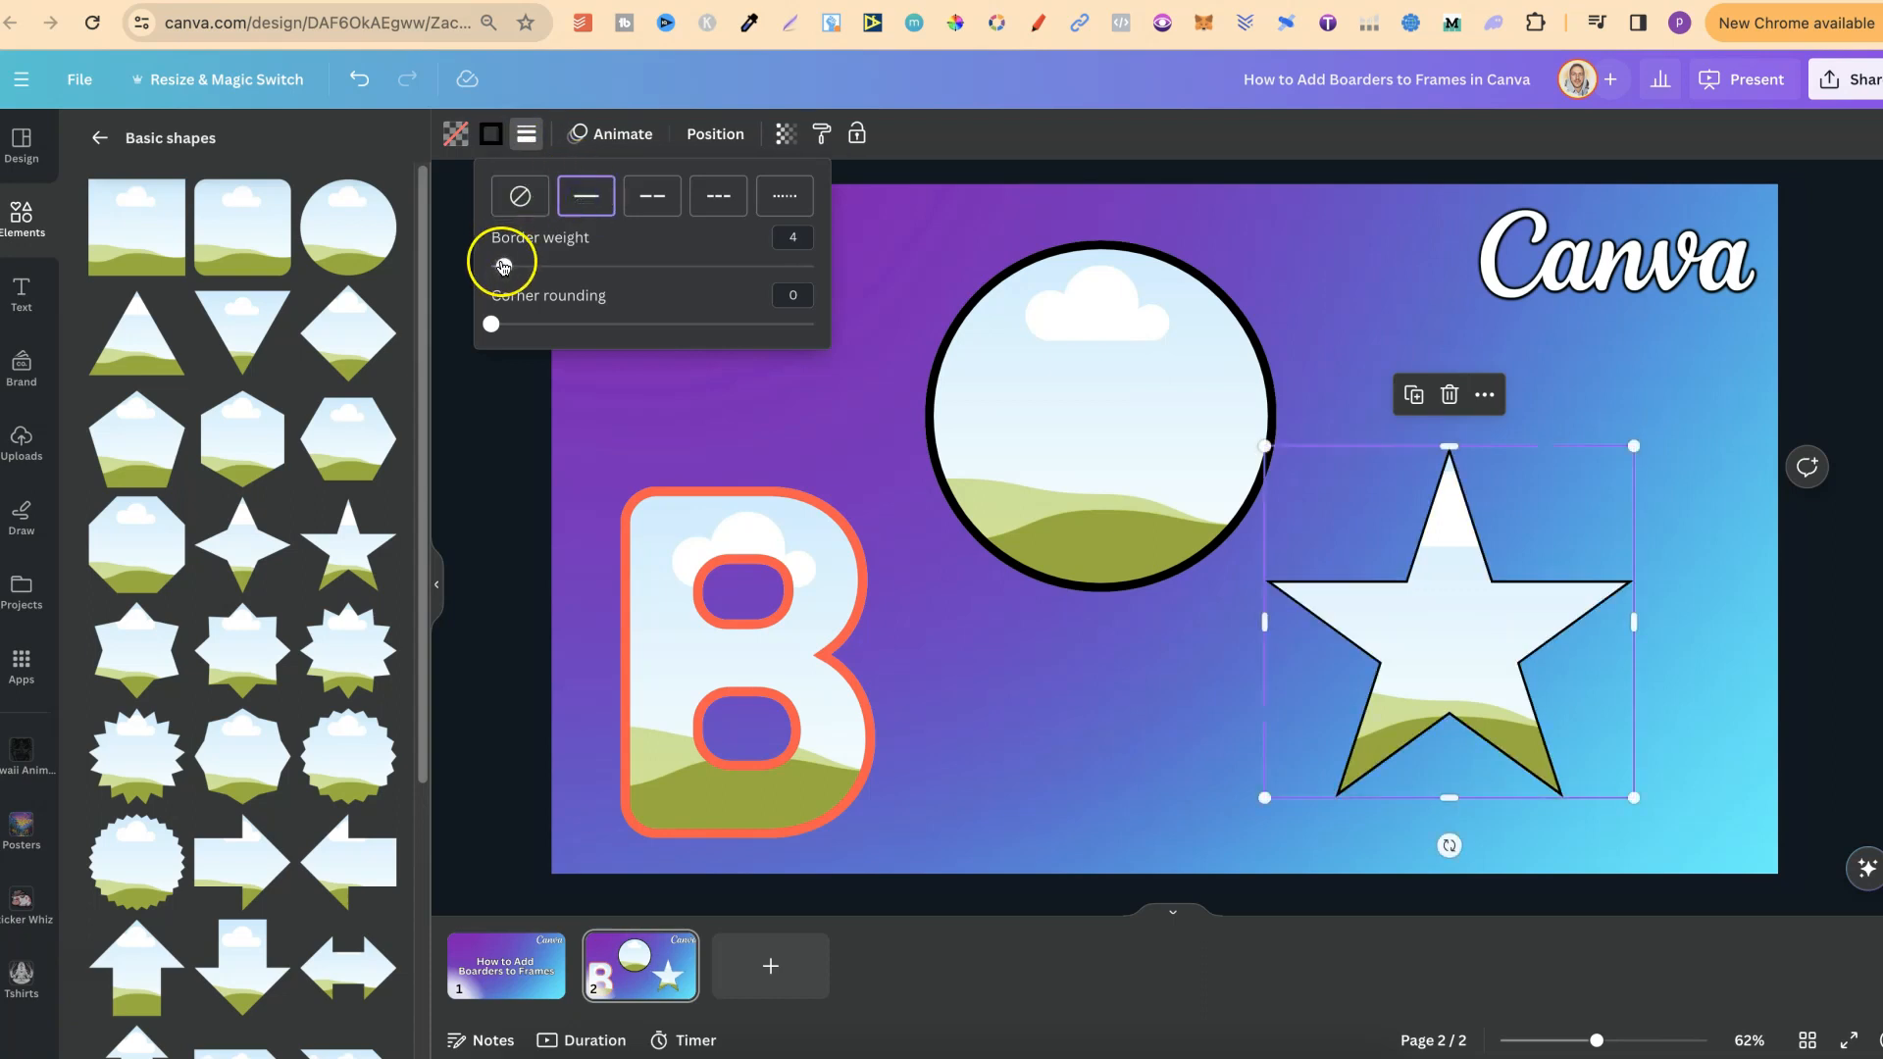
drag(502, 264, 533, 265)
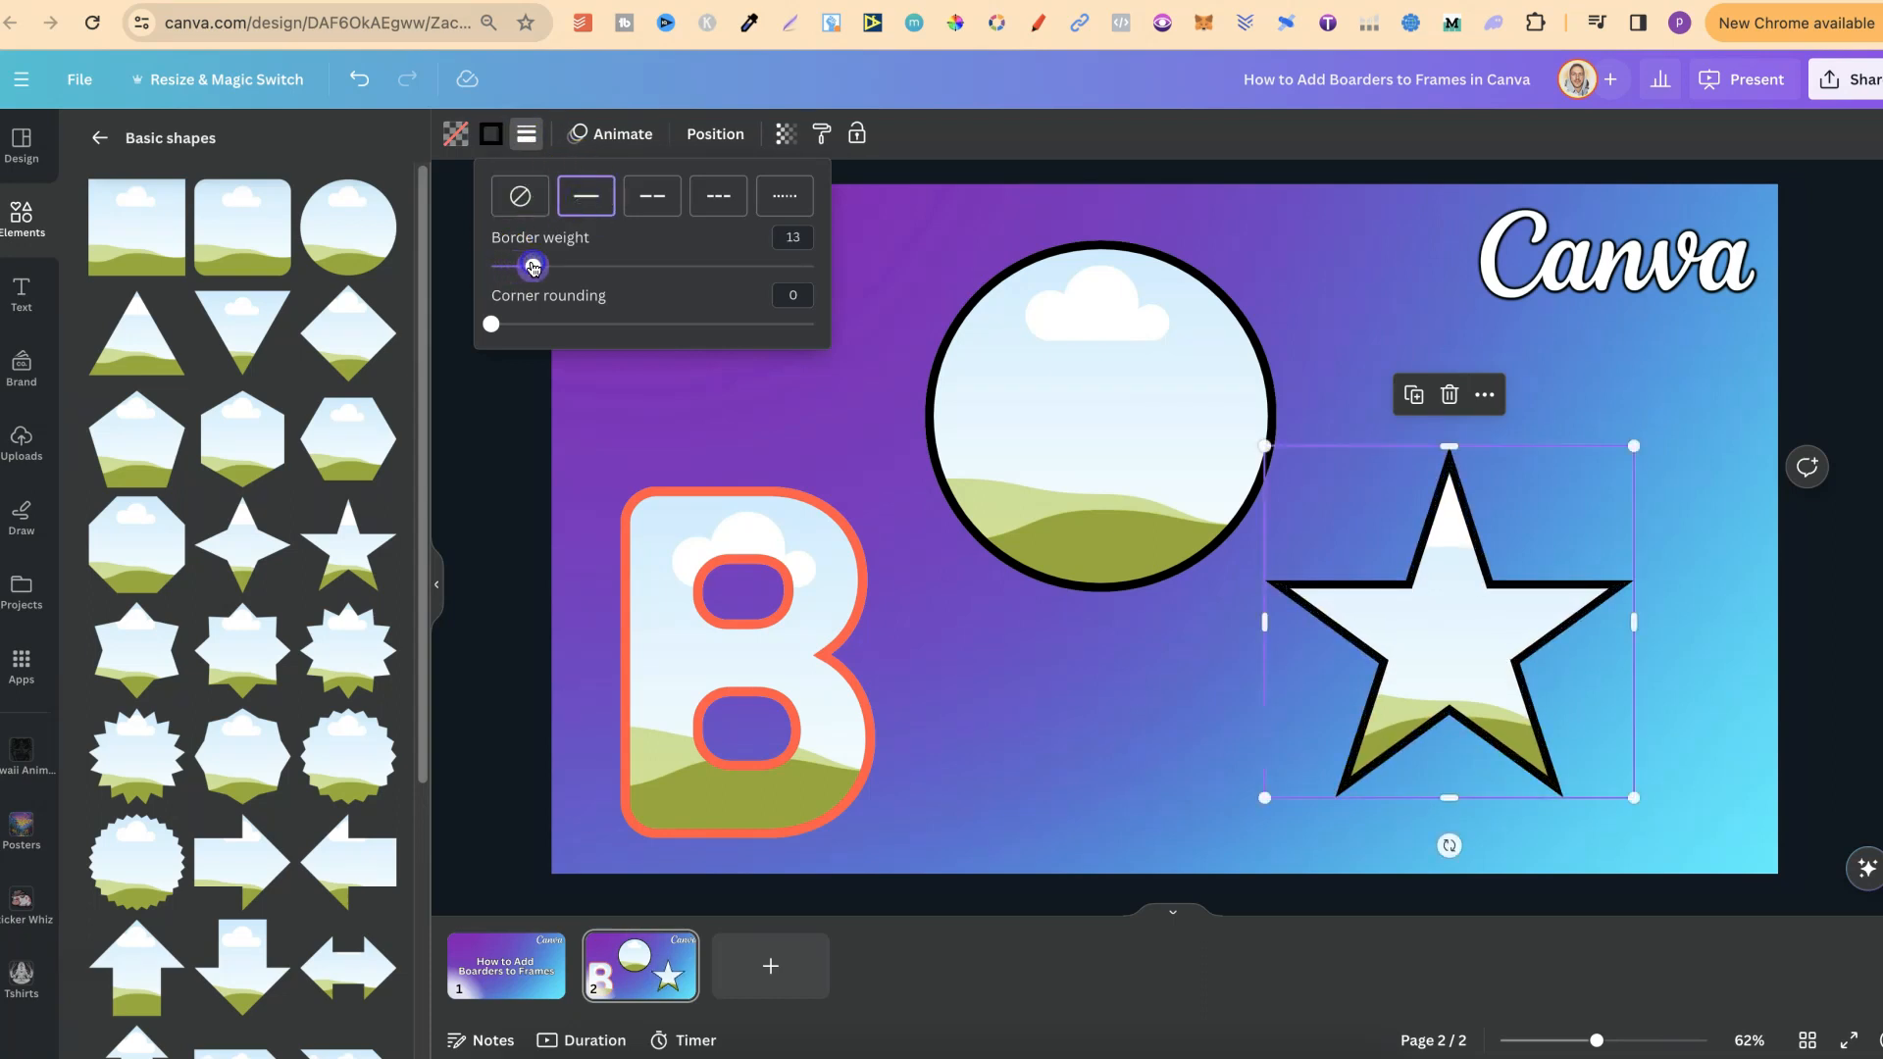
drag(490, 323, 580, 323)
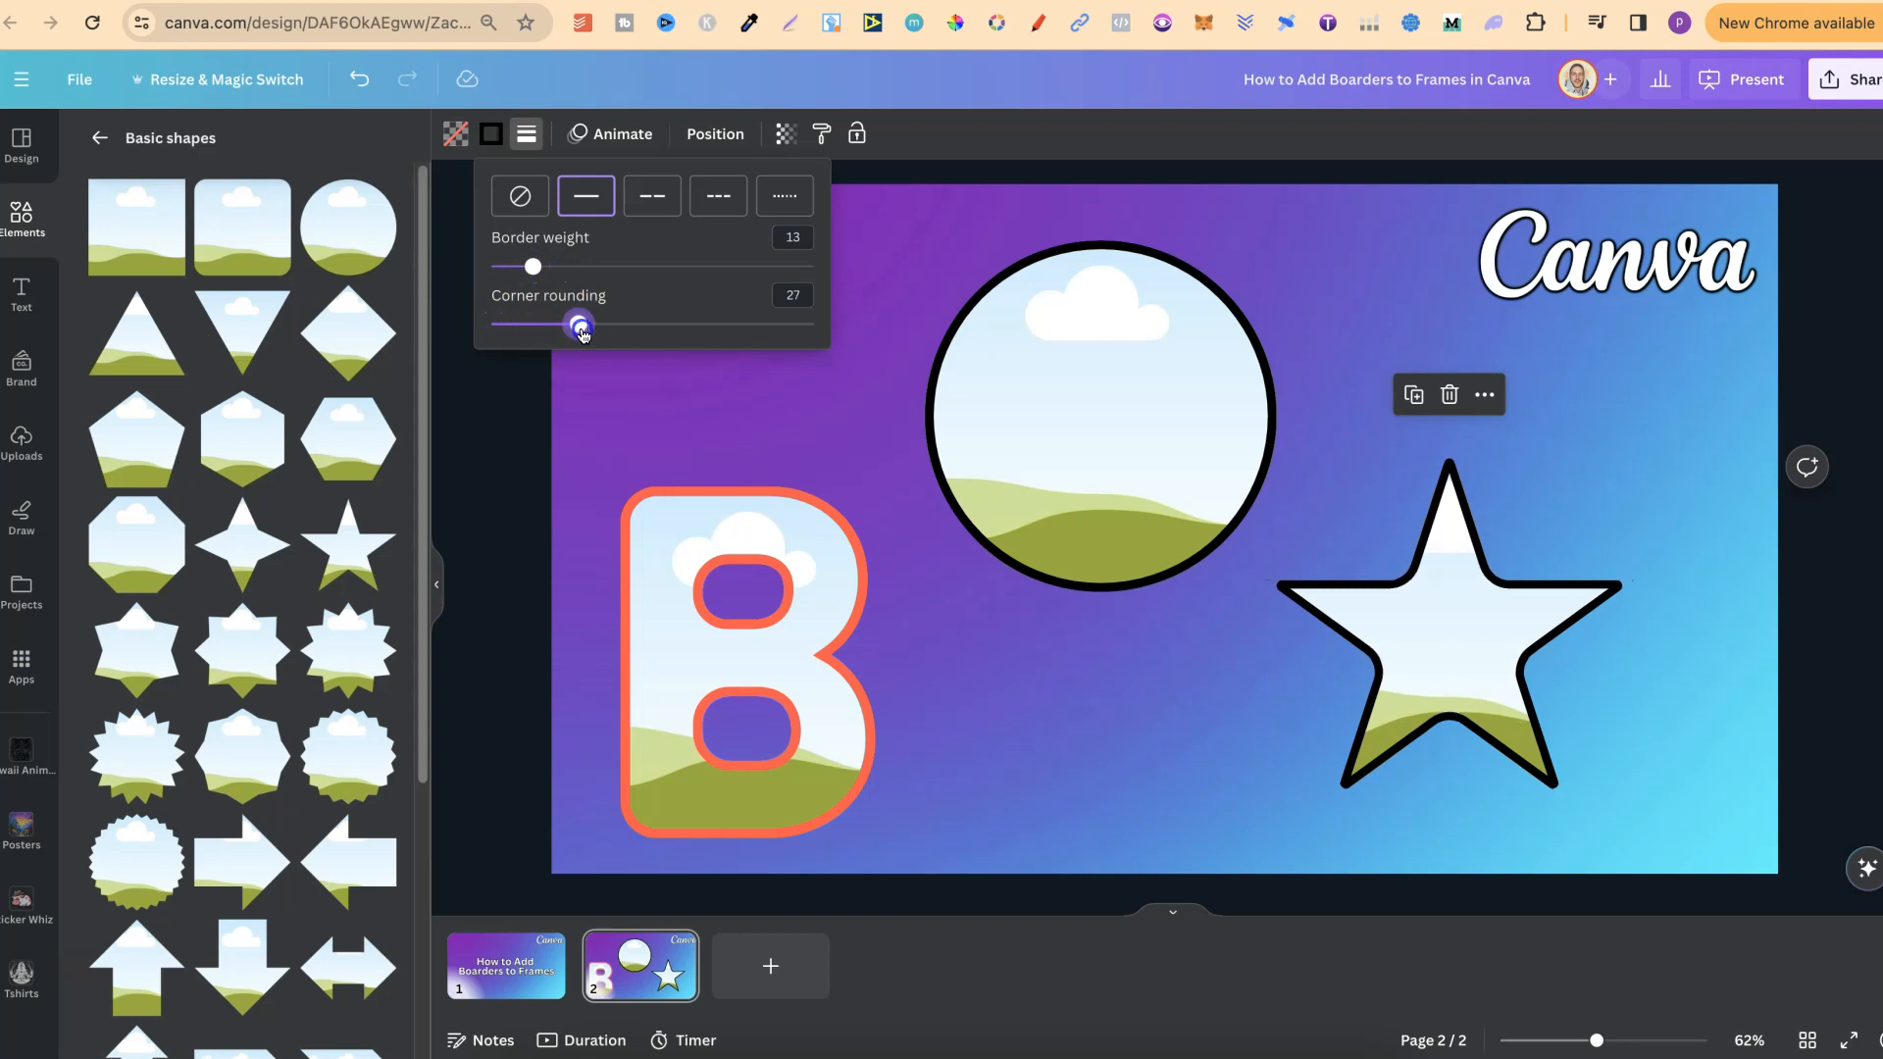
drag(577, 327, 646, 327)
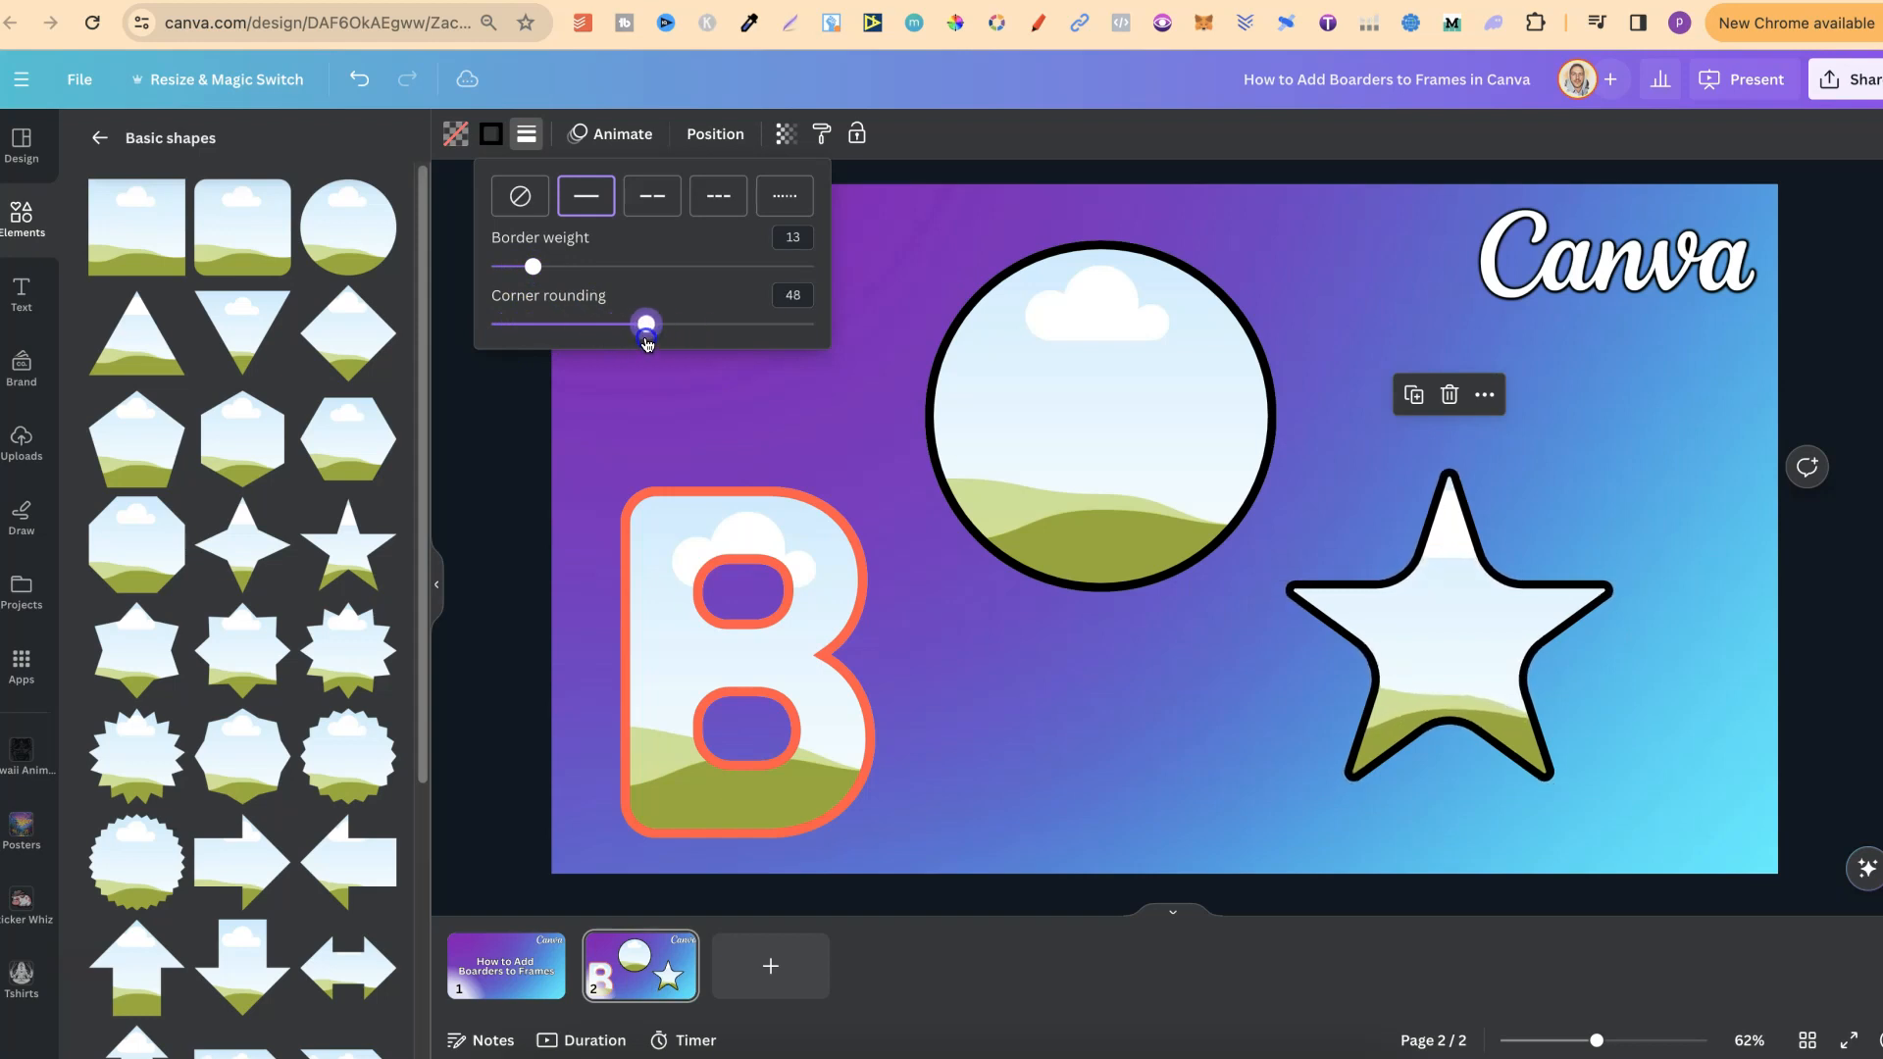
click(1183, 710)
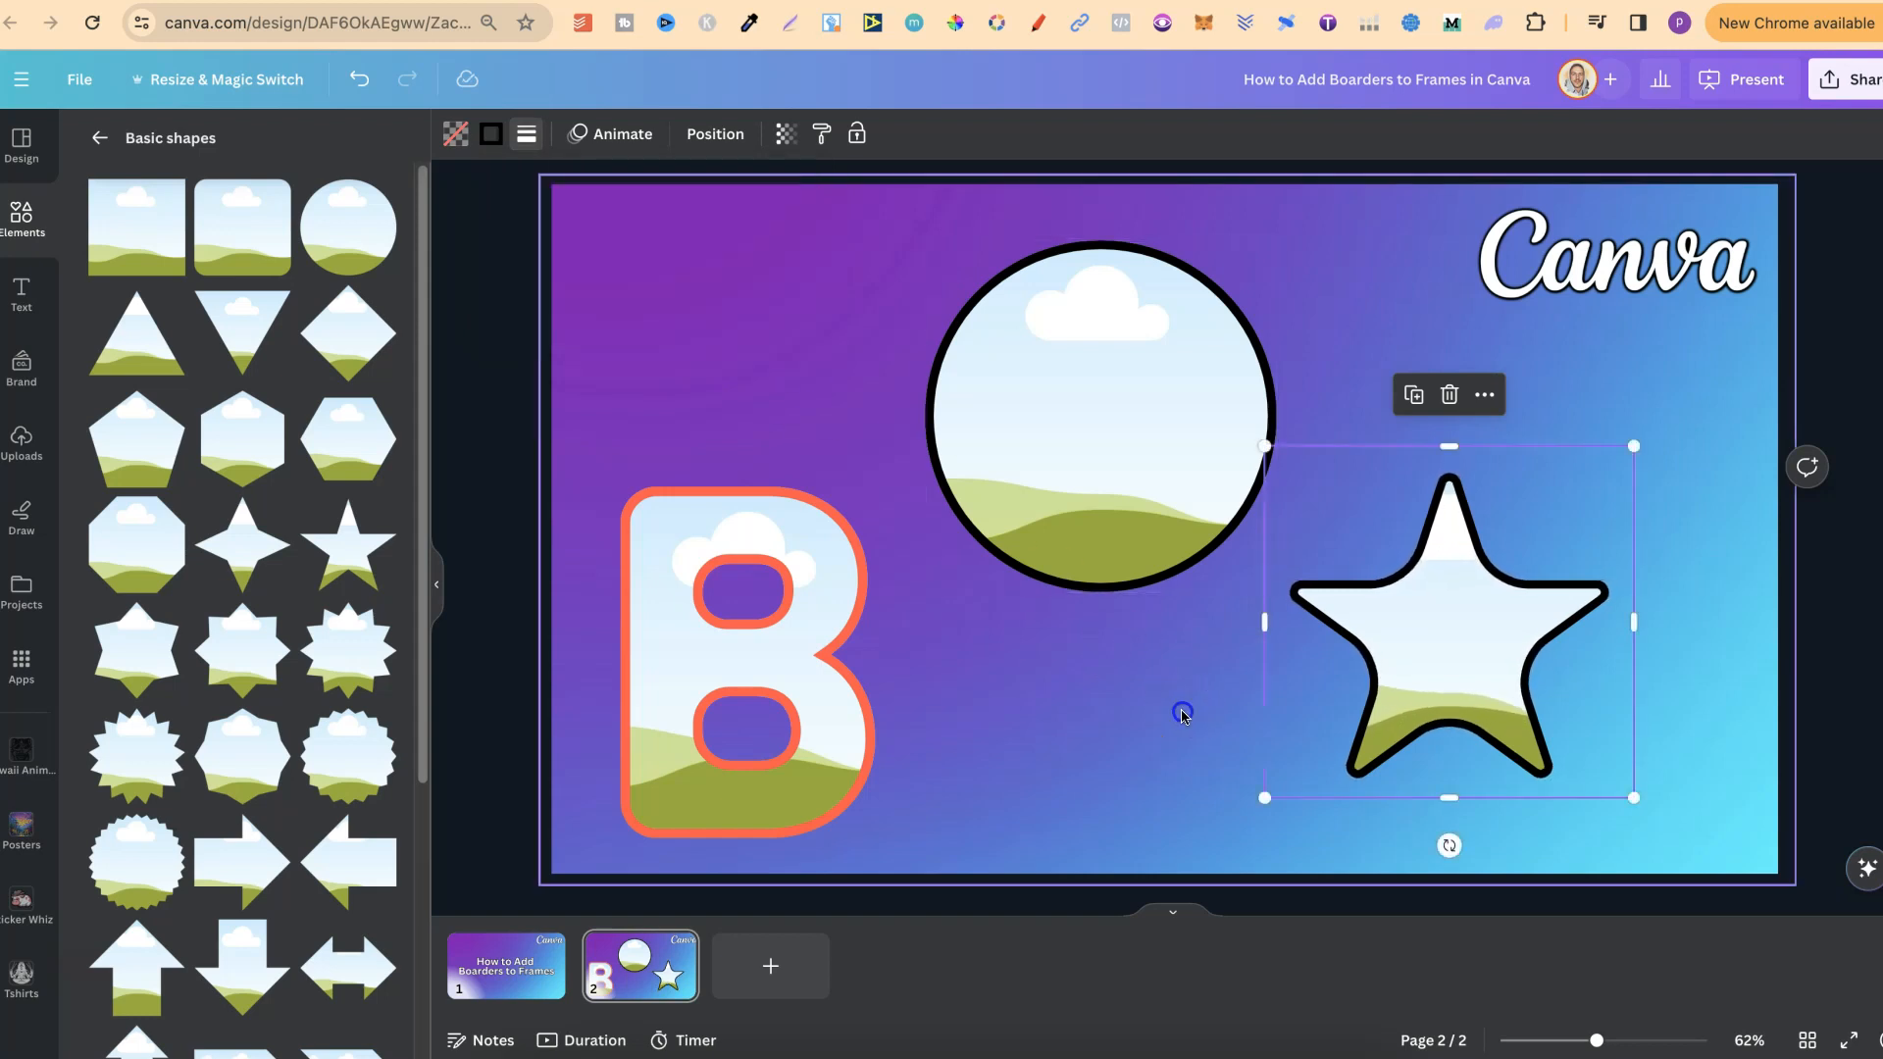
click(1099, 420)
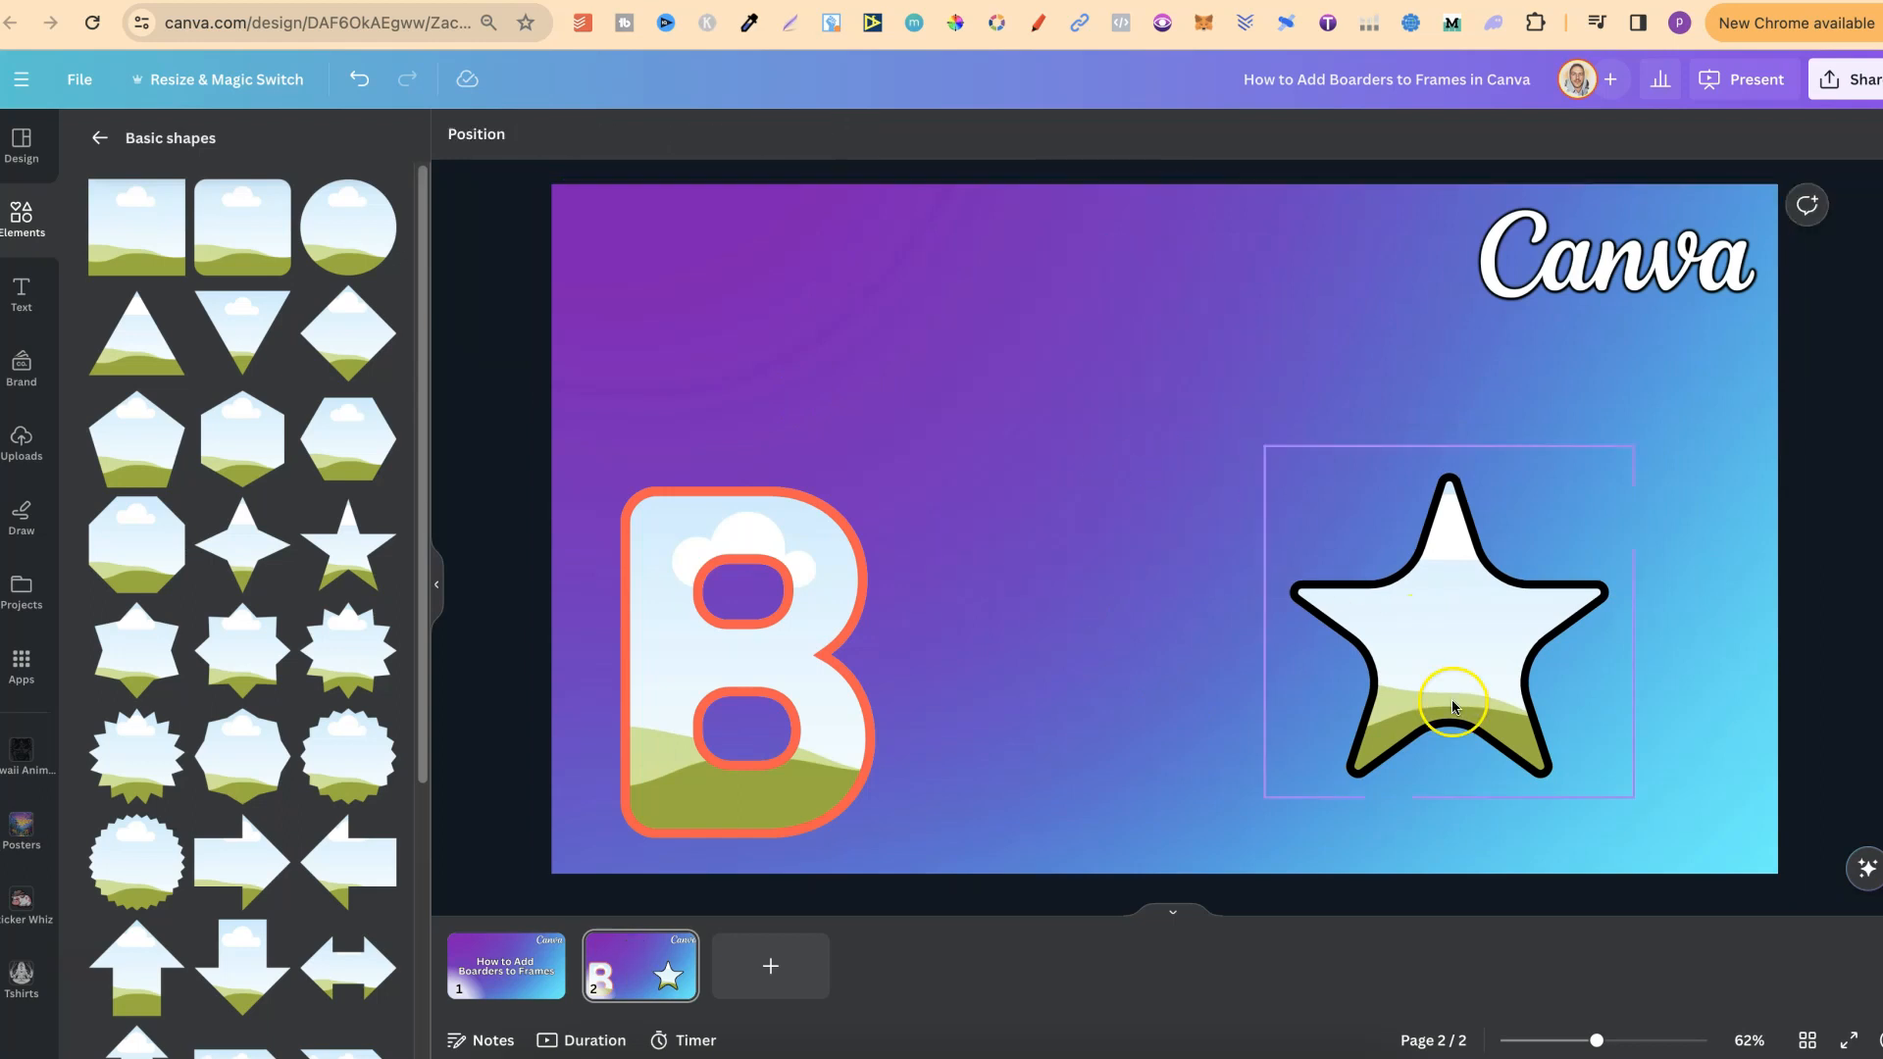
Delete the selected frame, reopen Frames, and discard an accidentally added photo frame.
key(Delete)
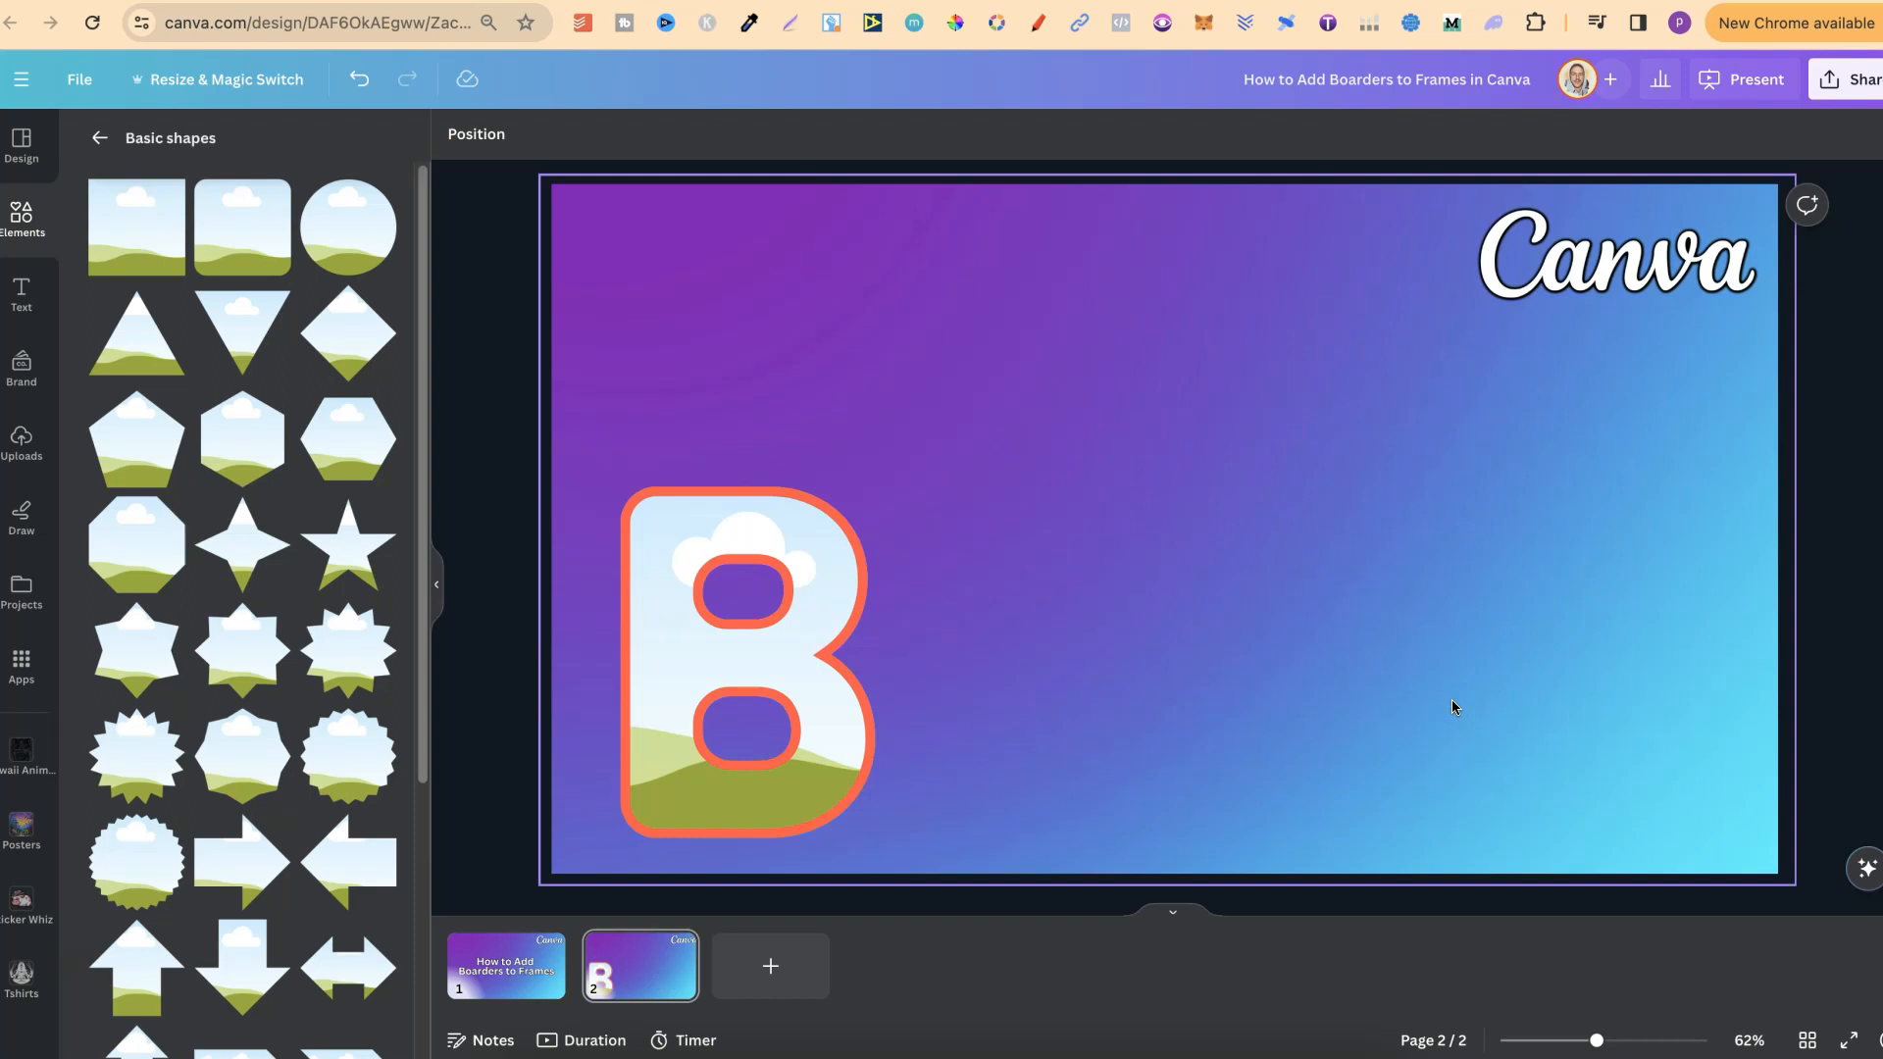
click(98, 138)
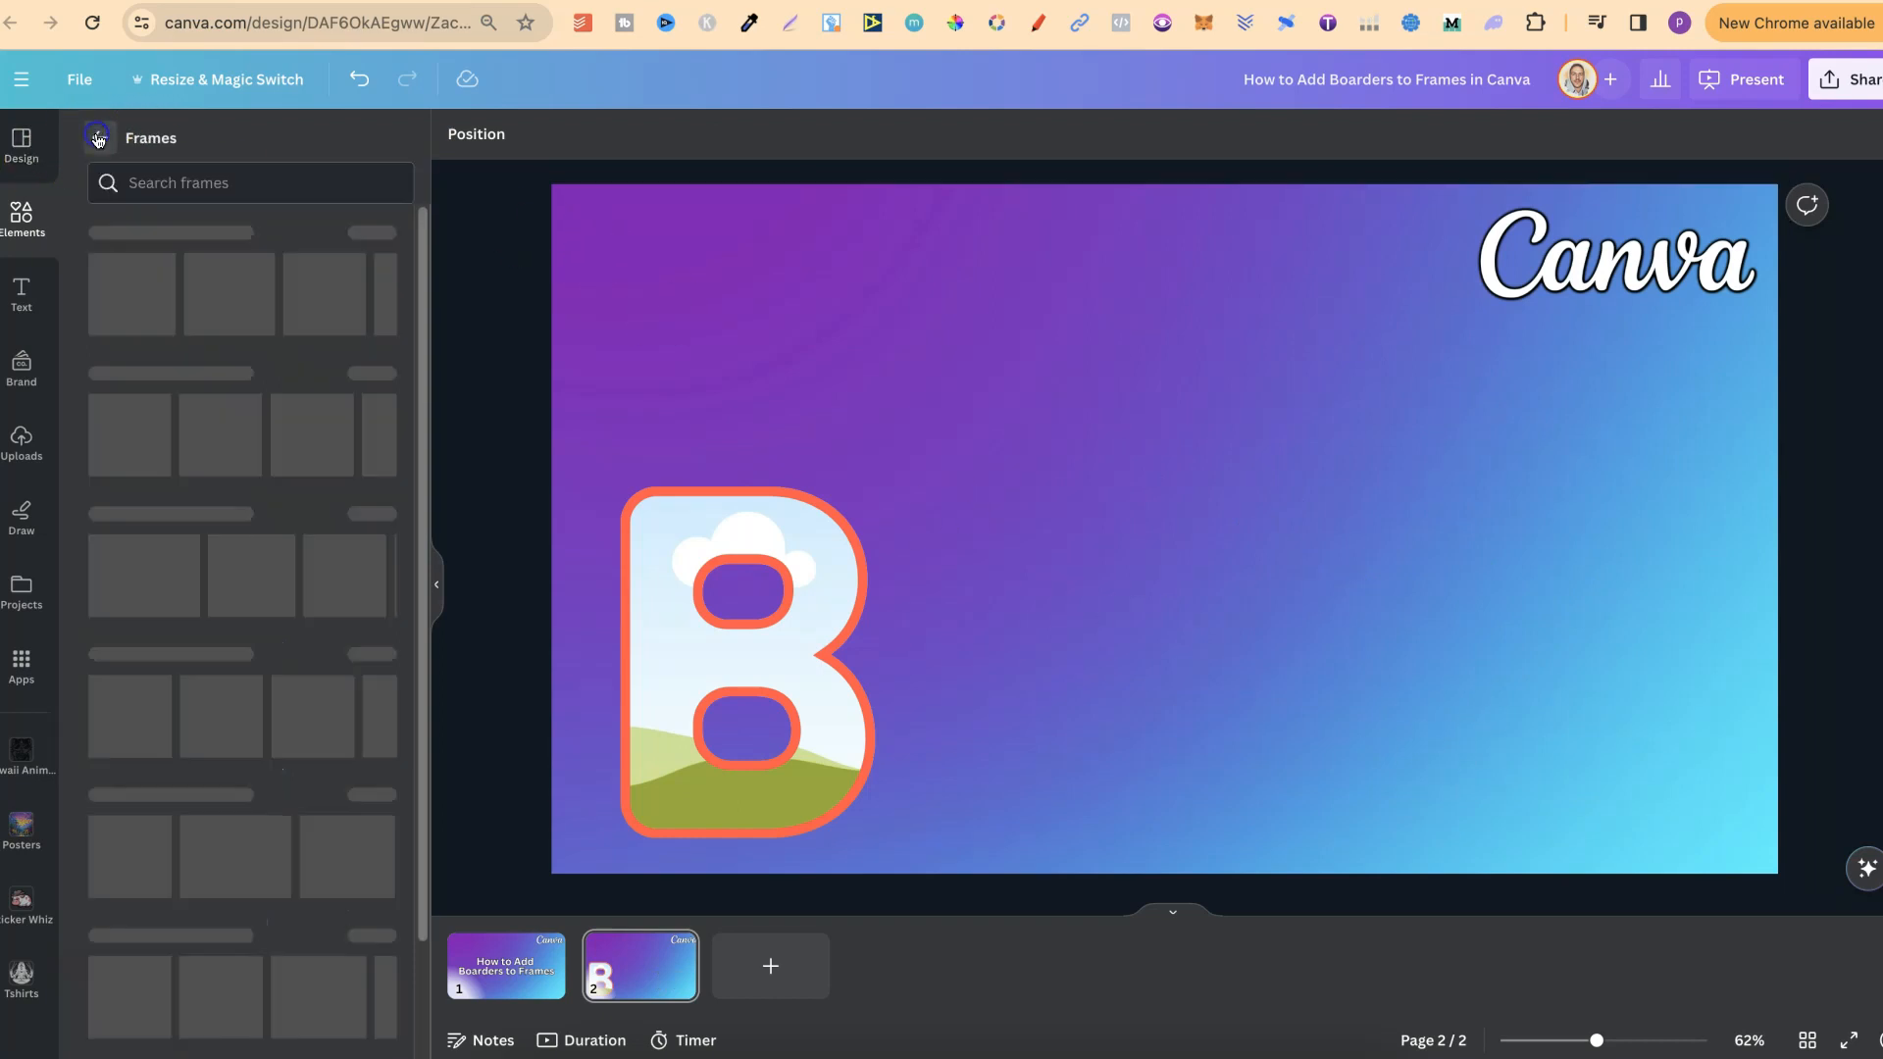
click(98, 138)
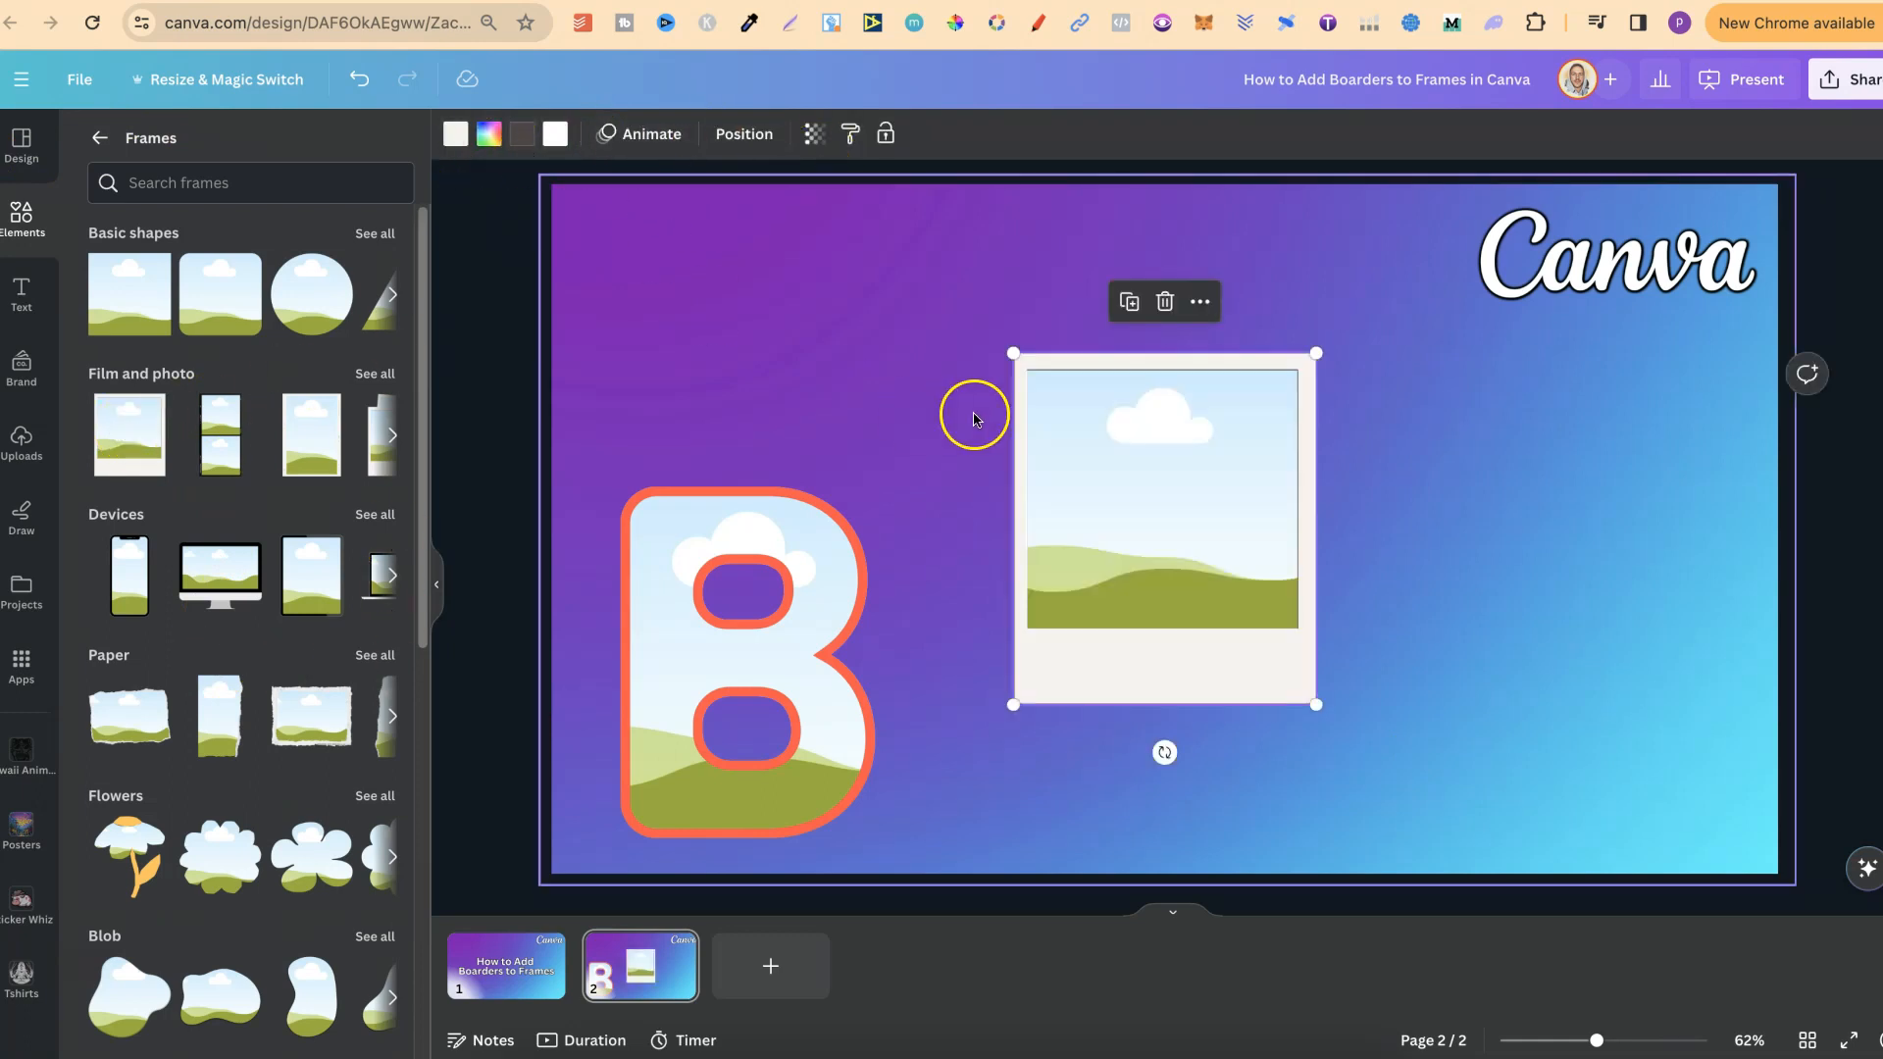
click(1163, 302)
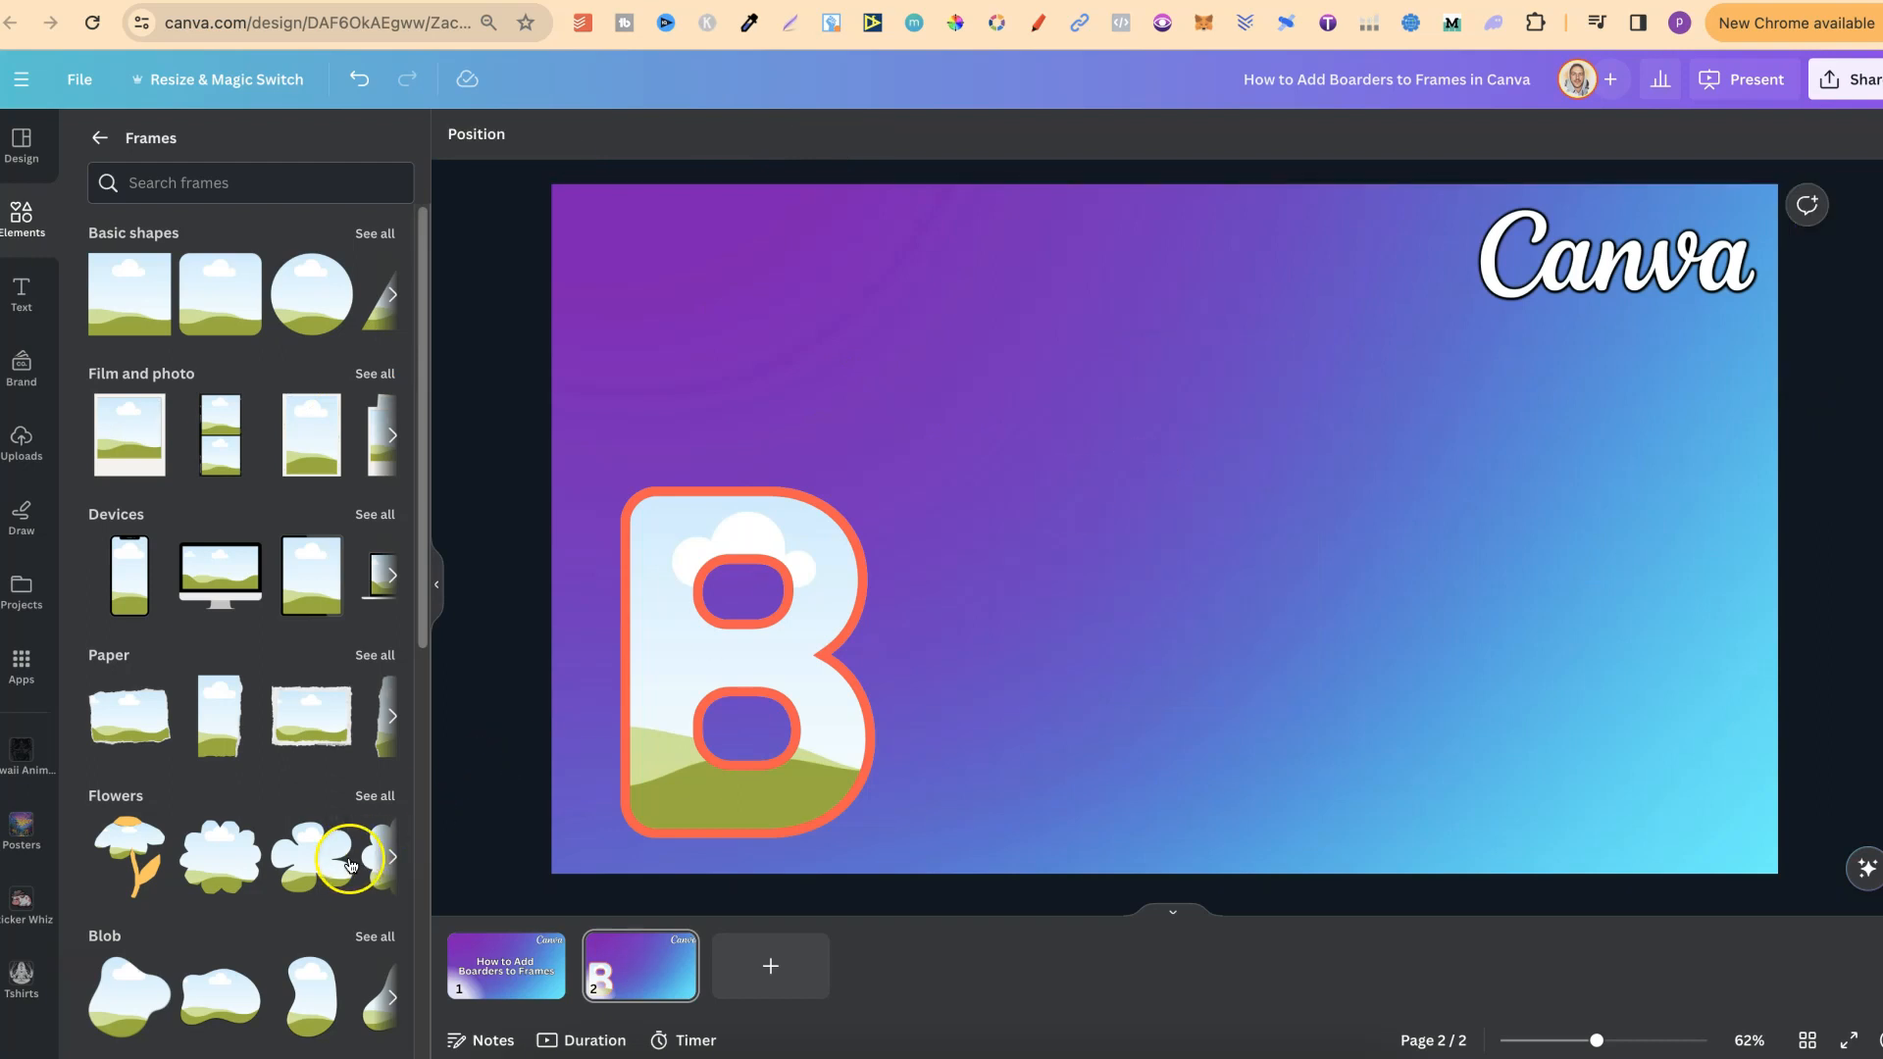
click(350, 853)
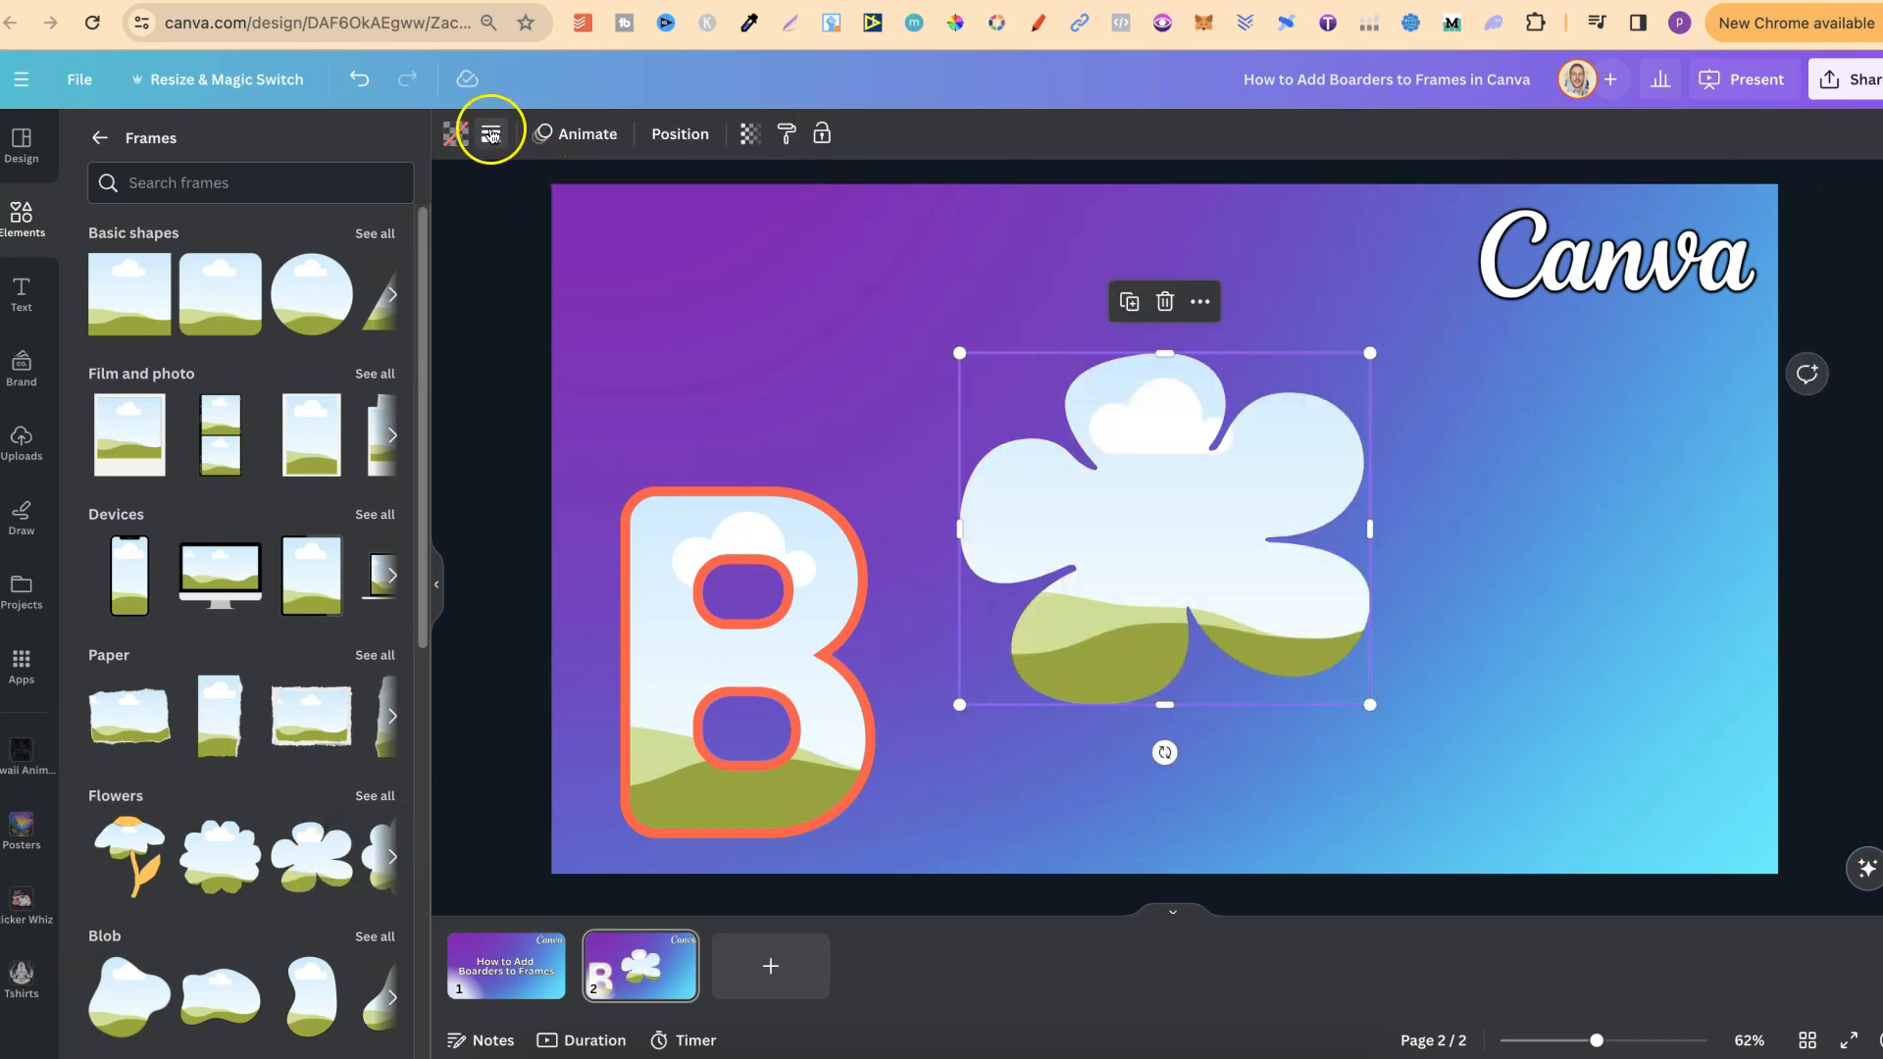
click(489, 133)
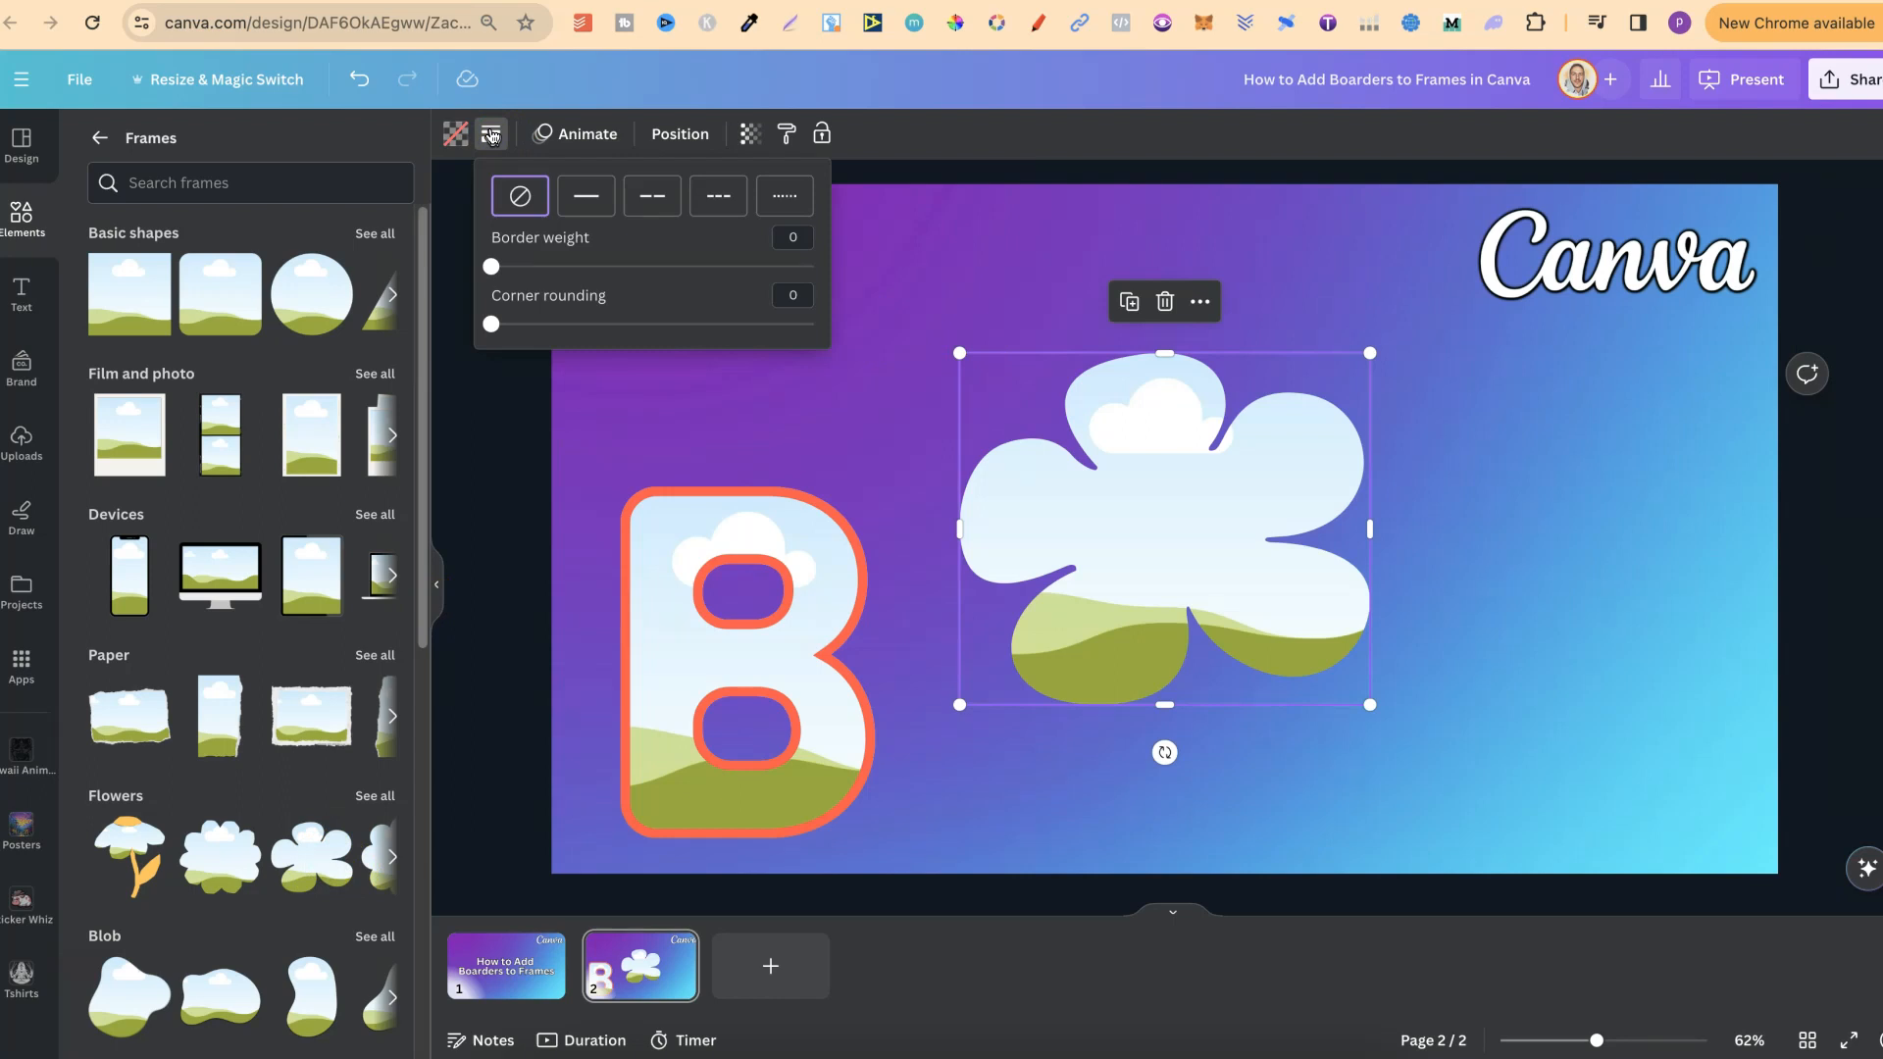
mouse_move(587, 134)
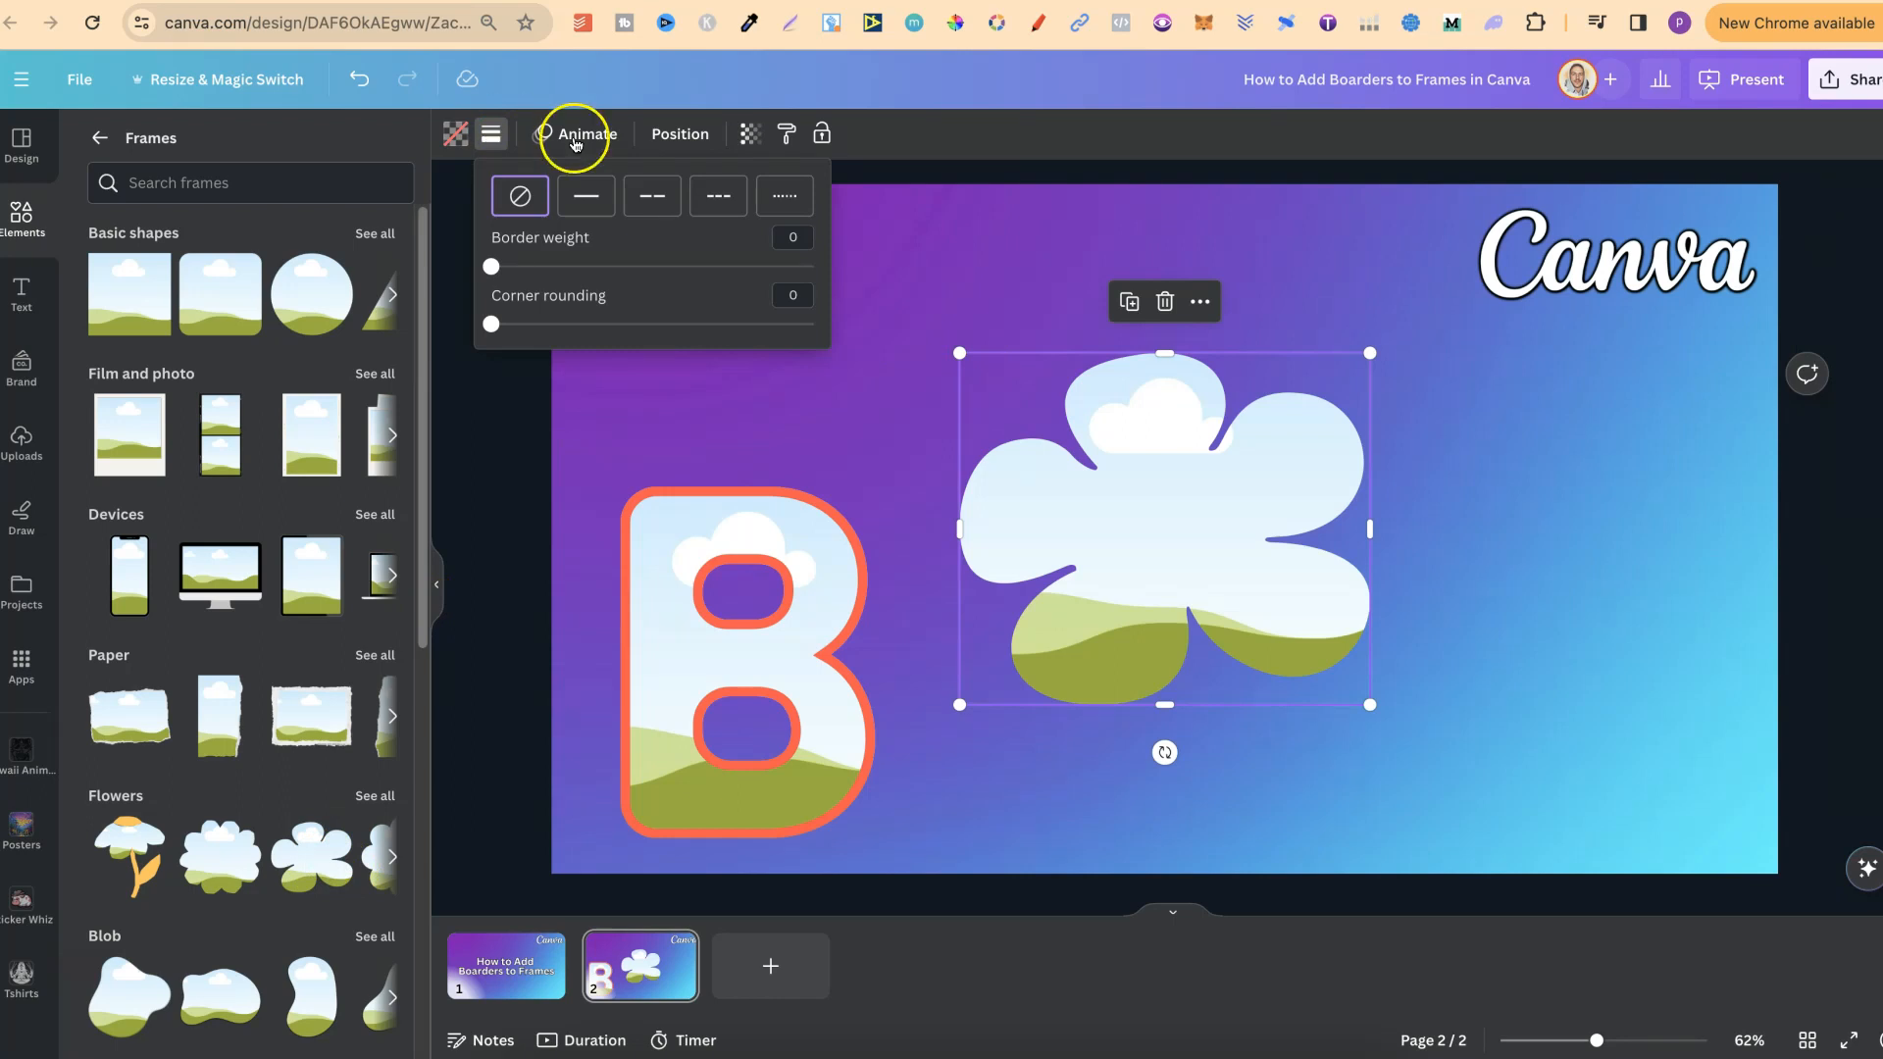
mouse_move(233, 751)
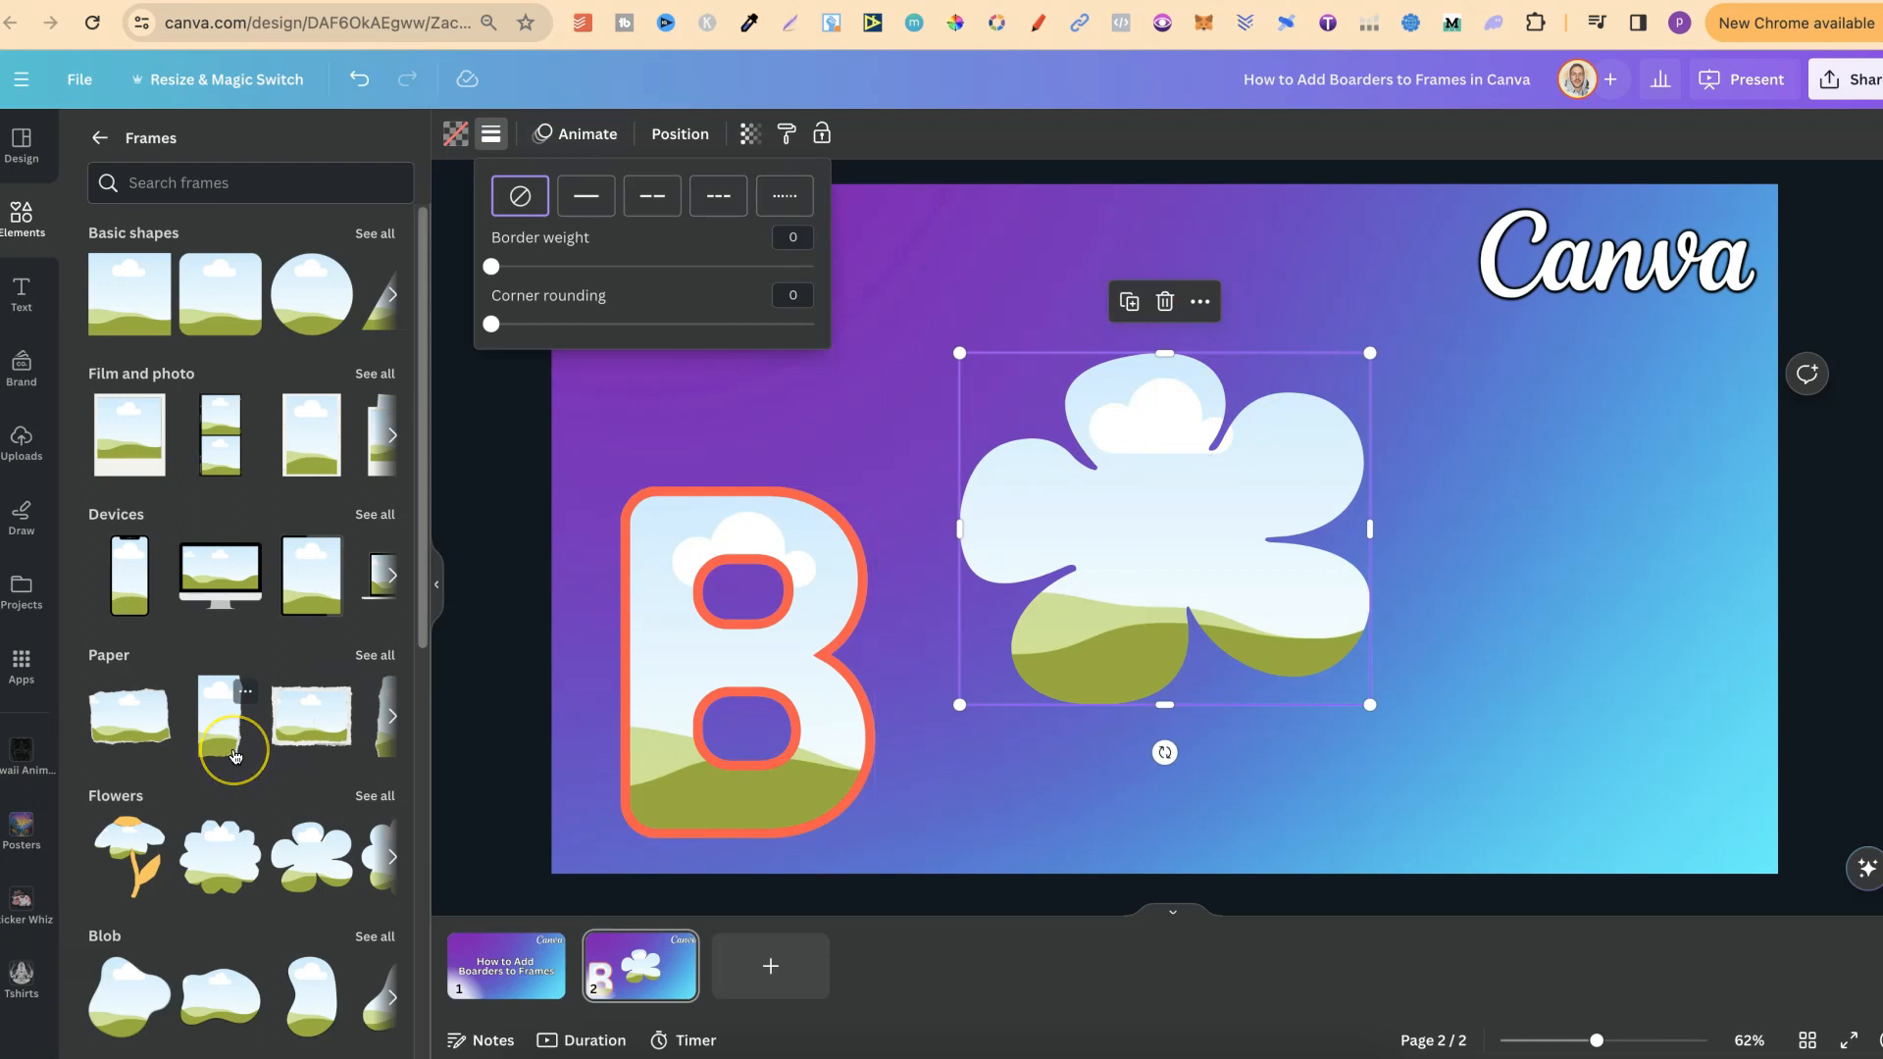
scroll(down, 3)
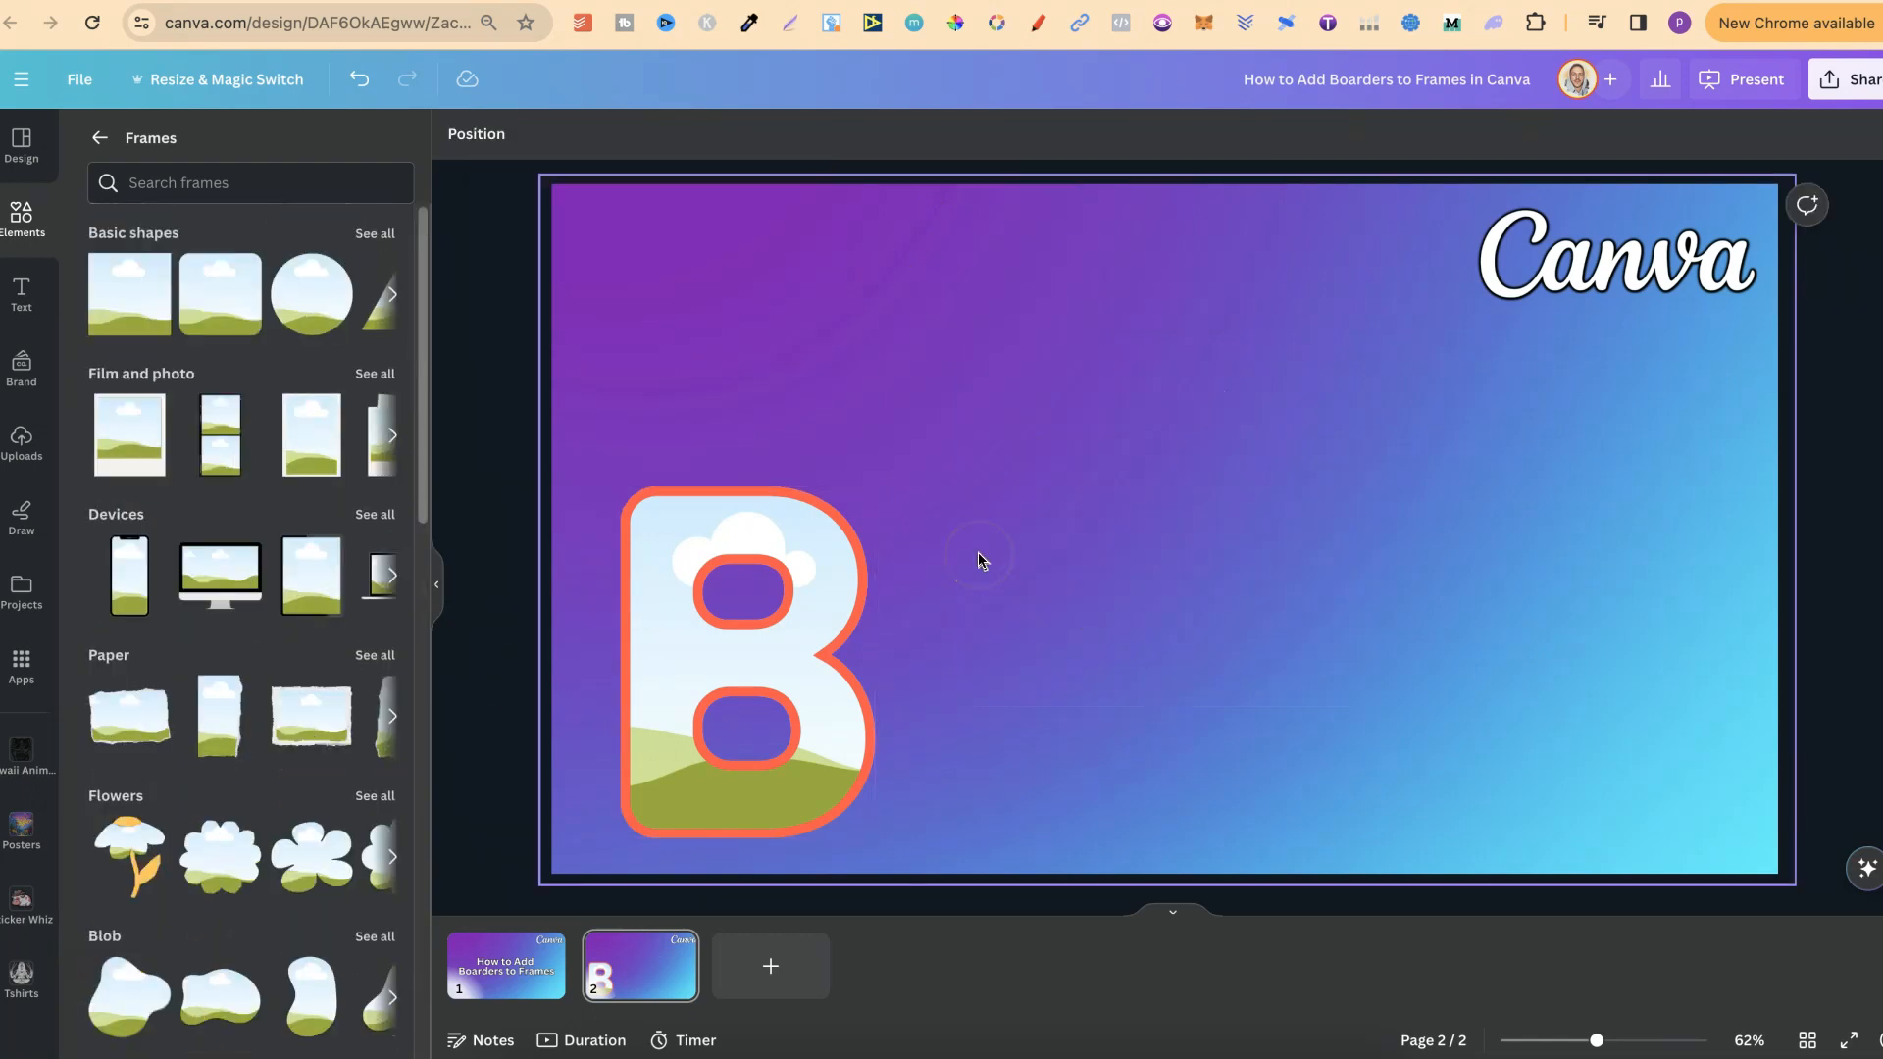
click(745, 661)
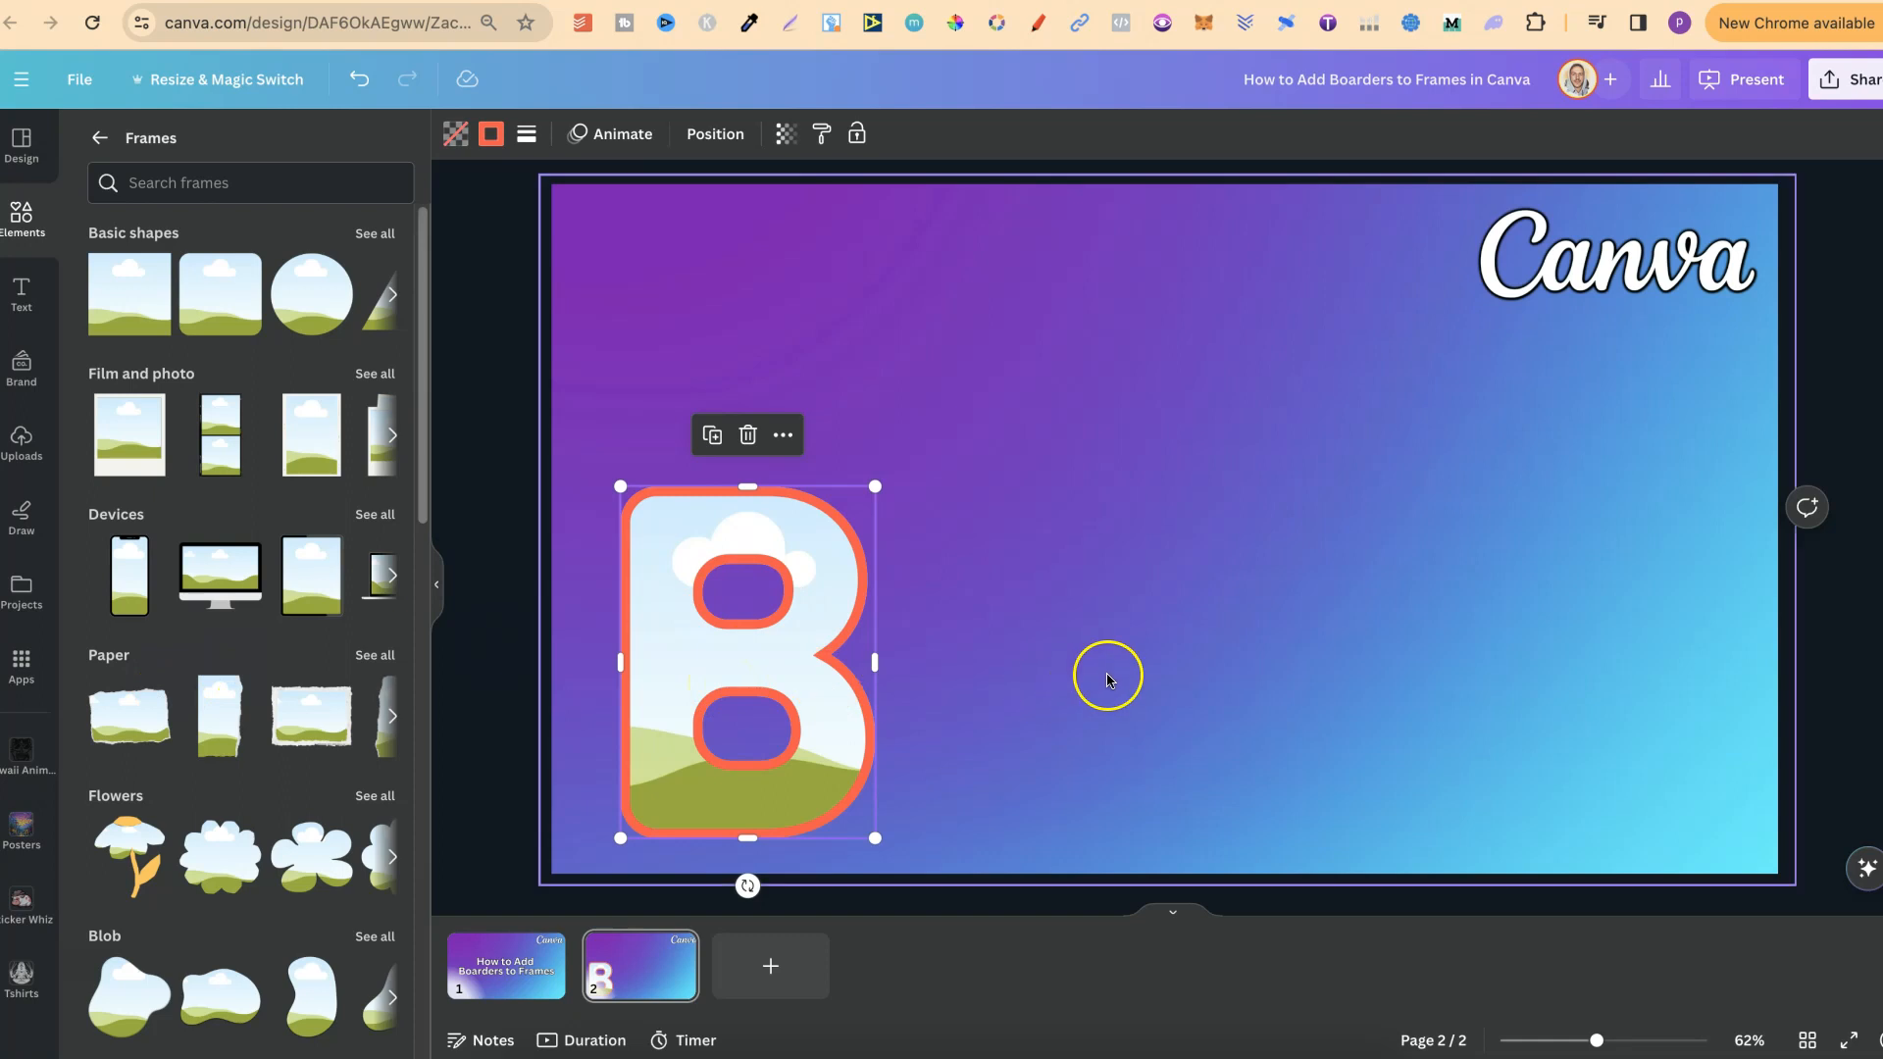
click(1105, 679)
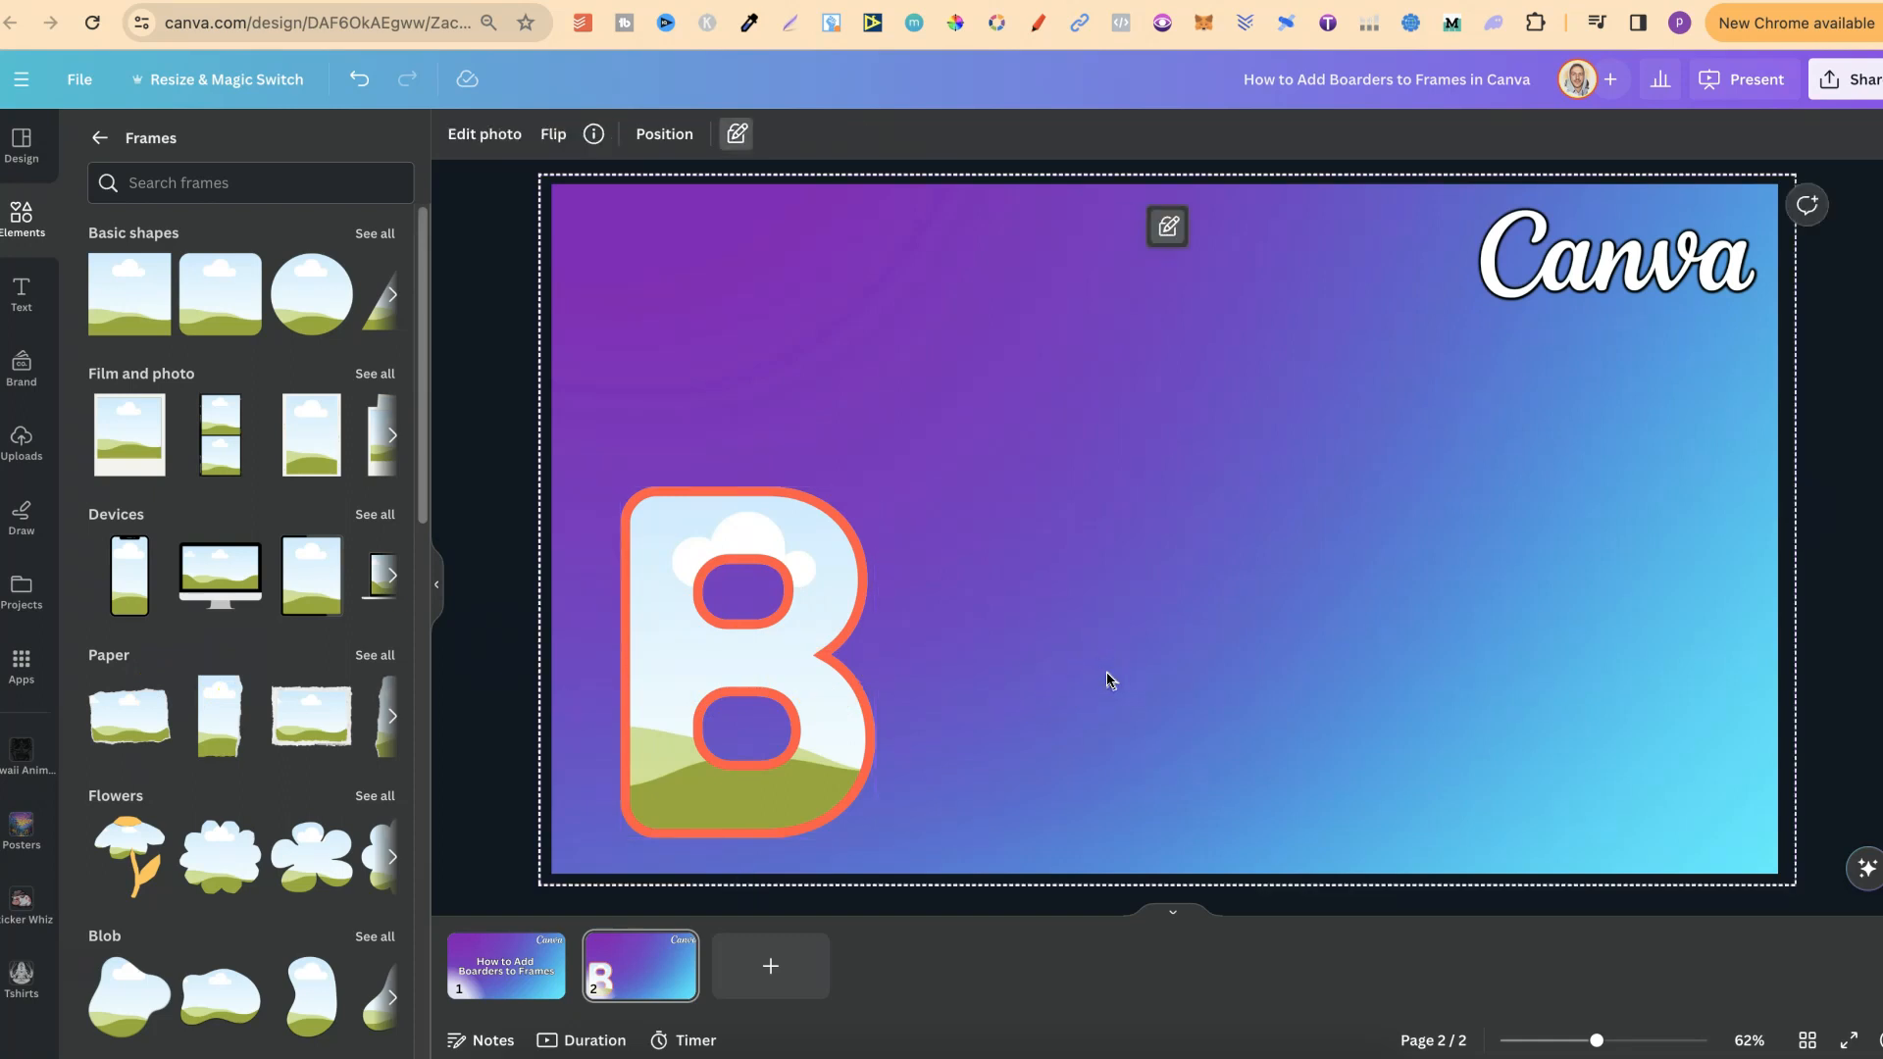